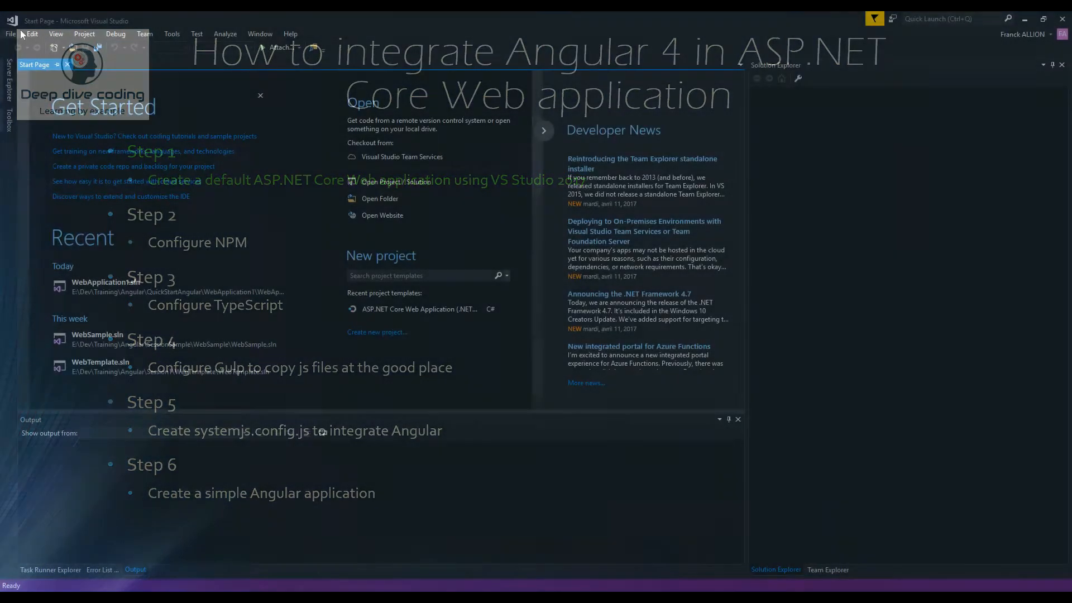
Create ASP.NET Core Web Application WebApplication1 from the Web Application template.
left_click(10, 34)
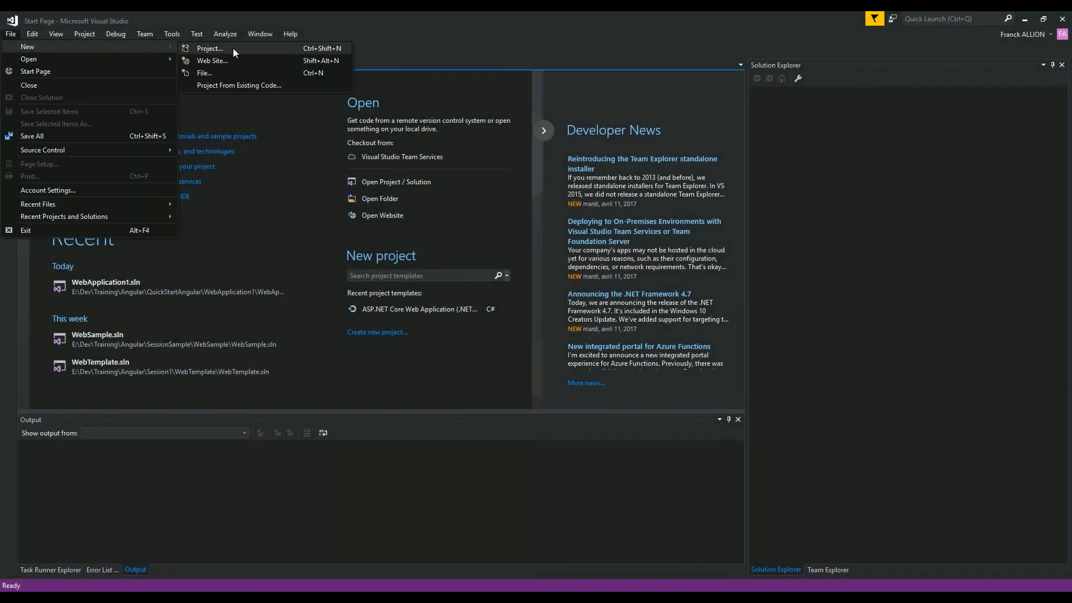
left_click(209, 48)
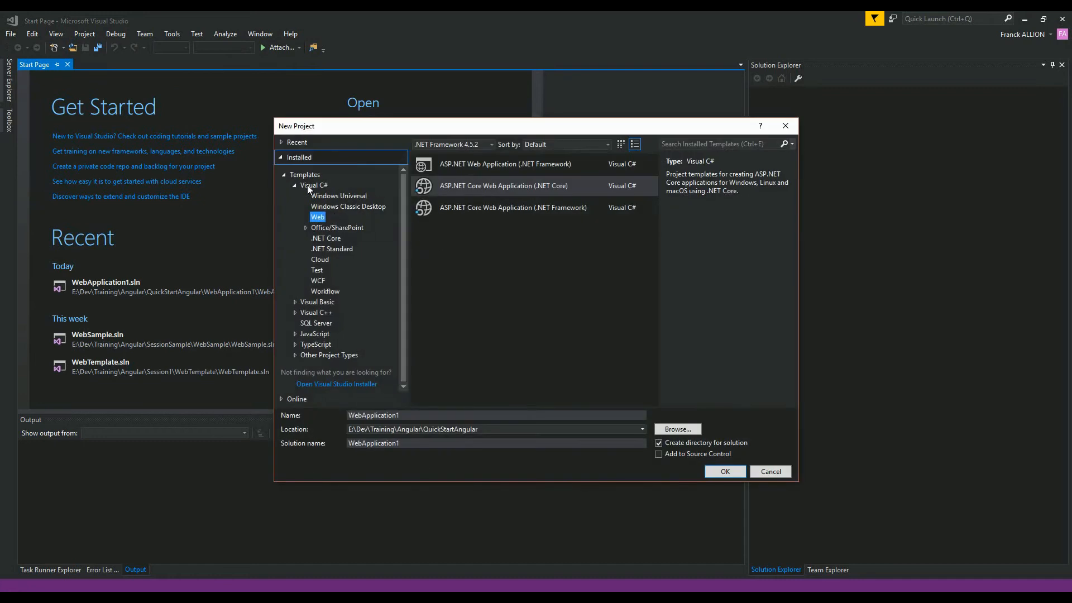
mouse_move(443, 188)
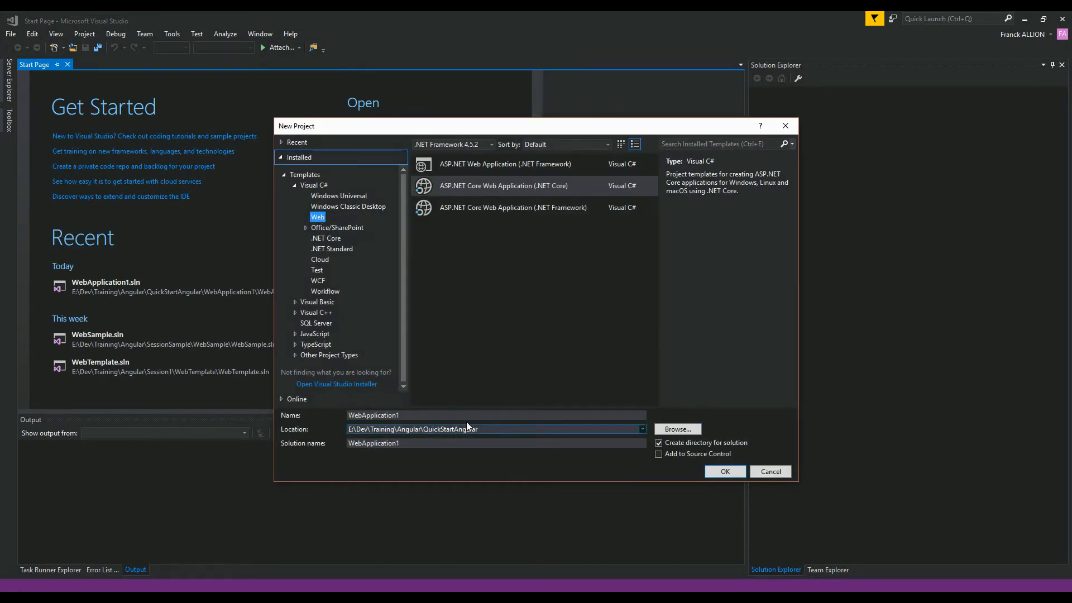
left_click(770, 471)
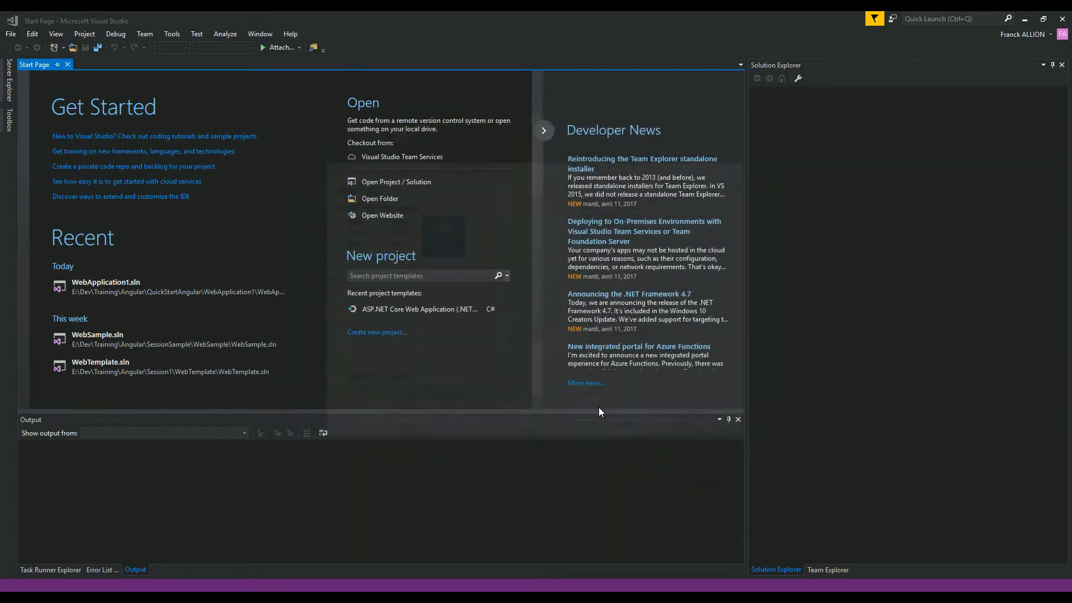
left_click(419, 310)
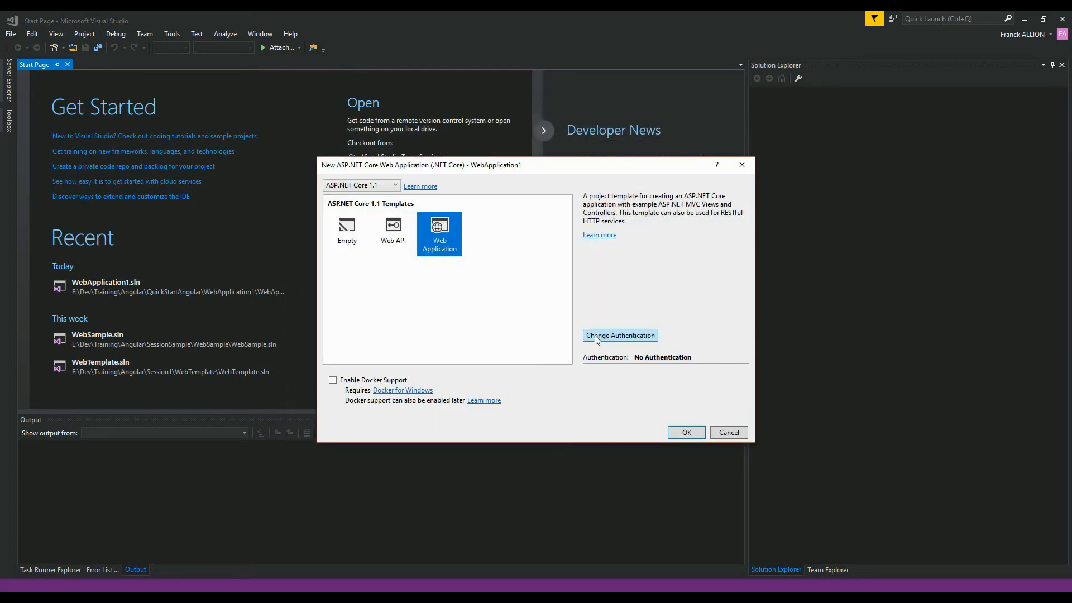
left_click(686, 432)
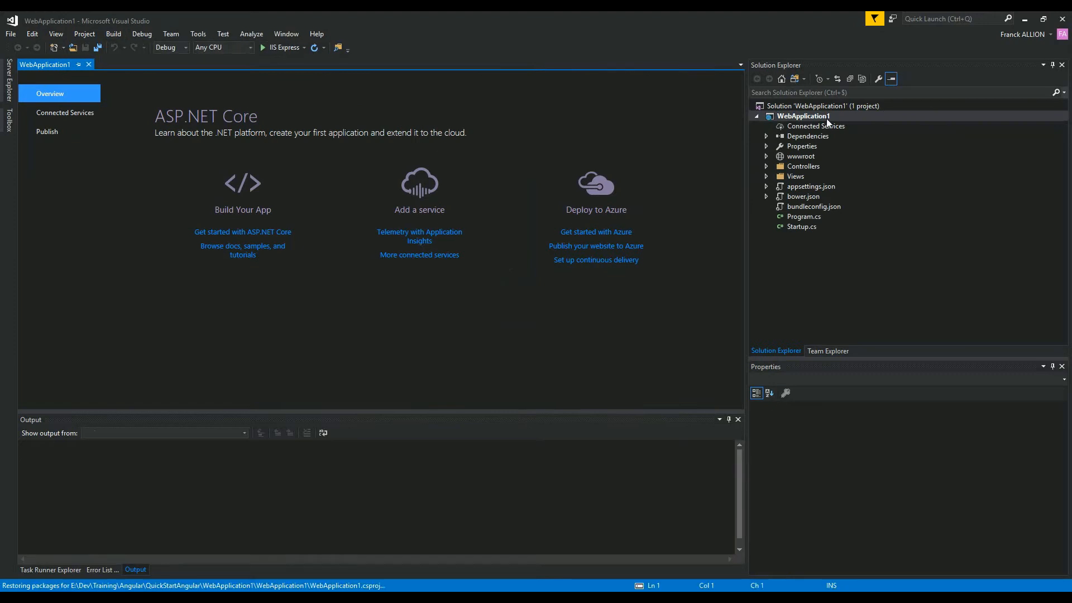
Build the WebApplication1 project from its context menu.
right_click(804, 115)
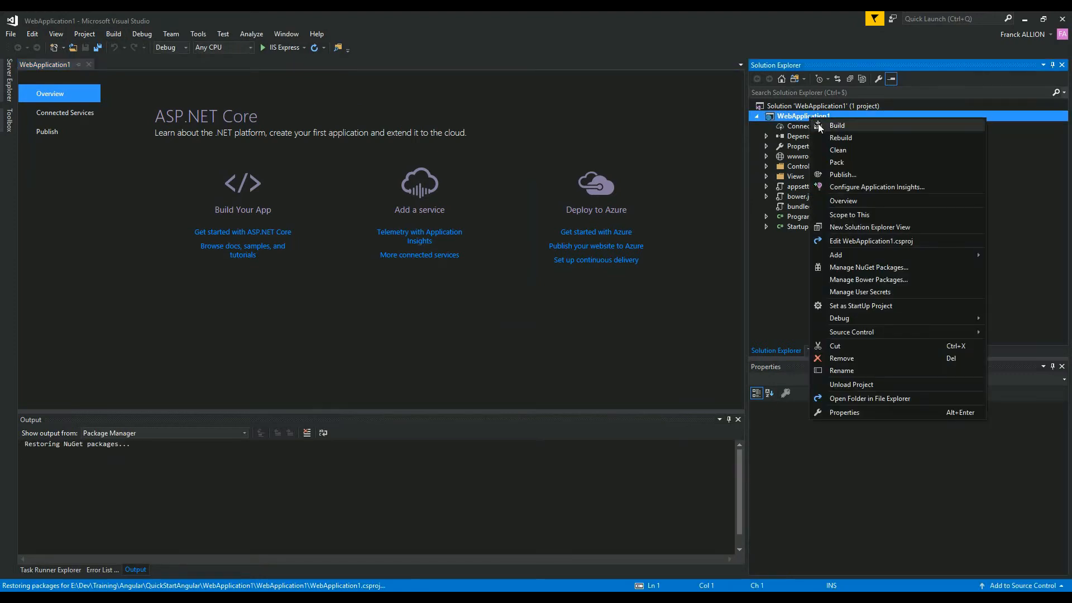
left_click(836, 125)
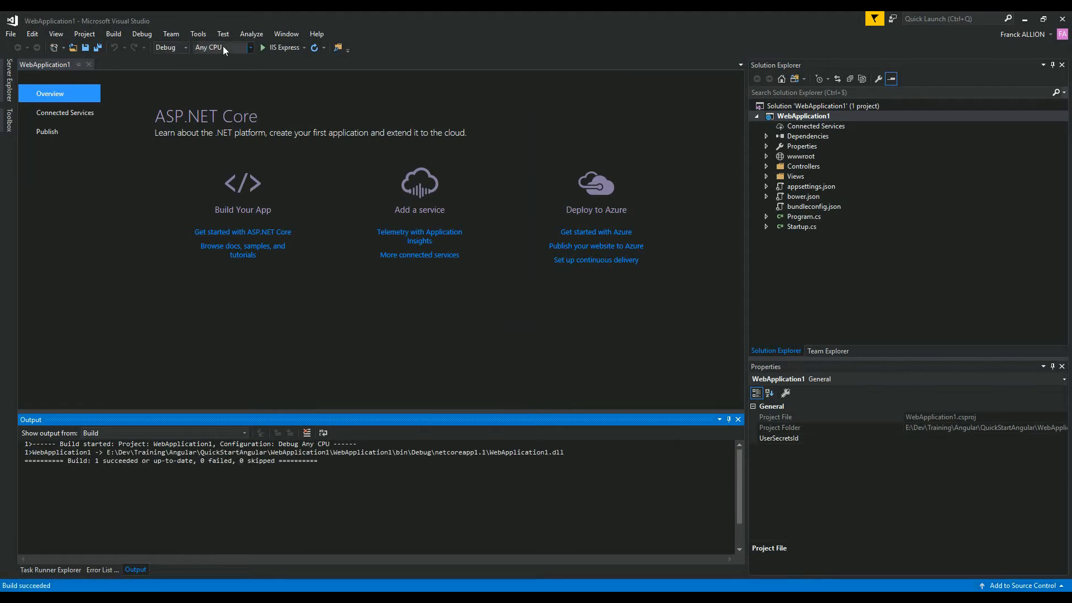
Review the NuGet Package Manager settings in Tools > Options and accept them.
left_click(198, 33)
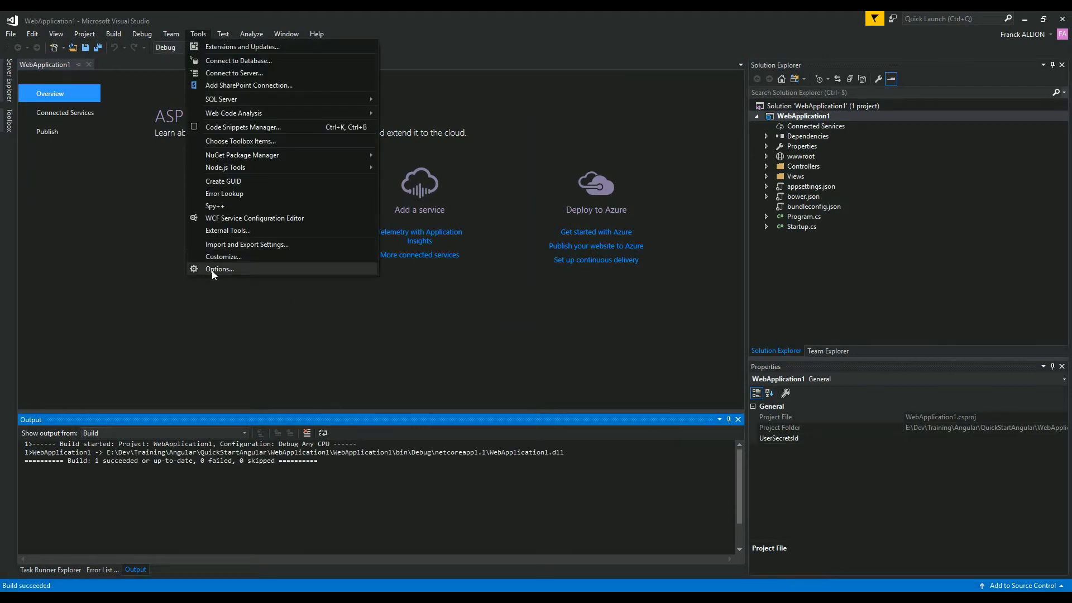
left_click(220, 269)
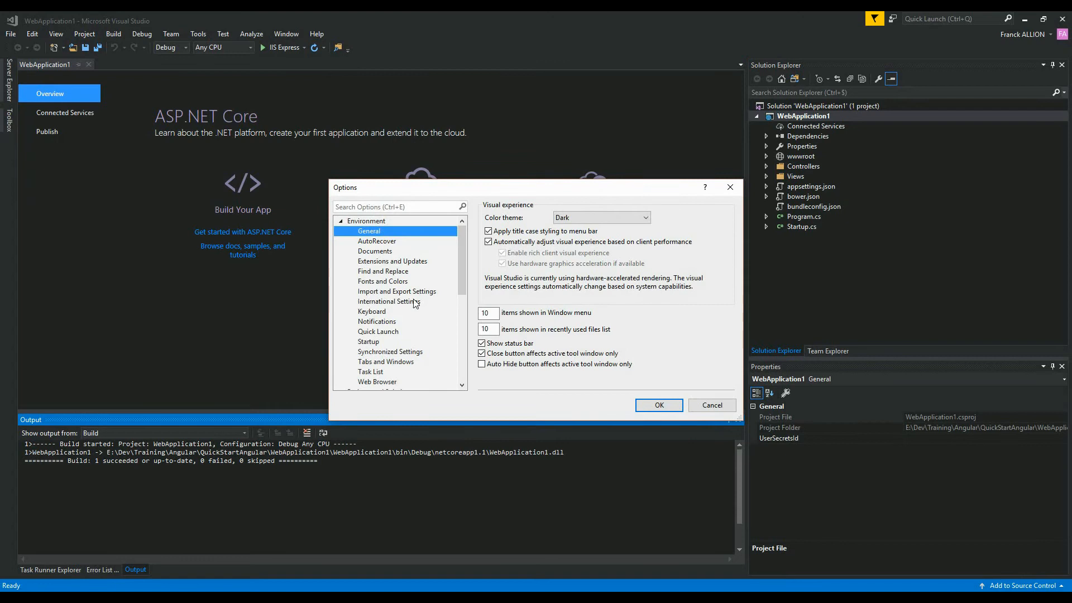
scroll("down", 3)
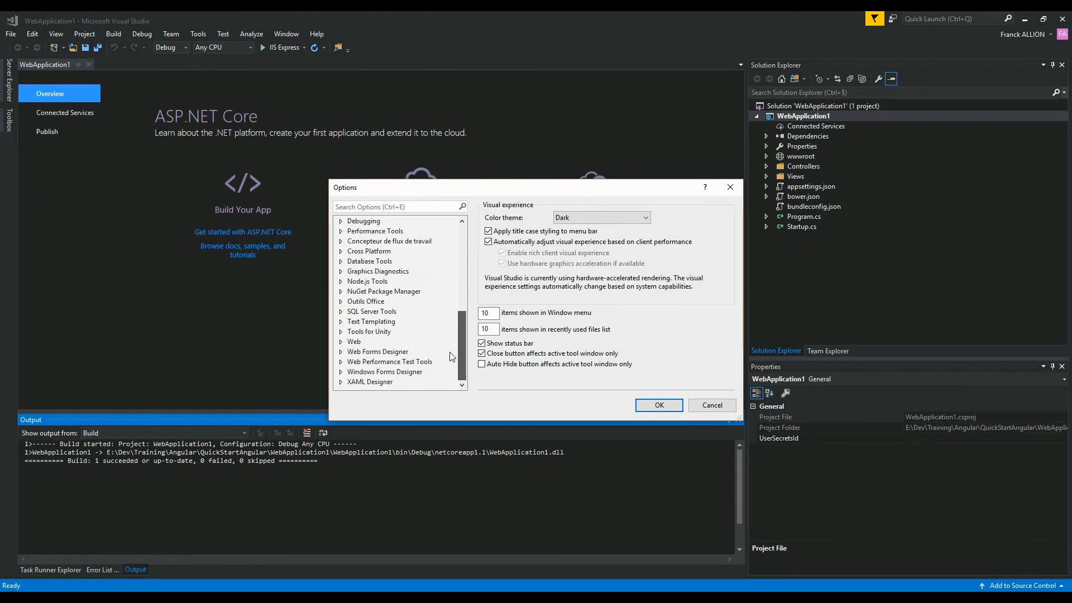
left_click(383, 292)
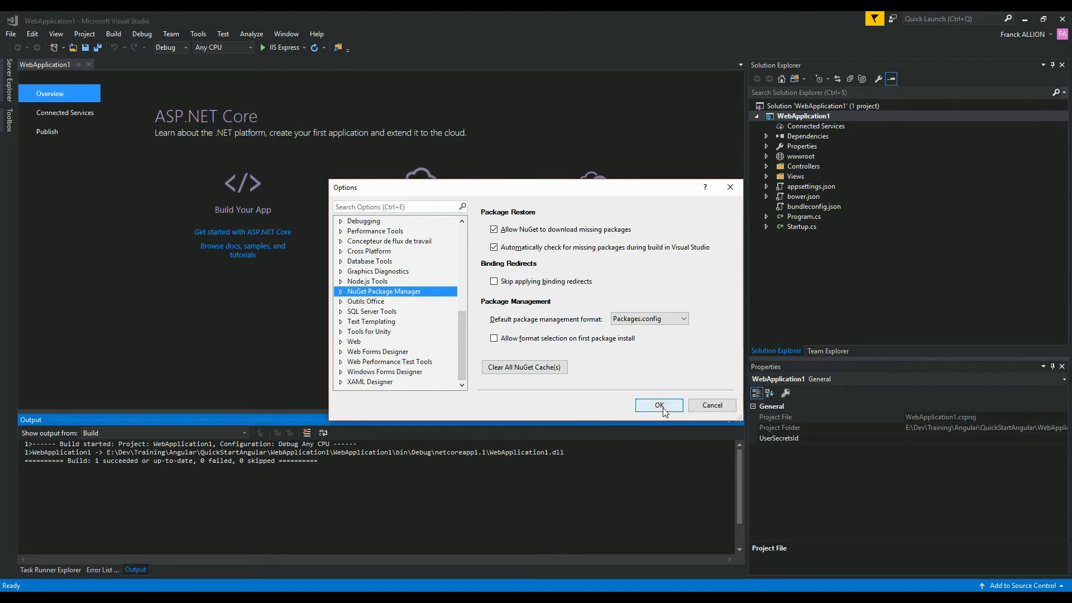
left_click(659, 404)
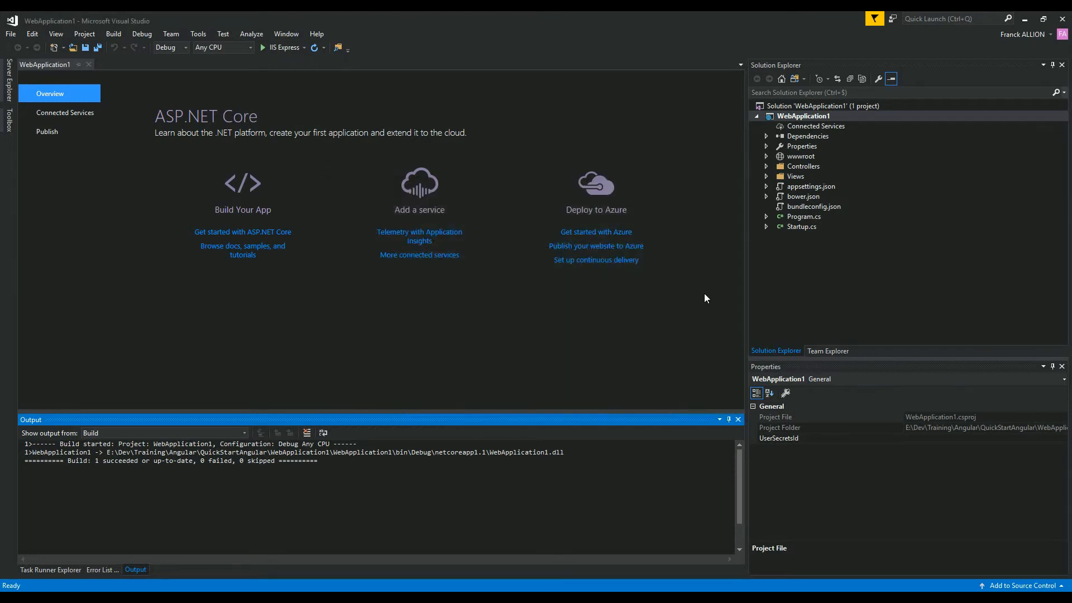
Locate Index.cshtml under Views > Home and bring it into the editor.
left_click(765, 177)
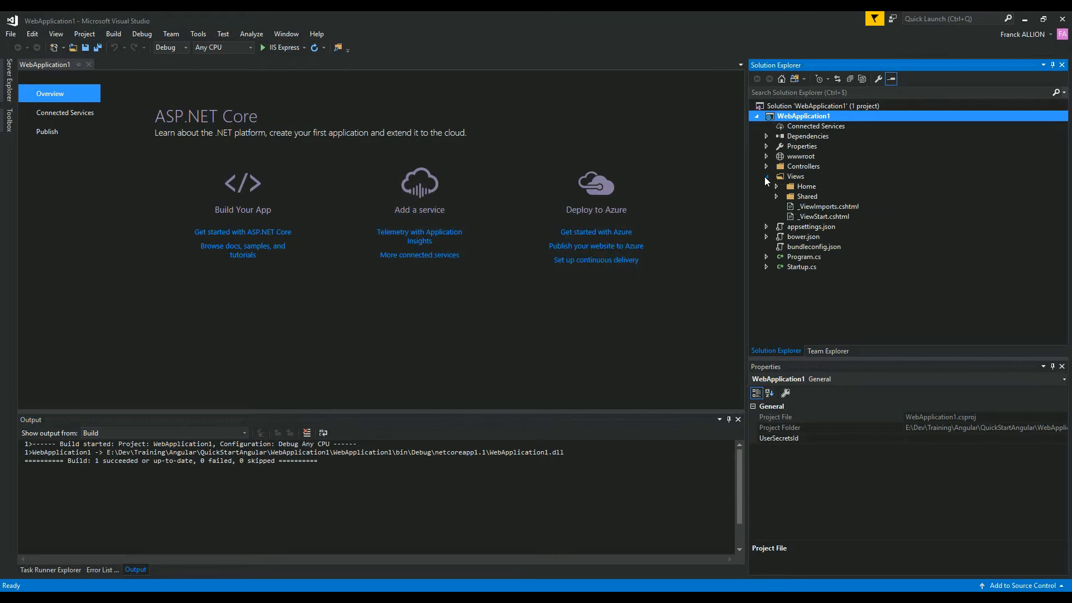
left_click(776, 186)
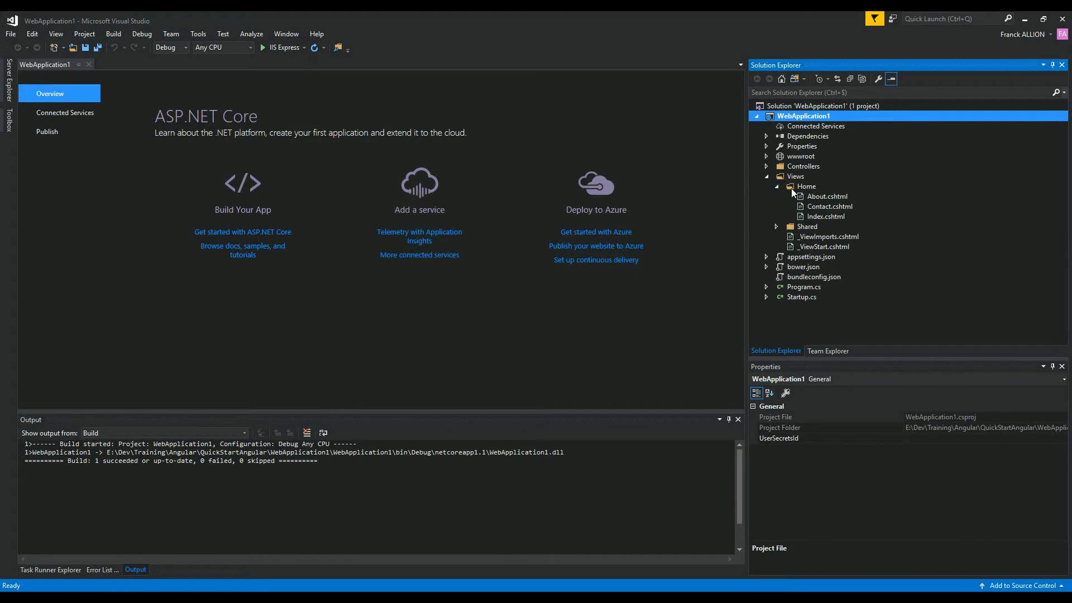
left_click(826, 215)
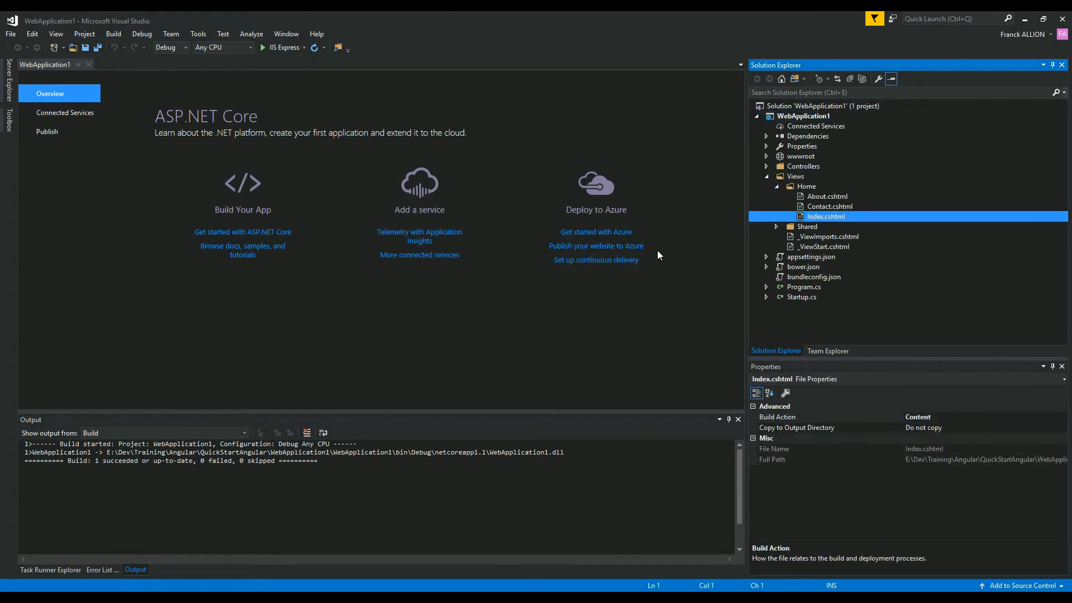
double_click(825, 216)
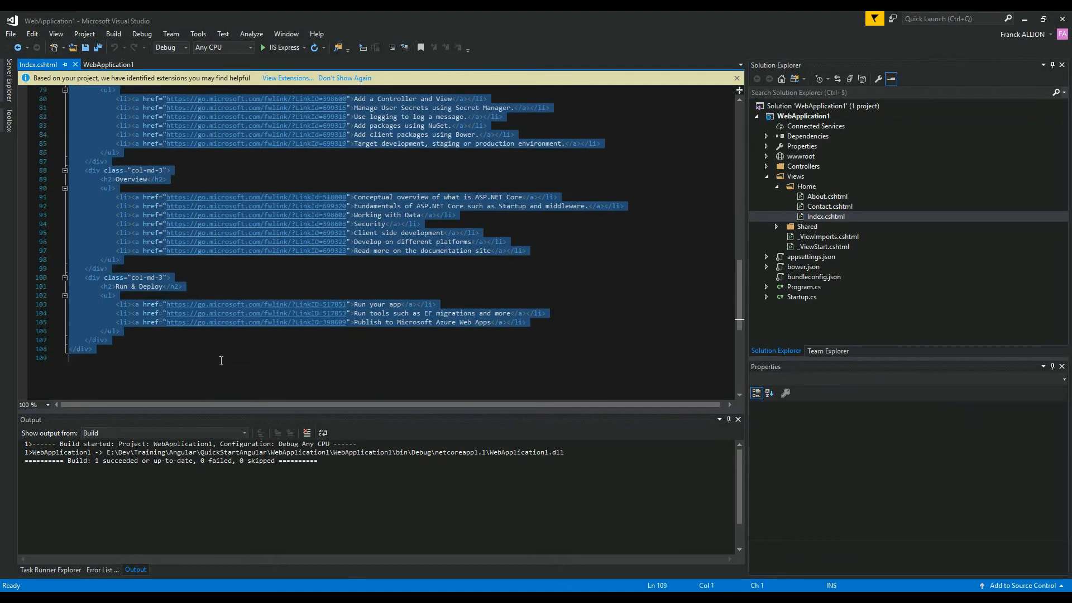
Replace the home view markup with 'Hello World' and run the app in IIS Express.
type("Hello")
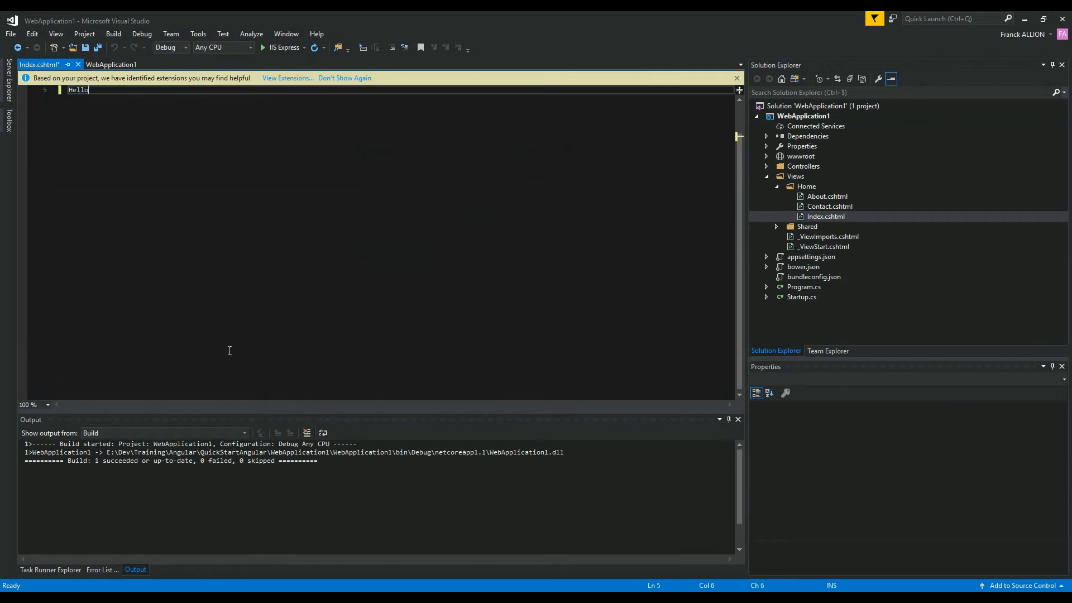
type("World")
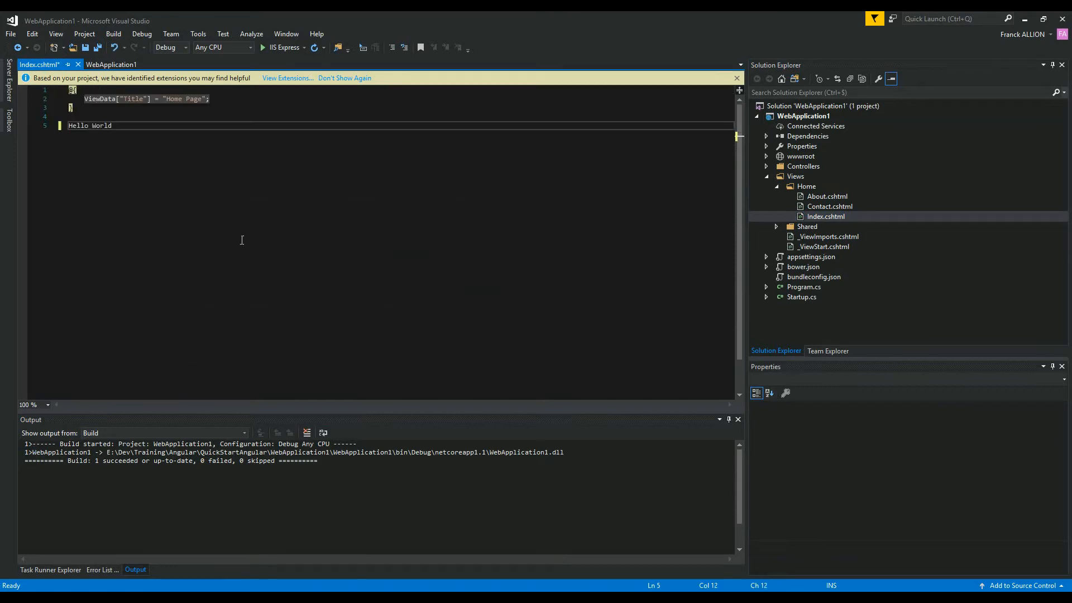
left_click(142, 34)
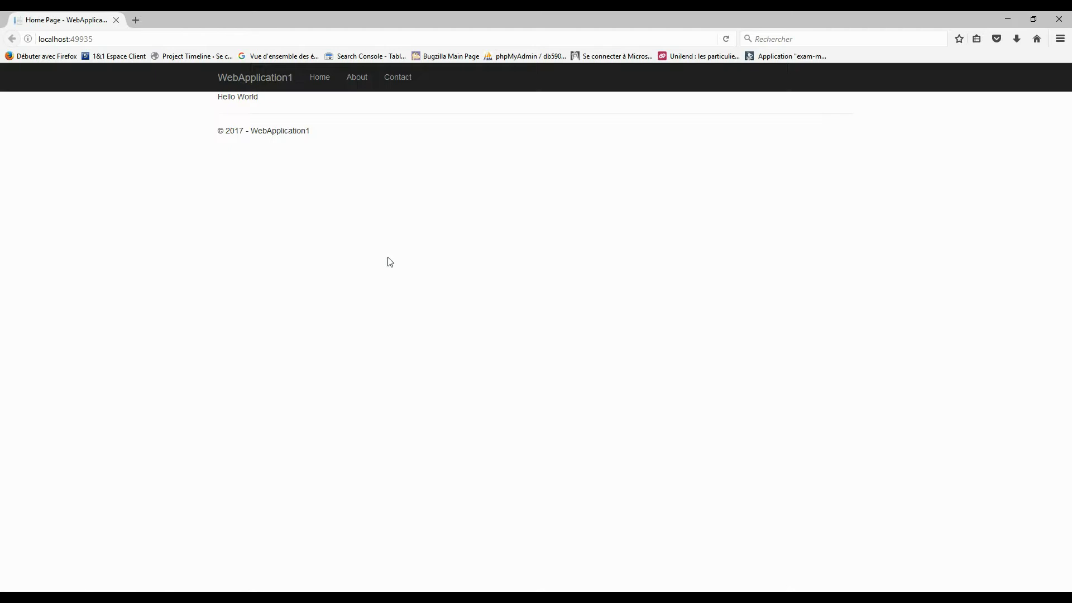
Check the localhost page shows Hello World, then close Firefox to end debugging.
double_click(238, 96)
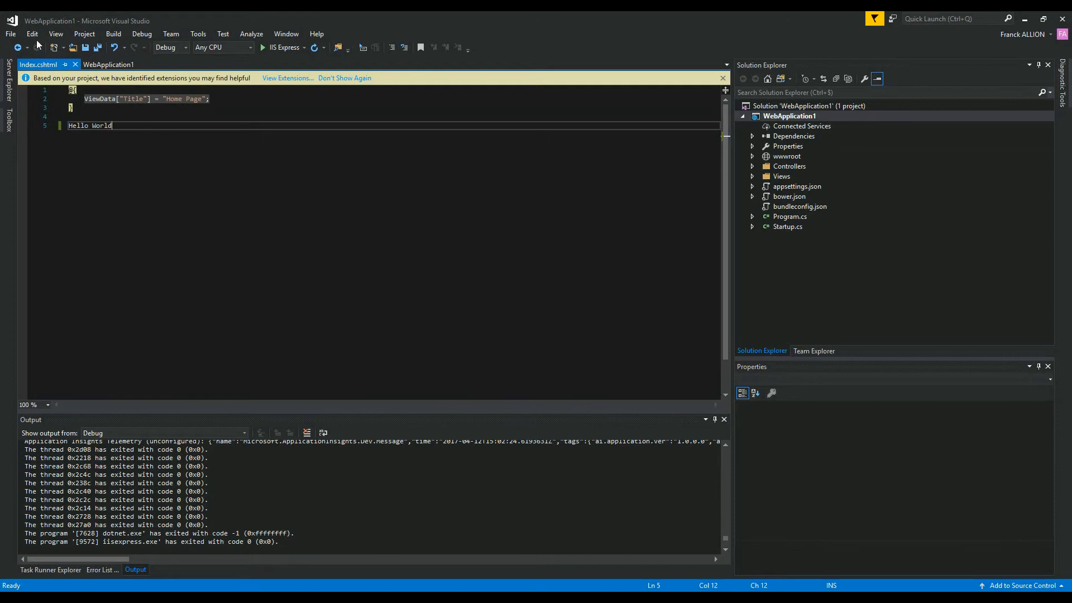
mouse_move(787, 124)
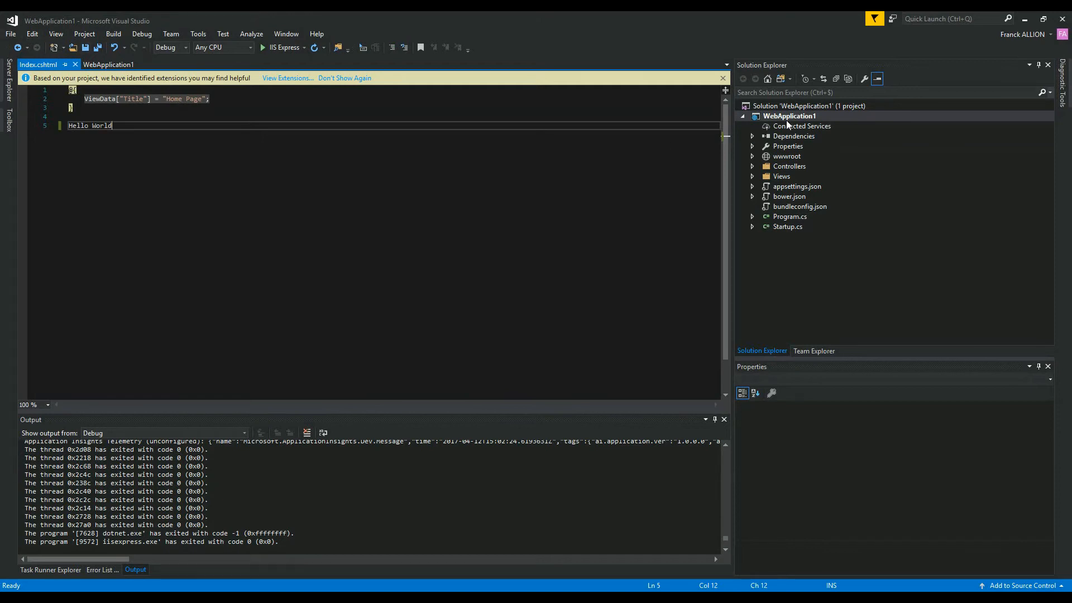
Add an npm Configuration File named package.json to WebApplication1 via Add > New Item.
right_click(788, 115)
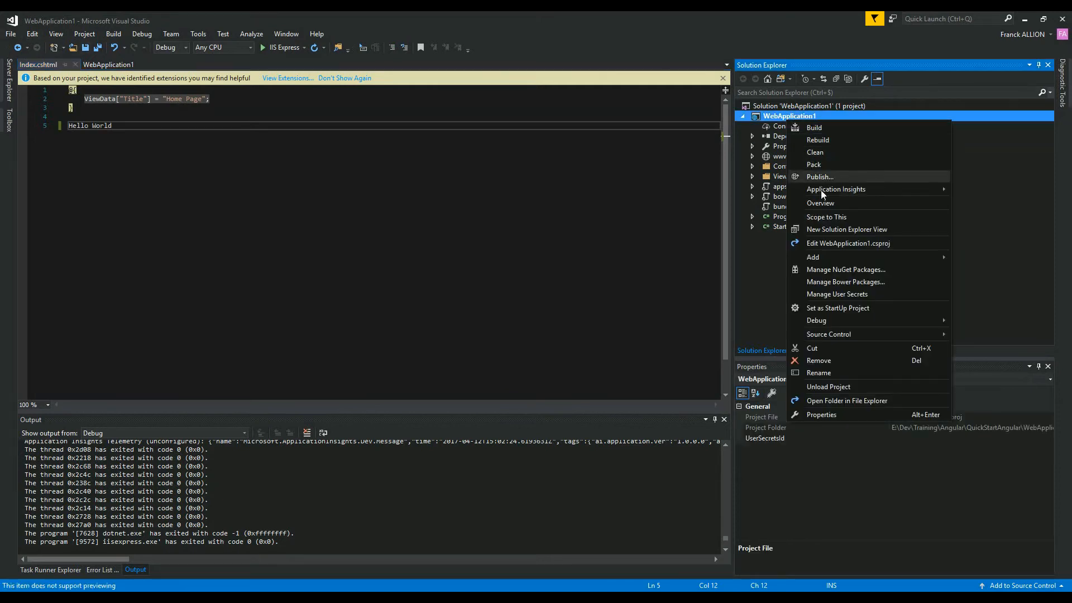
mouse_move(845, 269)
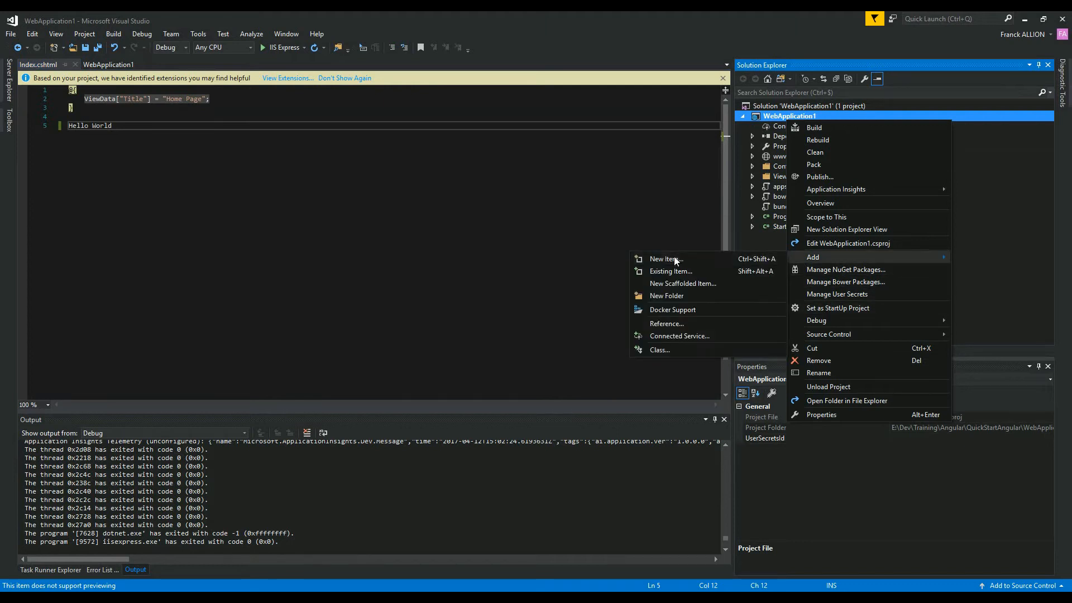
left_click(664, 258)
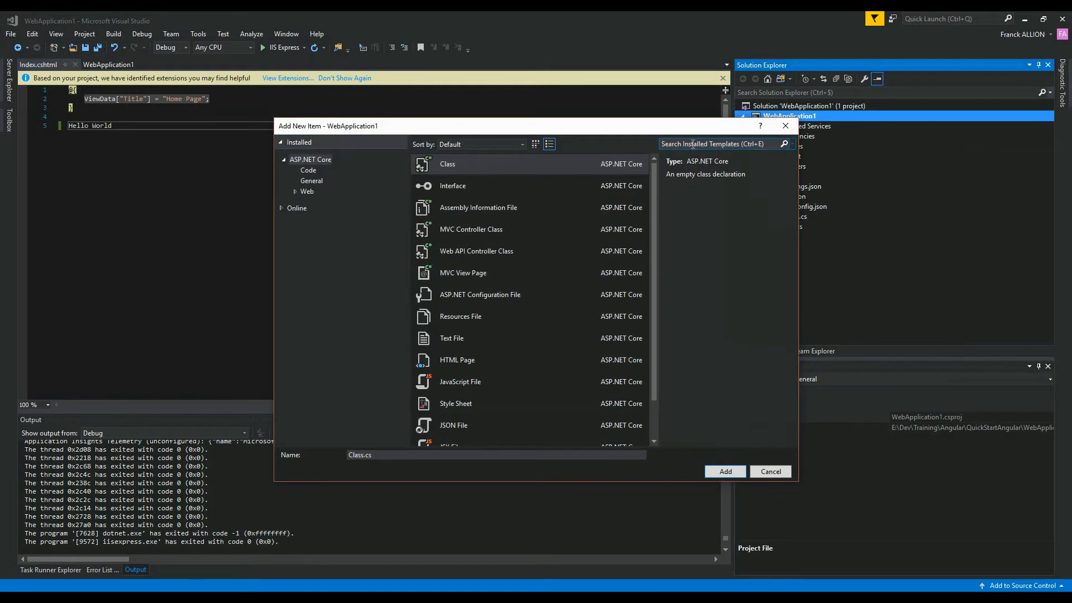
type("npm")
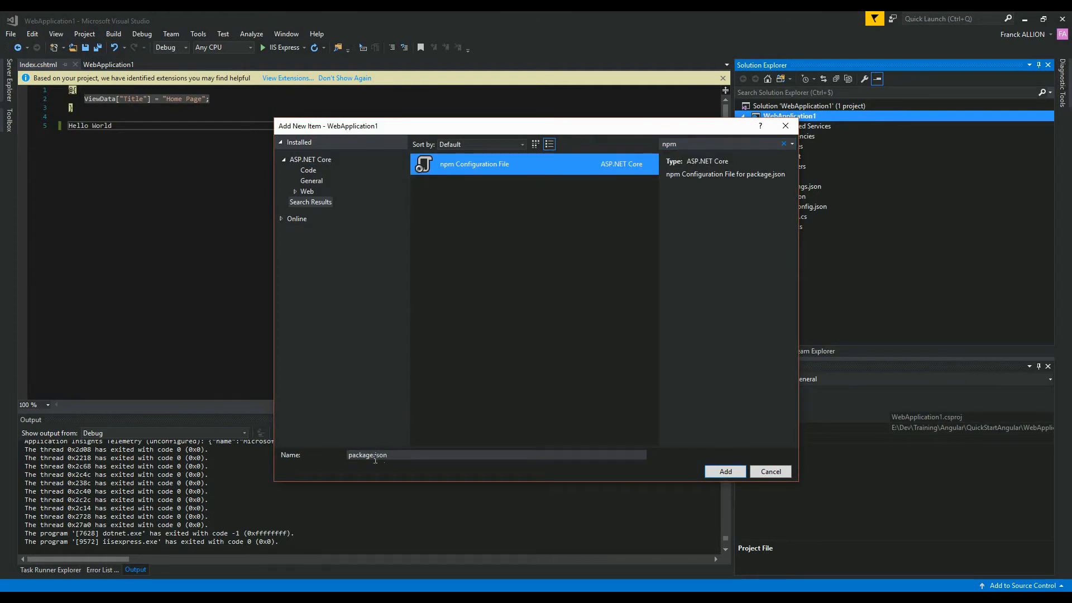
left_click(725, 472)
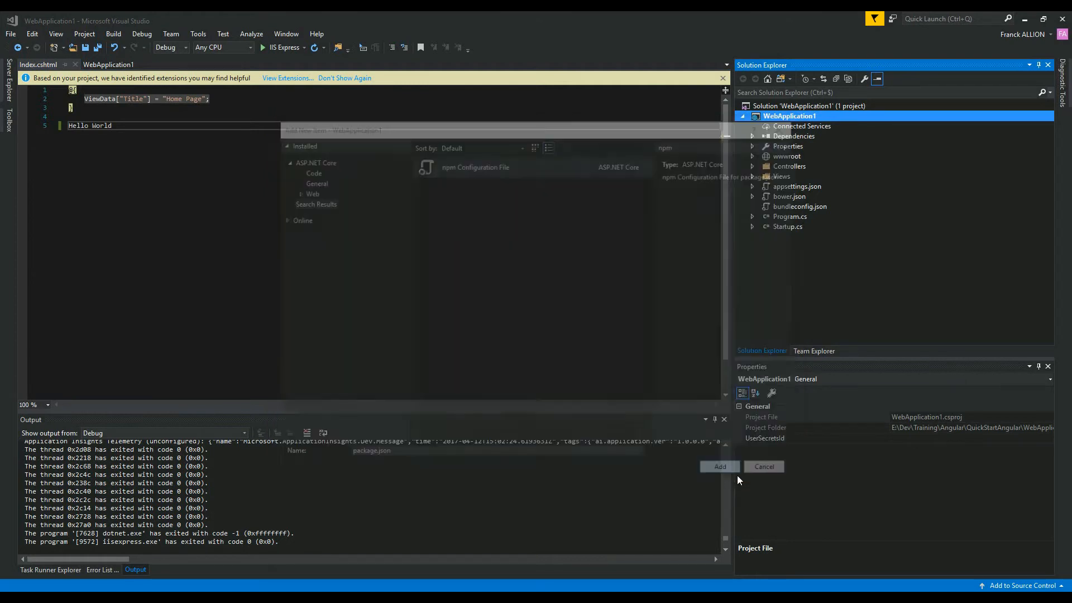
left_click(718, 466)
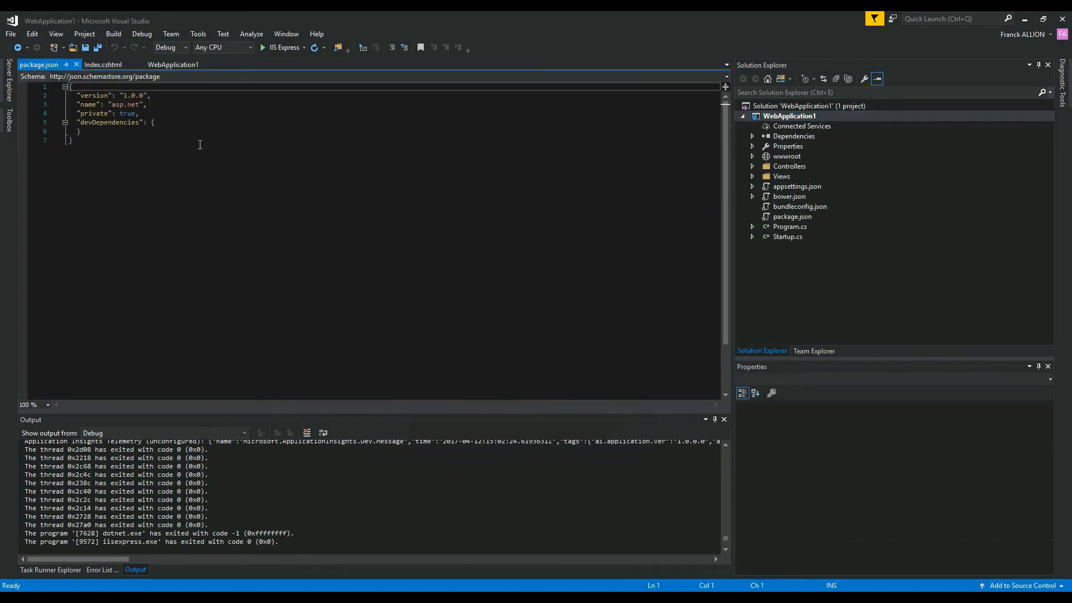
Edit package.json with Angular 4 dependencies and inspect the restored node_modules packages.
left_click(136, 113)
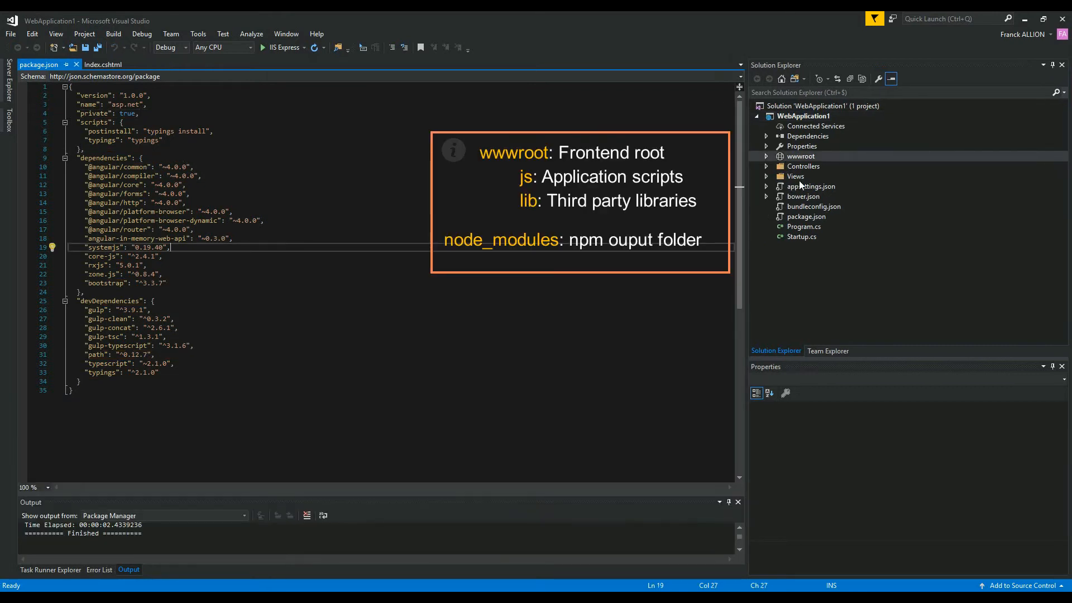
left_click(800, 157)
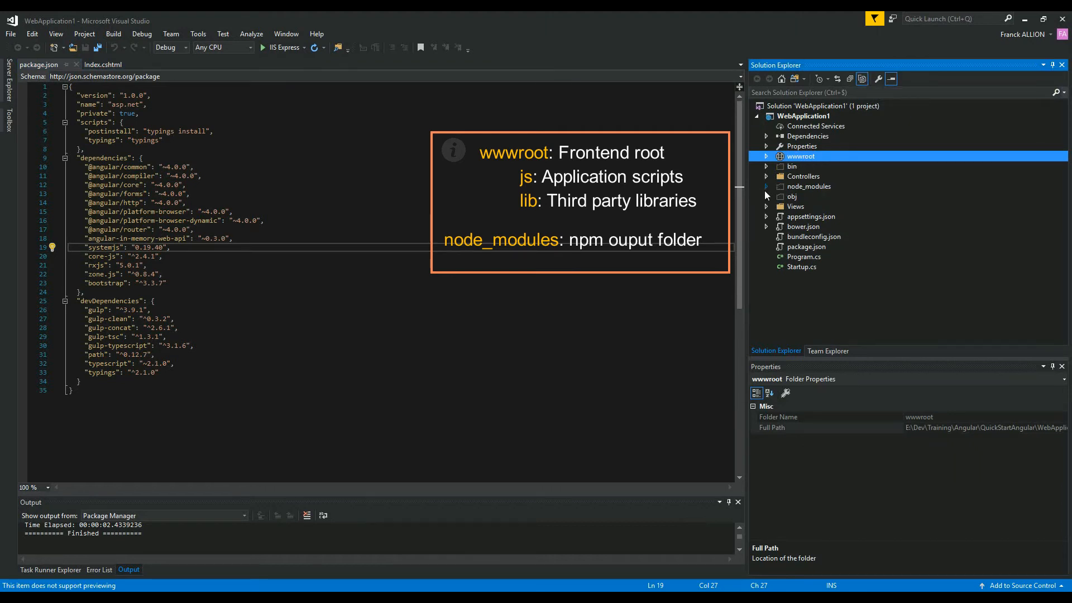
left_click(766, 187)
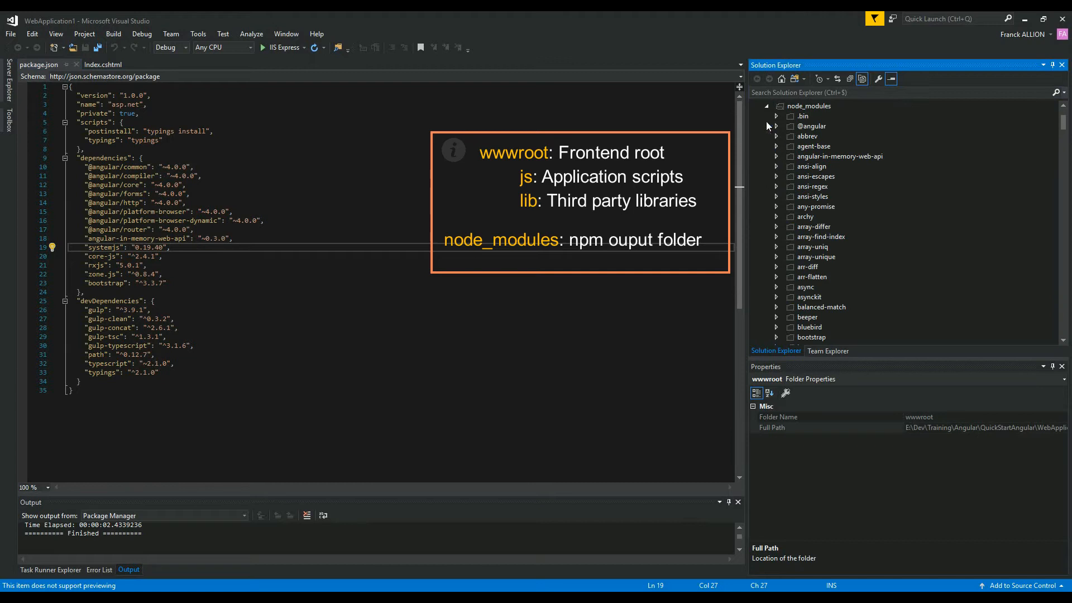
left_click(776, 126)
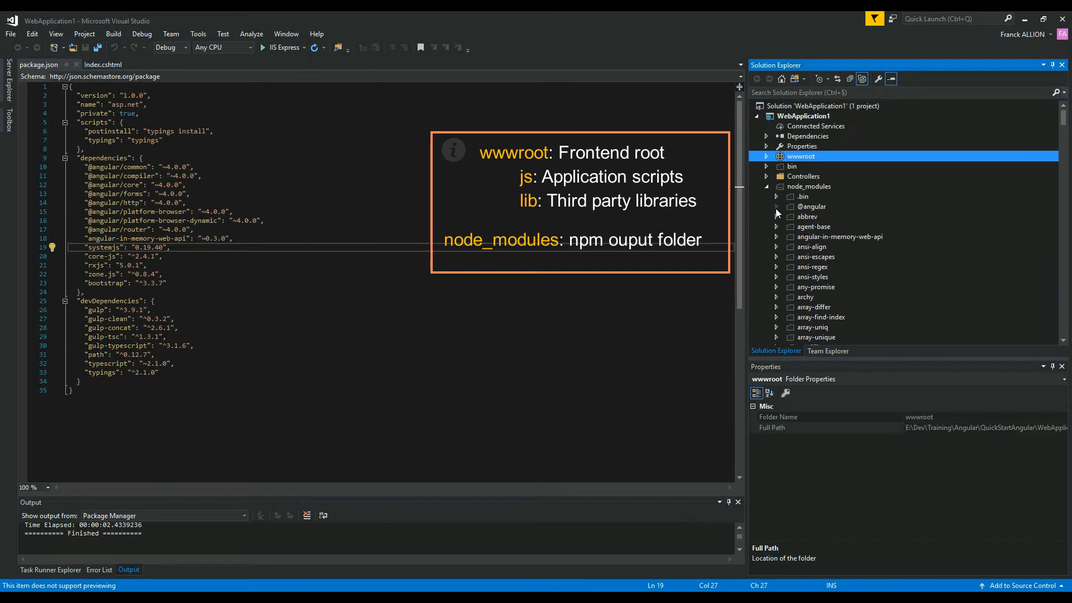
Expand wwwroot to show site.js in its js folder and the lib folder.
left_click(767, 156)
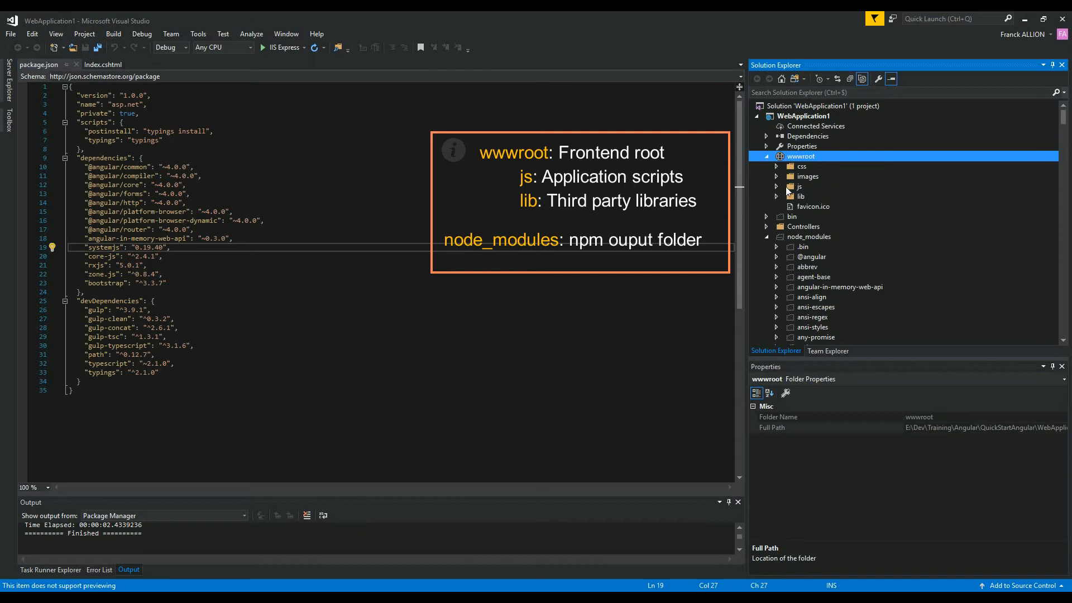
left_click(800, 197)
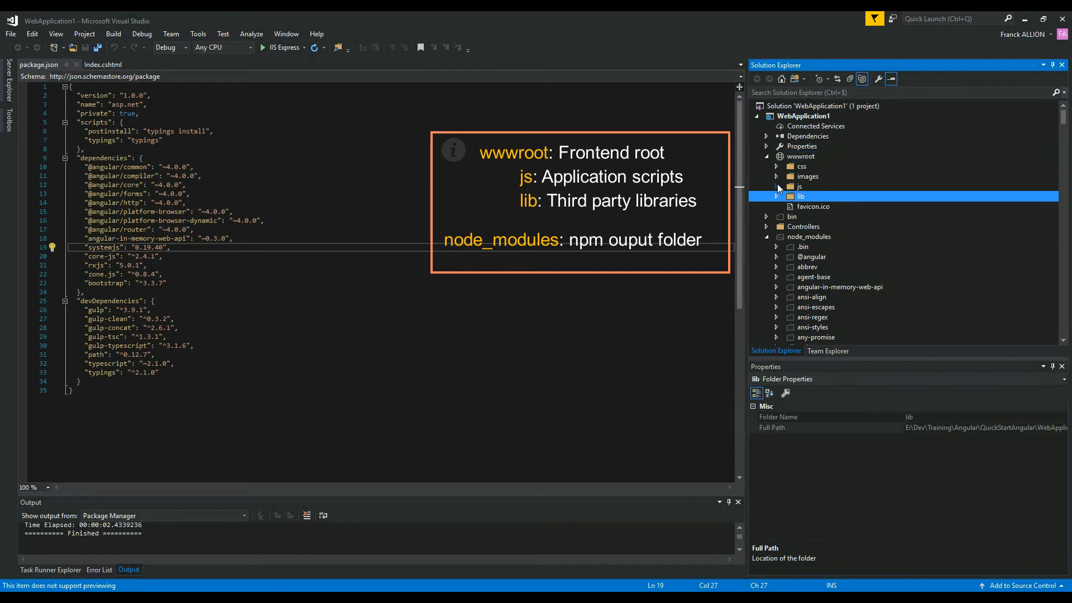
left_click(776, 186)
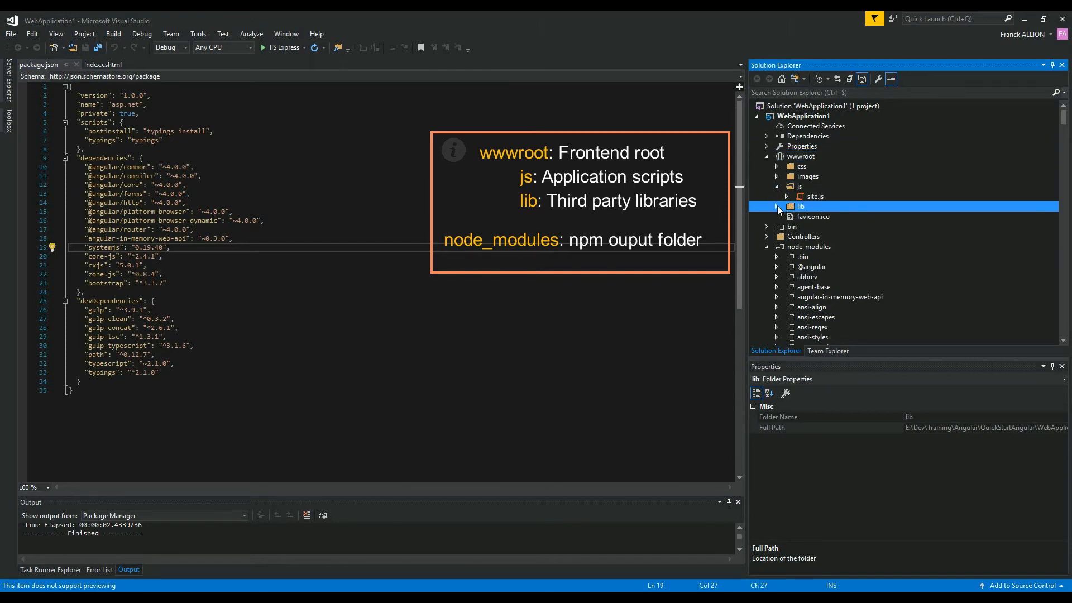
left_click(777, 206)
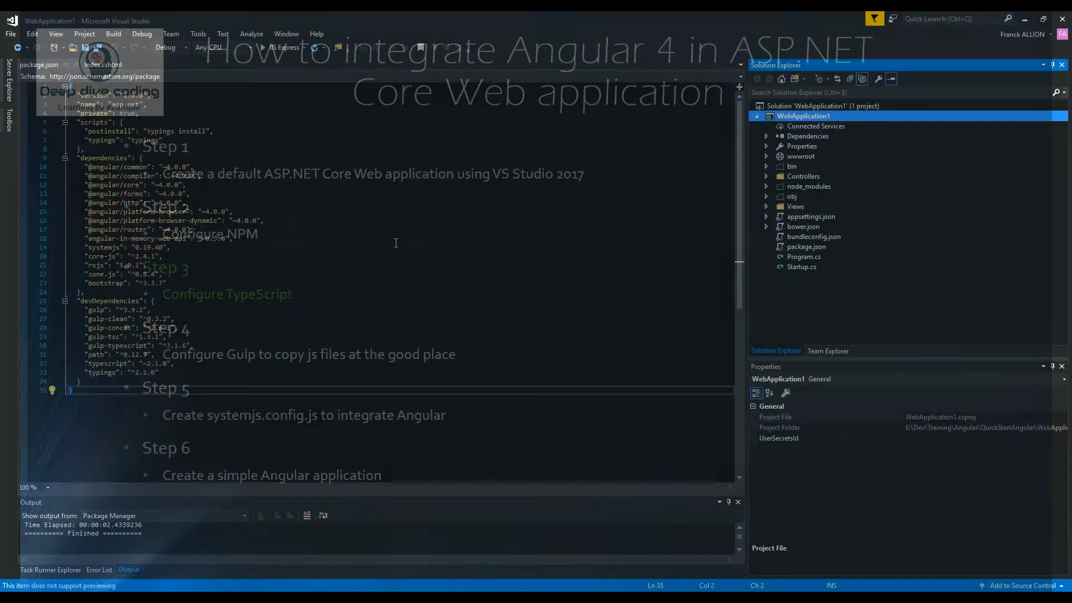
Add a TypeScript JSON Configuration File named tsconfig.json to the project.
right_click(803, 116)
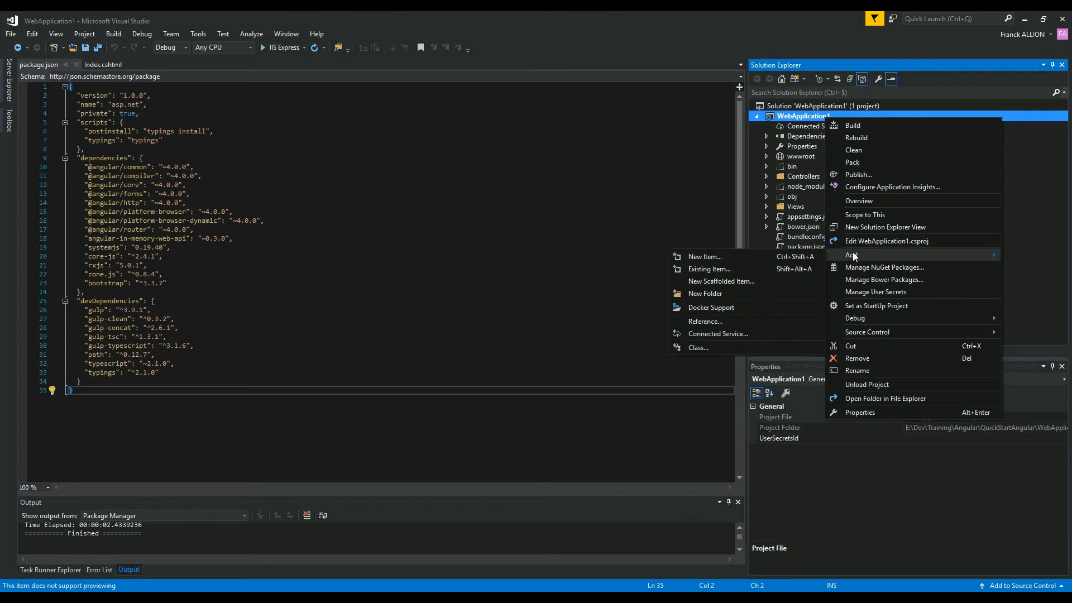
left_click(705, 256)
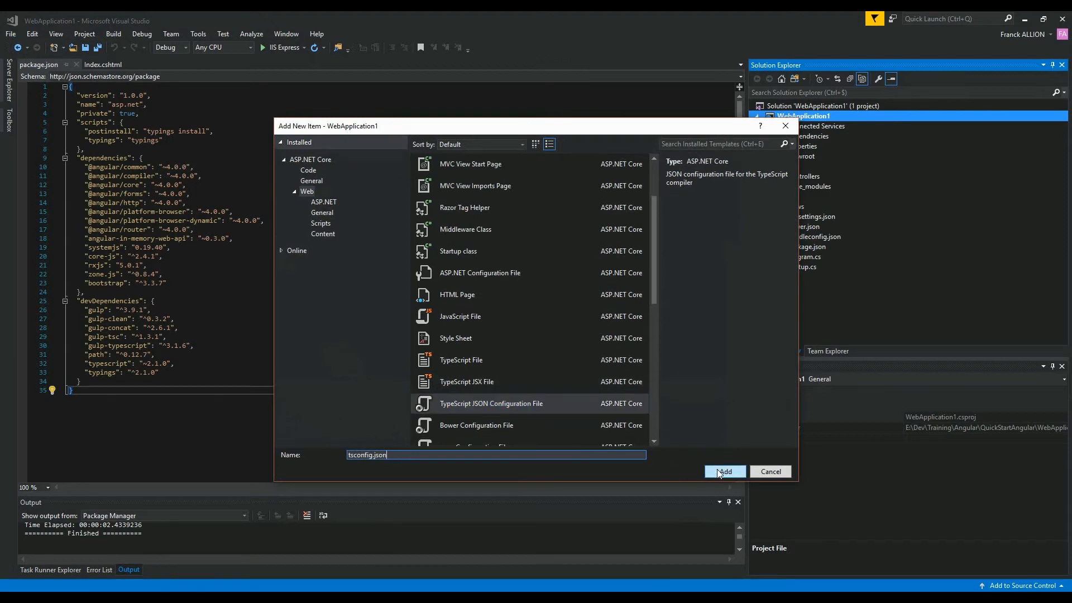
left_click(724, 471)
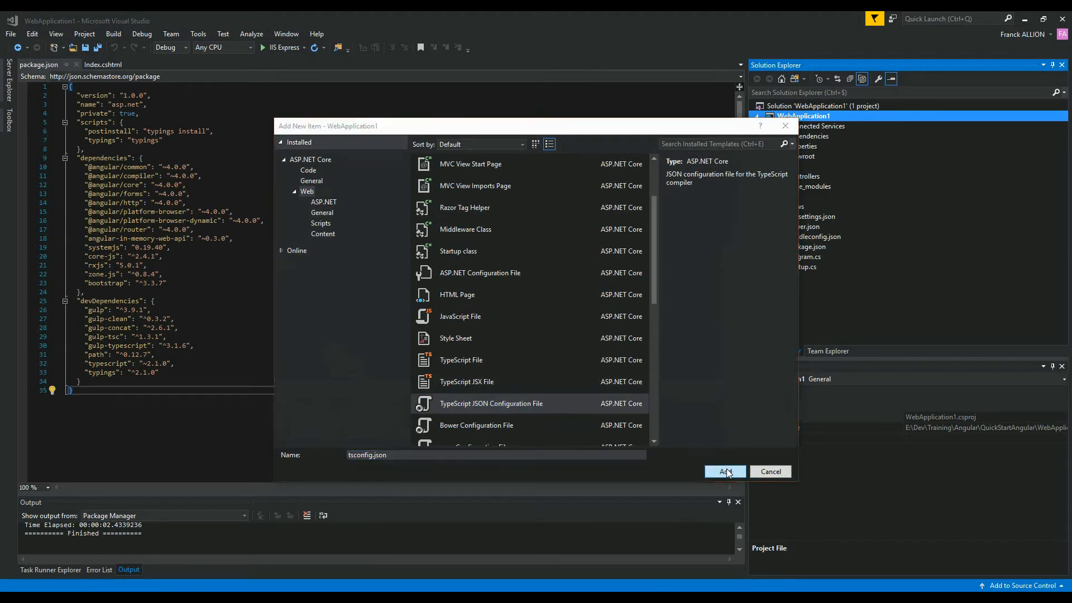
left_click(724, 471)
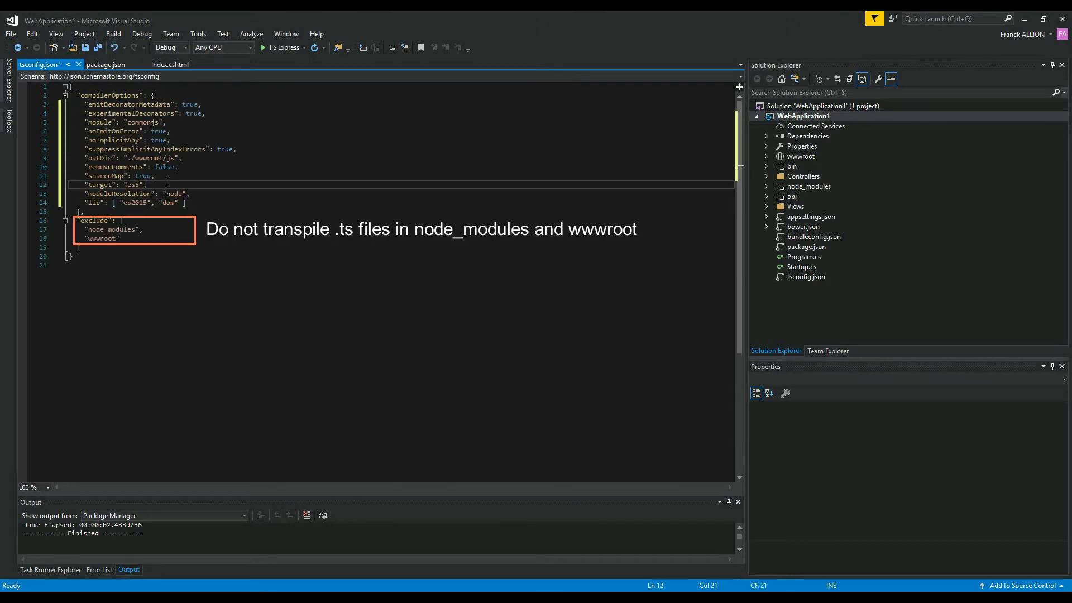
Set tsconfig compilerOptions to output to wwwroot/js and exclude node_modules and wwwroot.
left_click(184, 158)
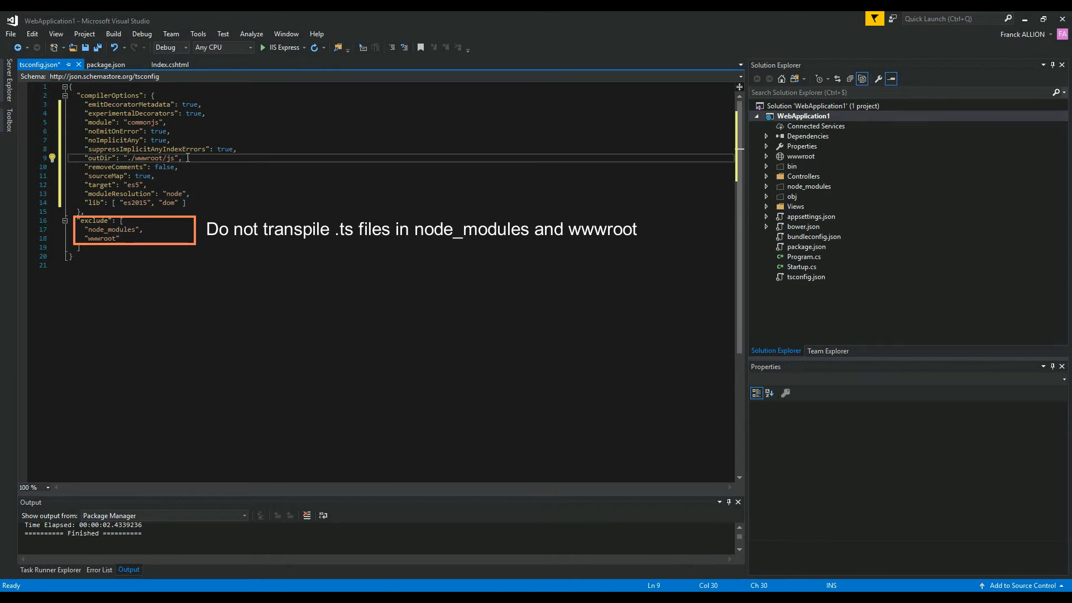
left_click(106, 64)
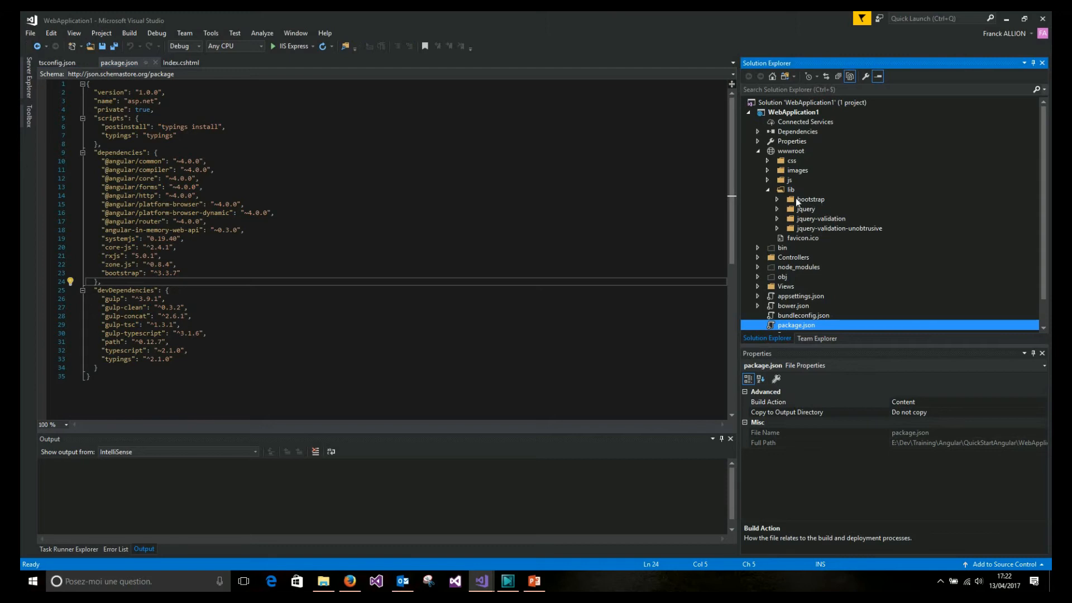
left_click(767, 190)
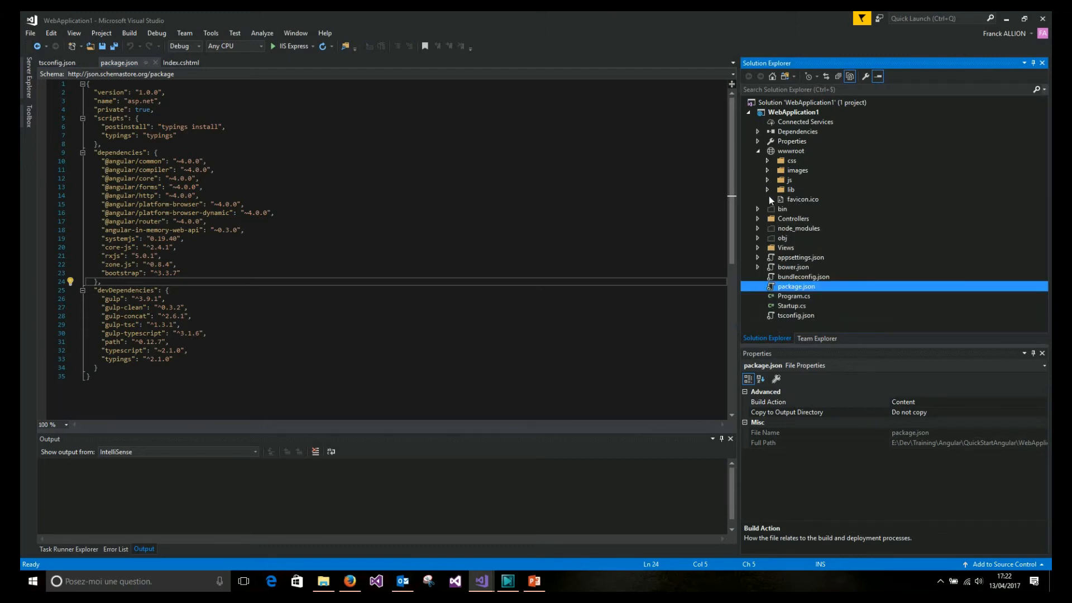
left_click(757, 228)
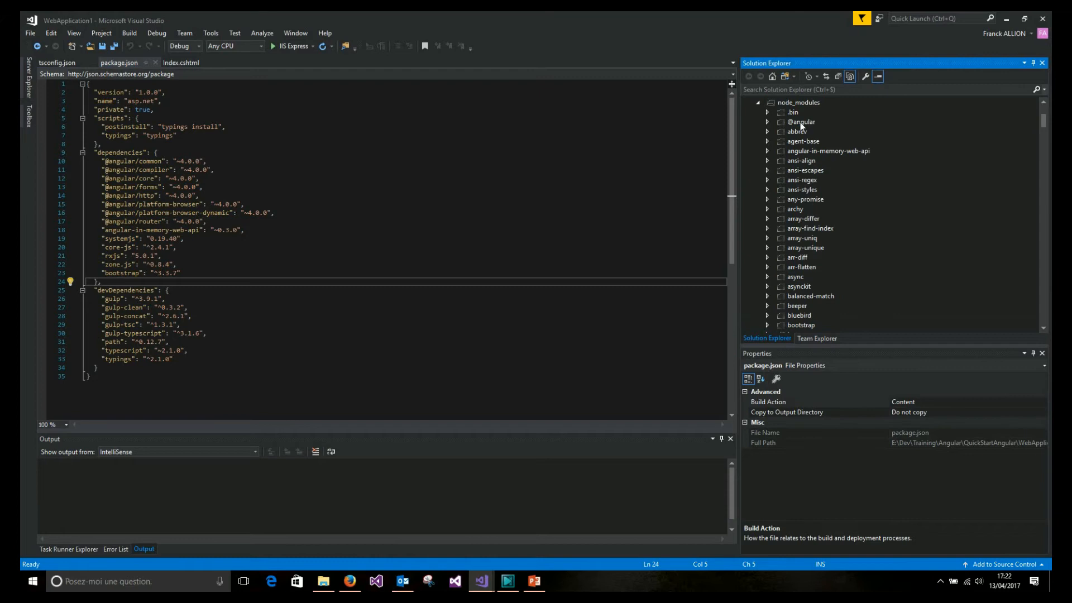
left_click(801, 122)
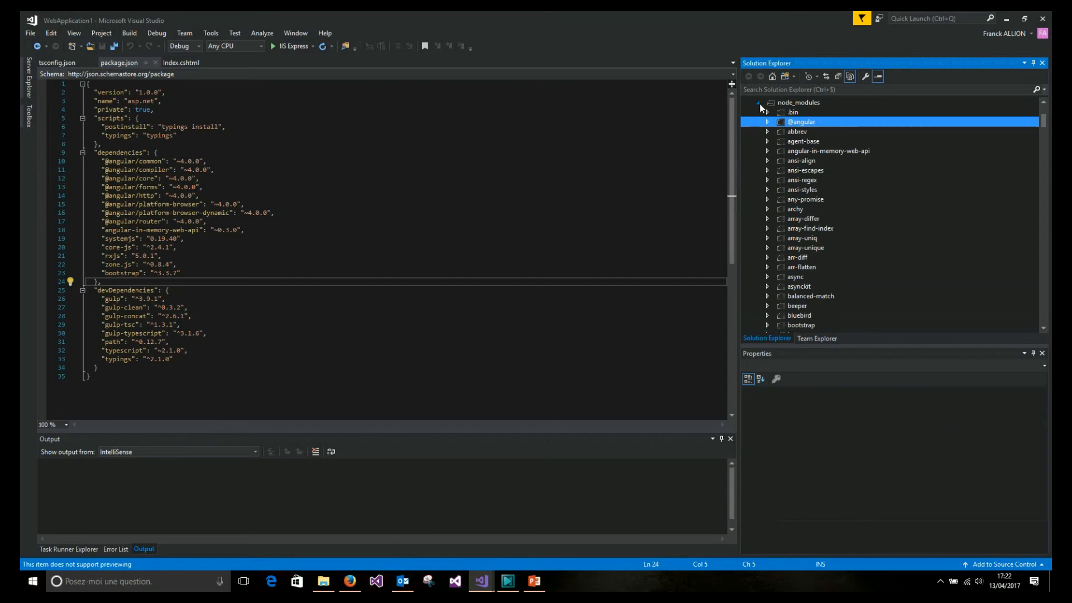
left_click(757, 102)
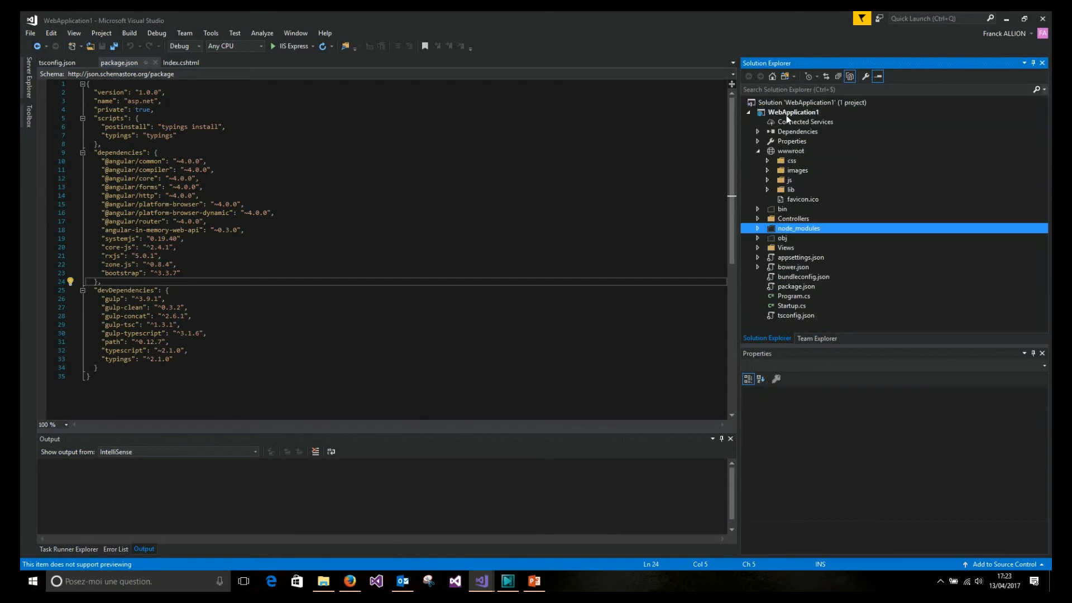
right_click(793, 111)
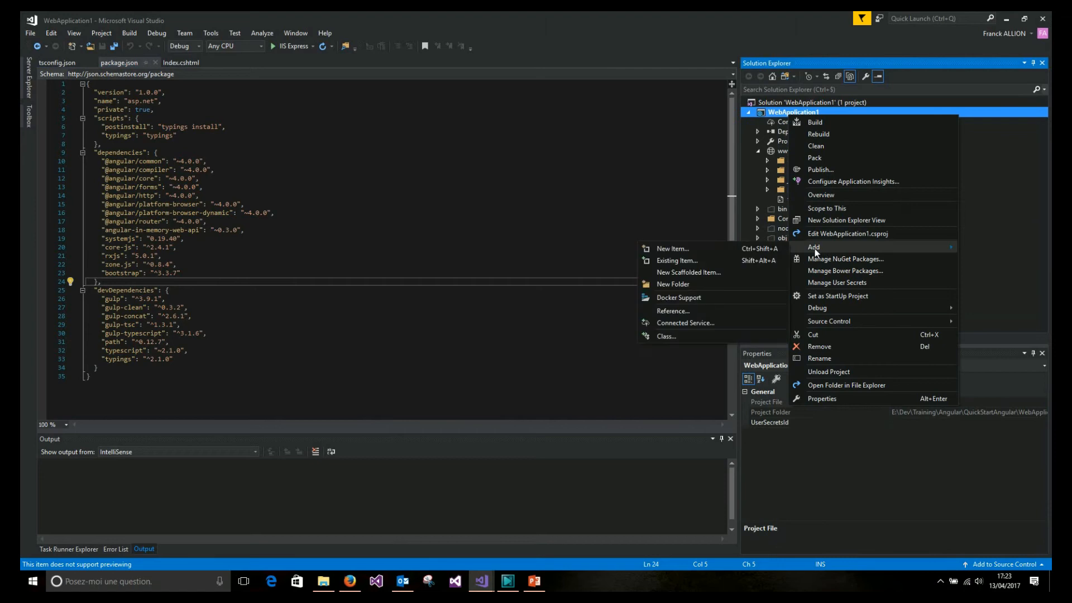
Add a Gulp Configuration File gulpfile.js with a default task copying scripts into wwwroot/lib.
left_click(672, 248)
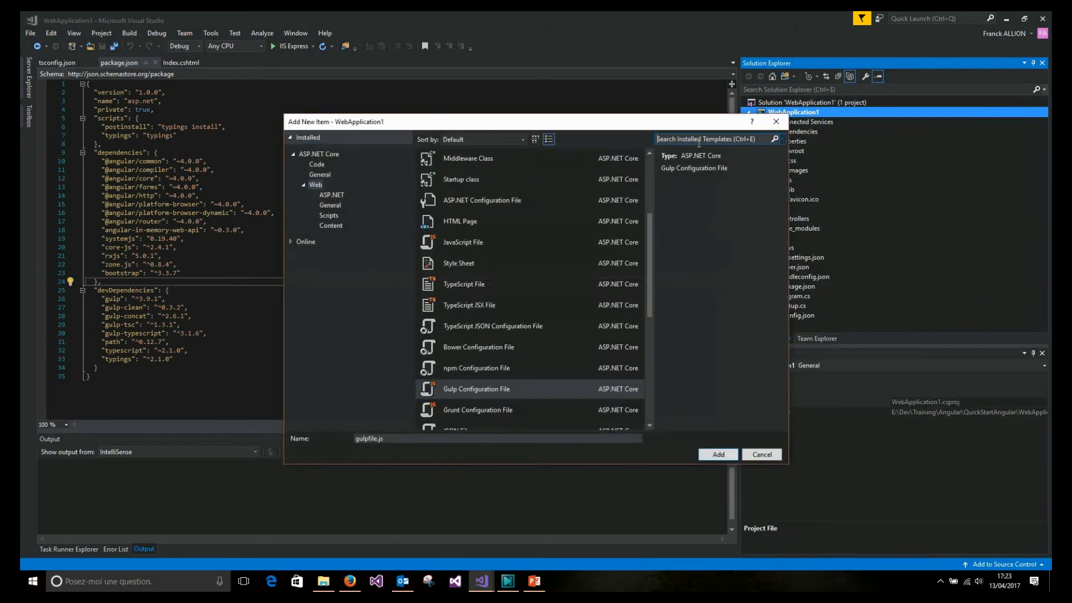
type("gulp")
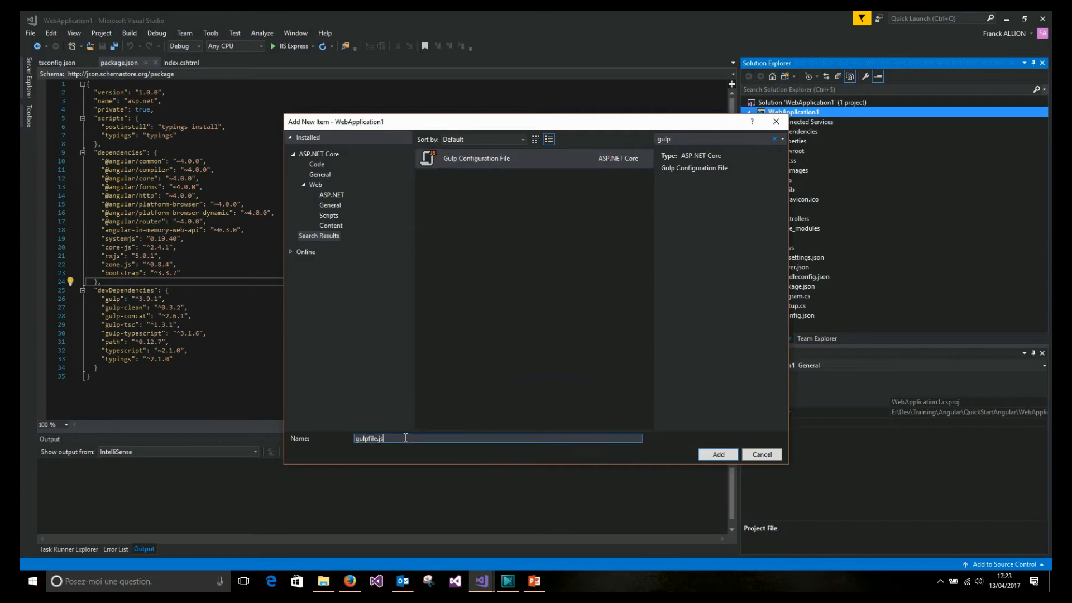
left_click(717, 454)
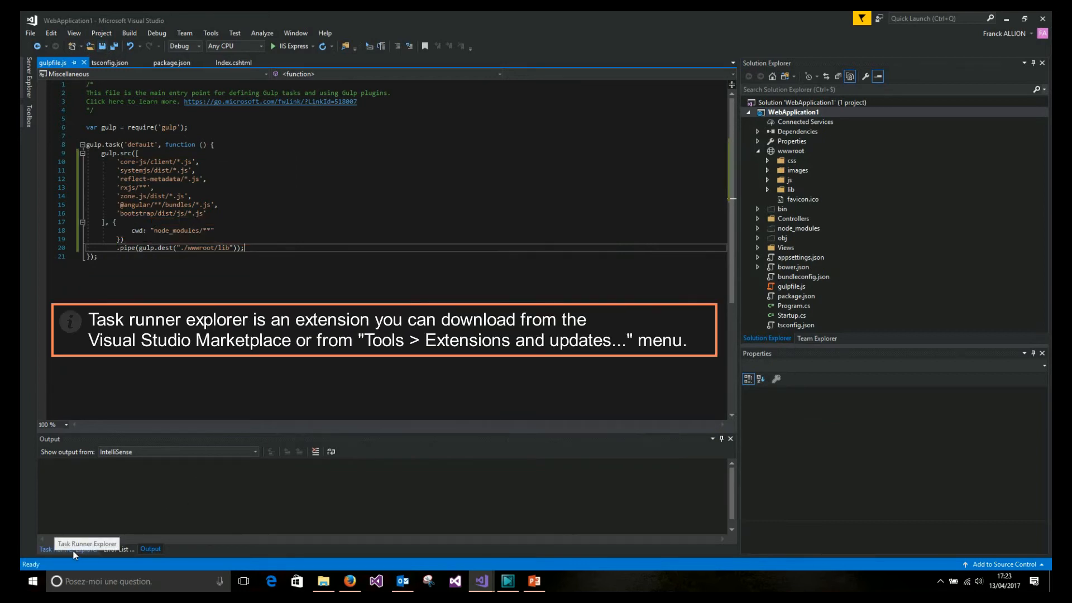
Run the default gulp task from Task Runner Explorer.
left_click(86, 544)
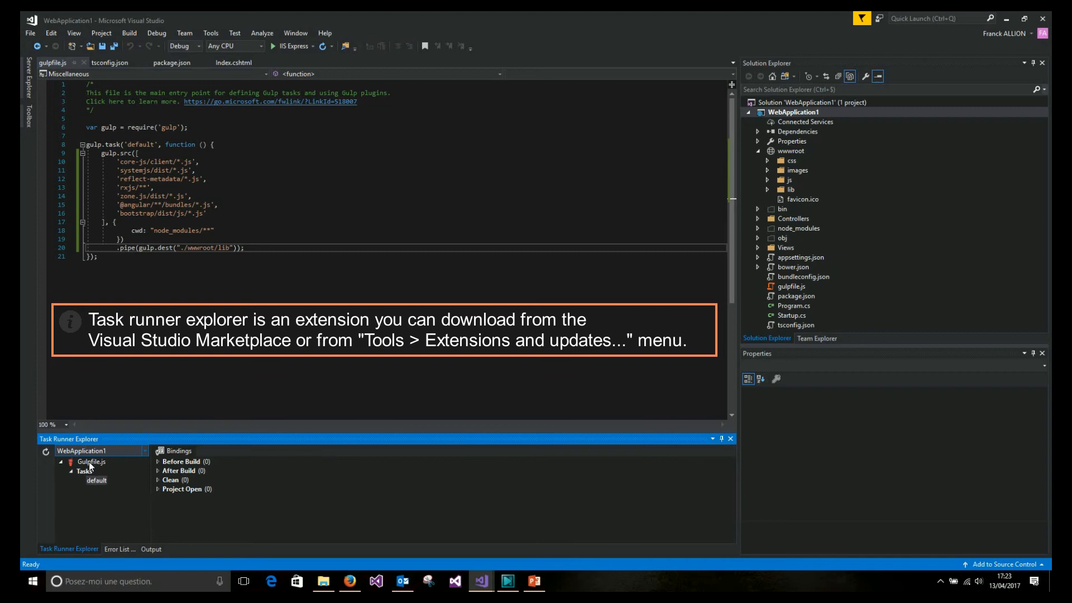
mouse_move(196, 283)
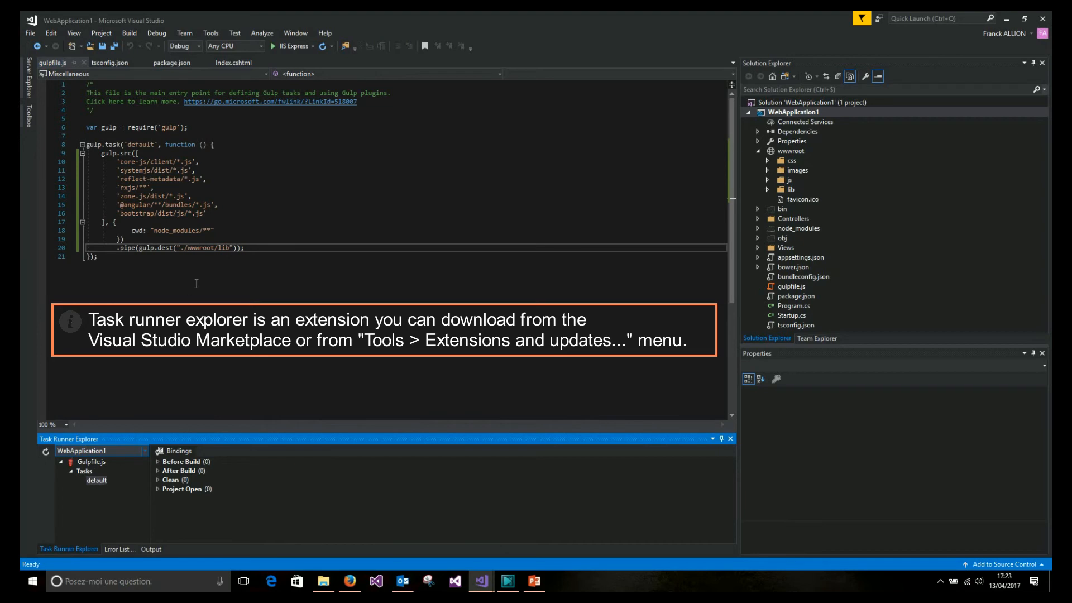
right_click(96, 480)
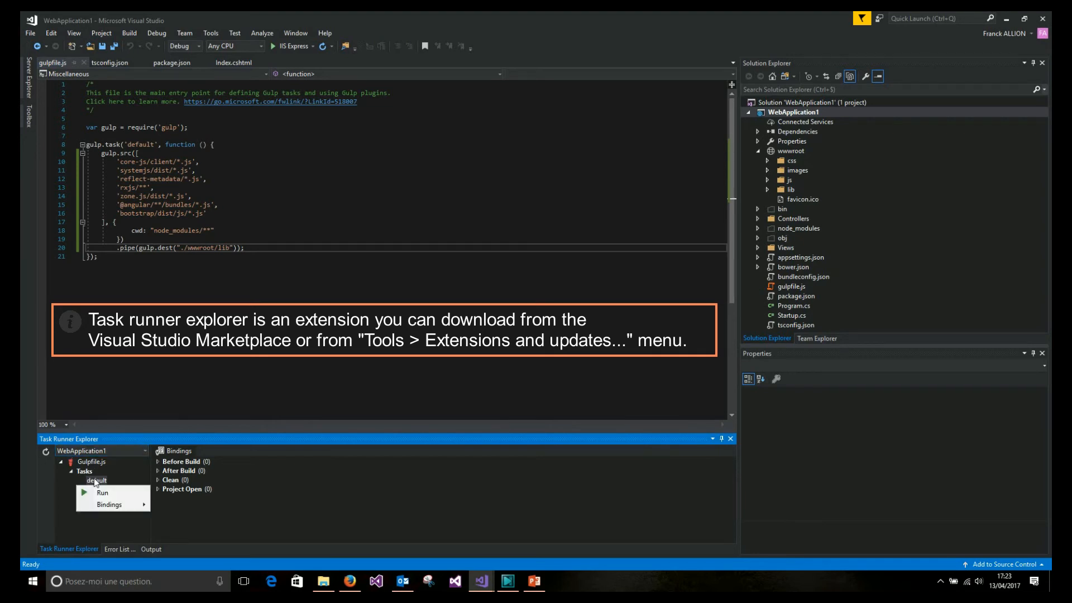
left_click(101, 492)
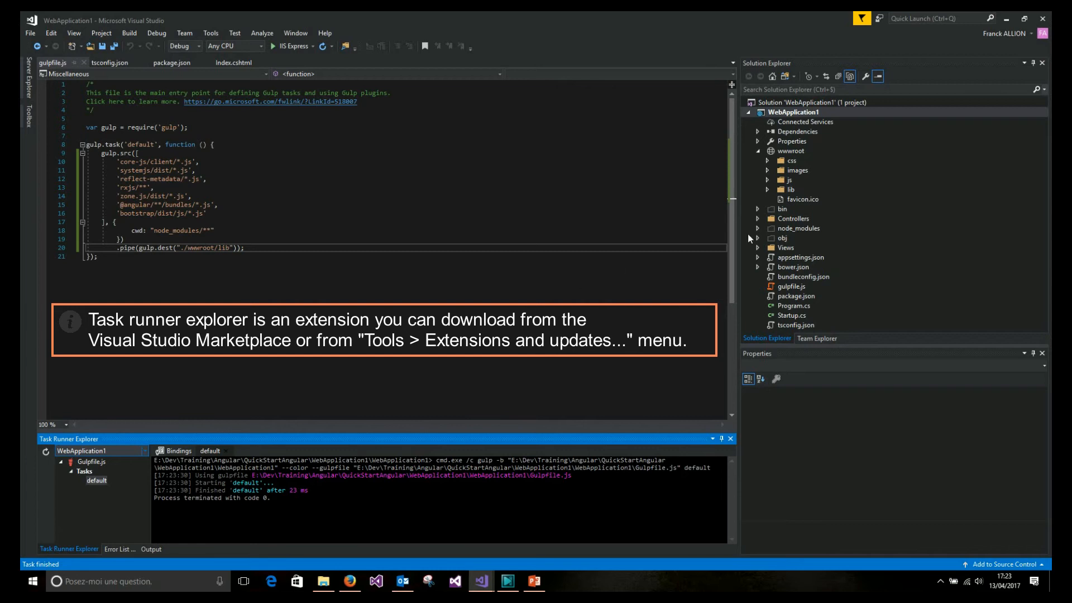
left_click(766, 190)
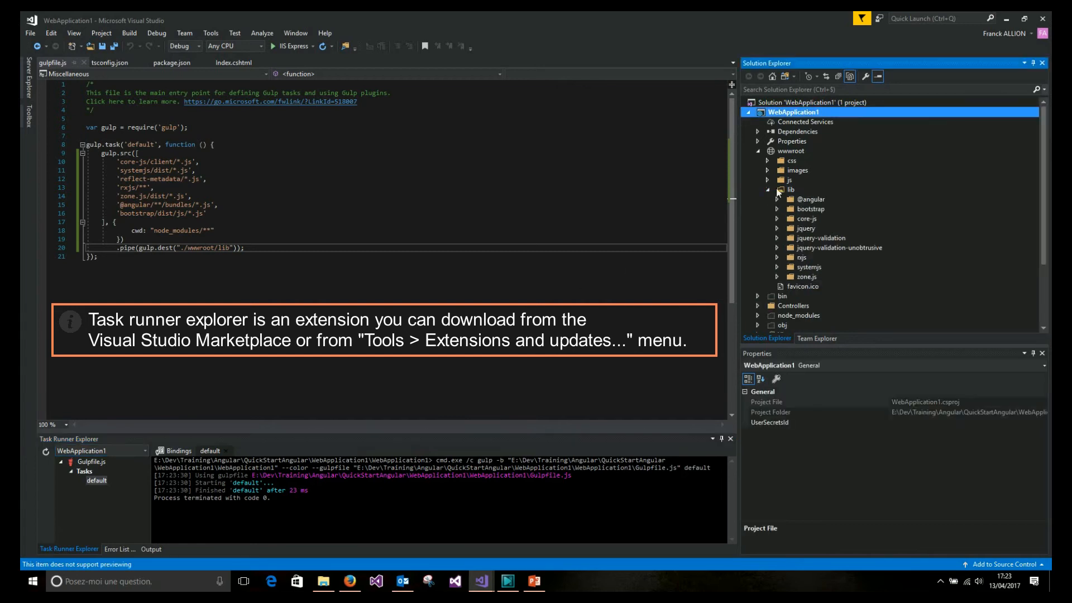
left_click(811, 199)
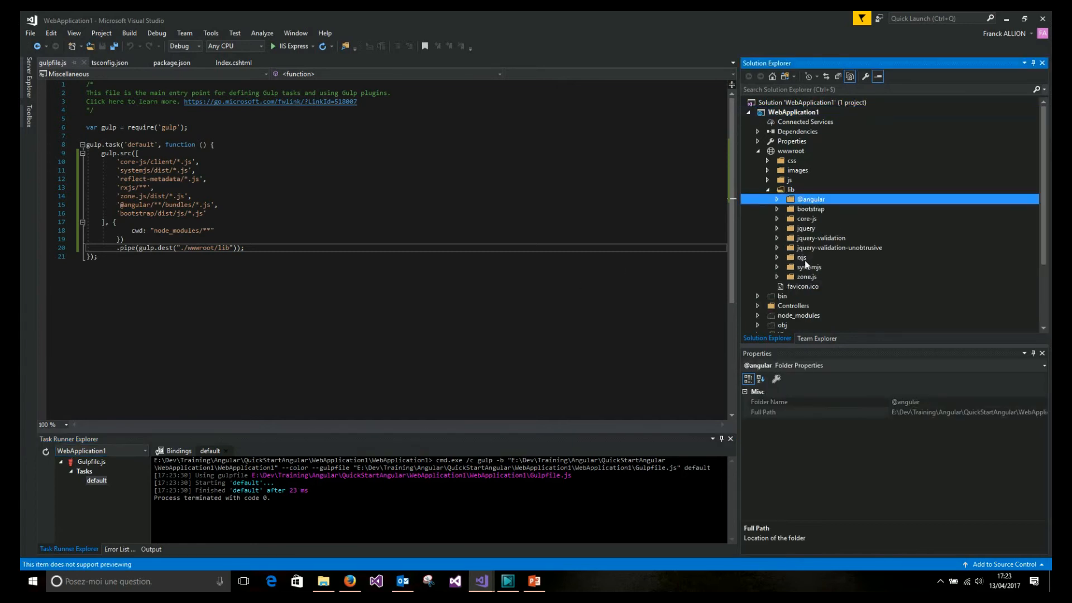
left_click(807, 276)
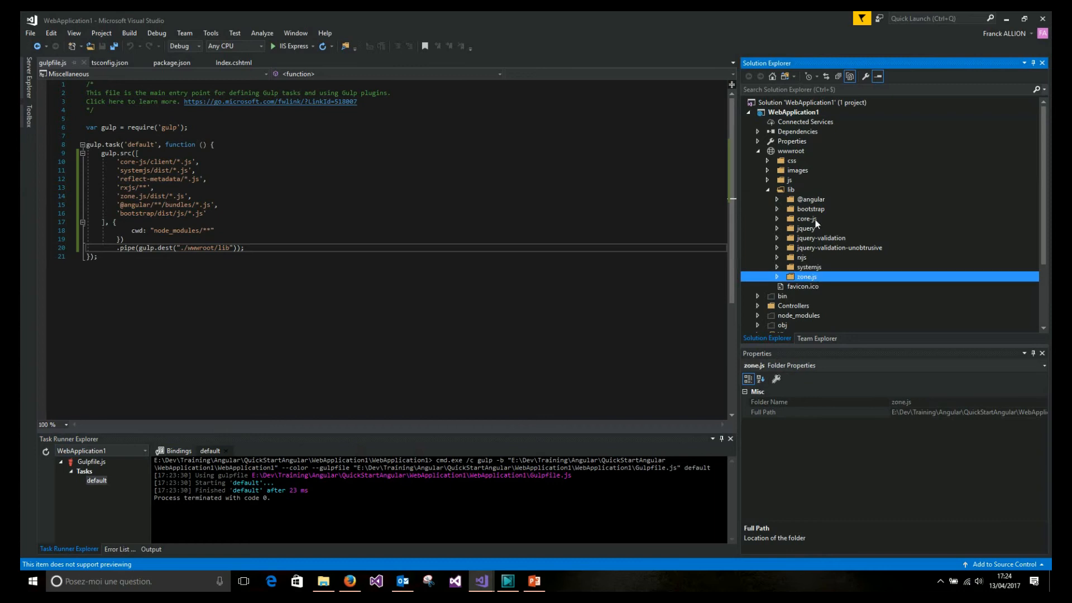
left_click(806, 217)
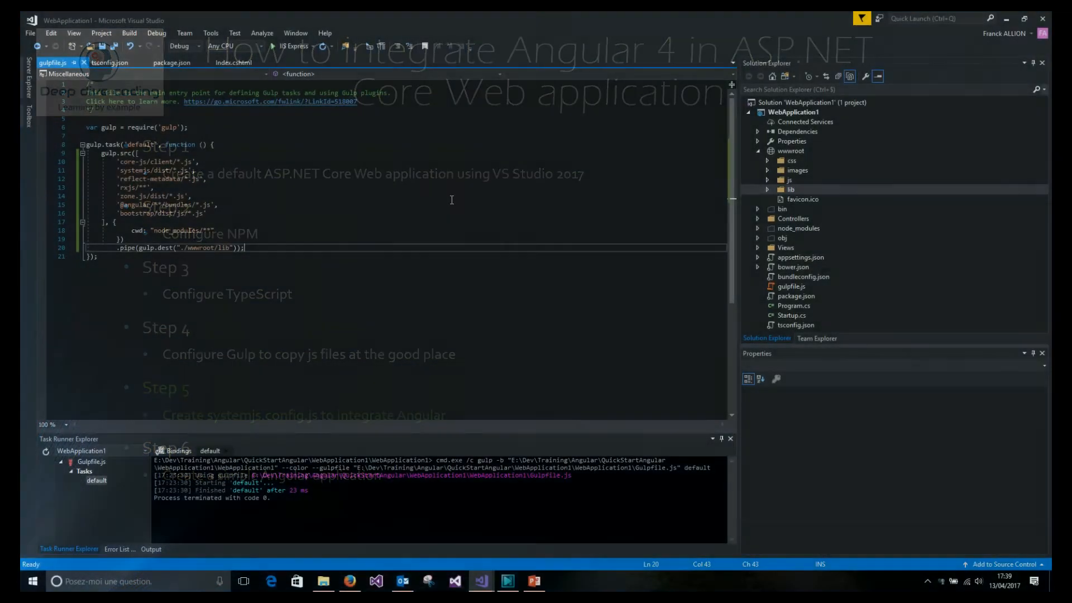
Expand the lib folder under wwwroot and bring up its context menu.
left_click(767, 190)
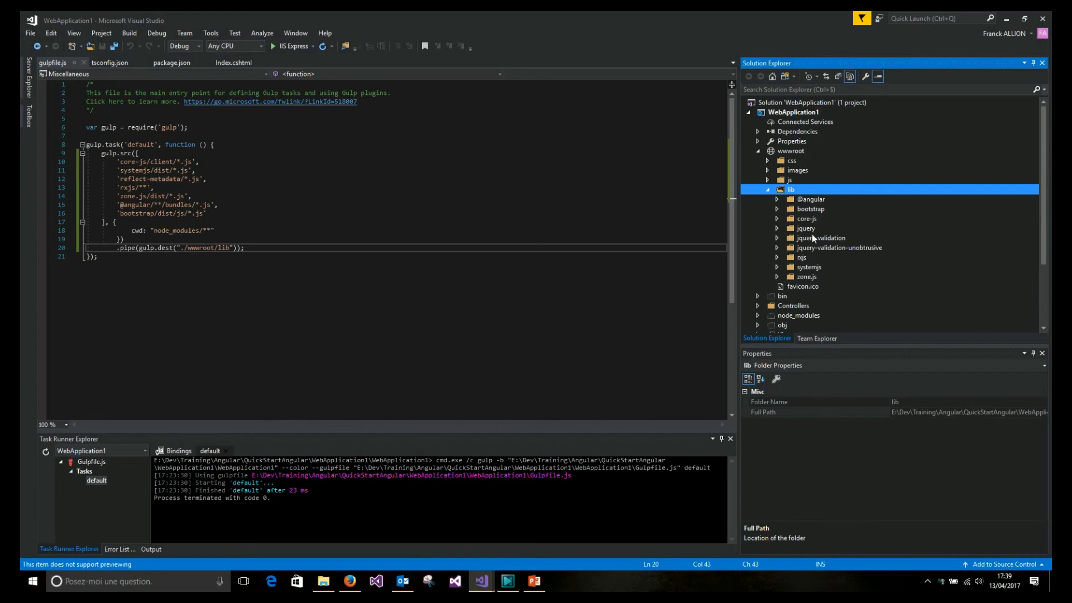
mouse_move(792, 196)
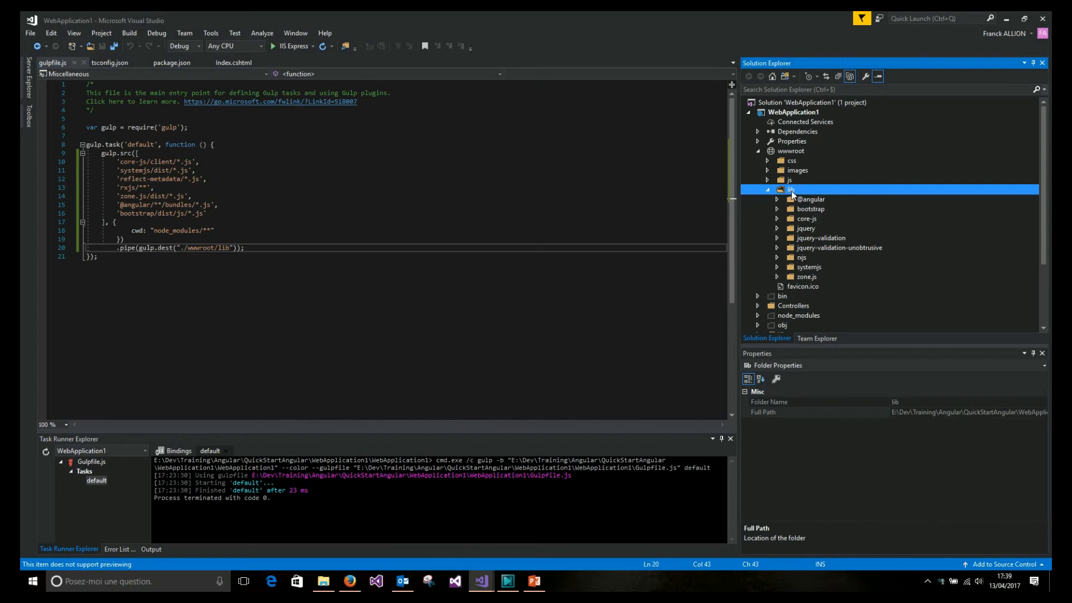
right_click(791, 190)
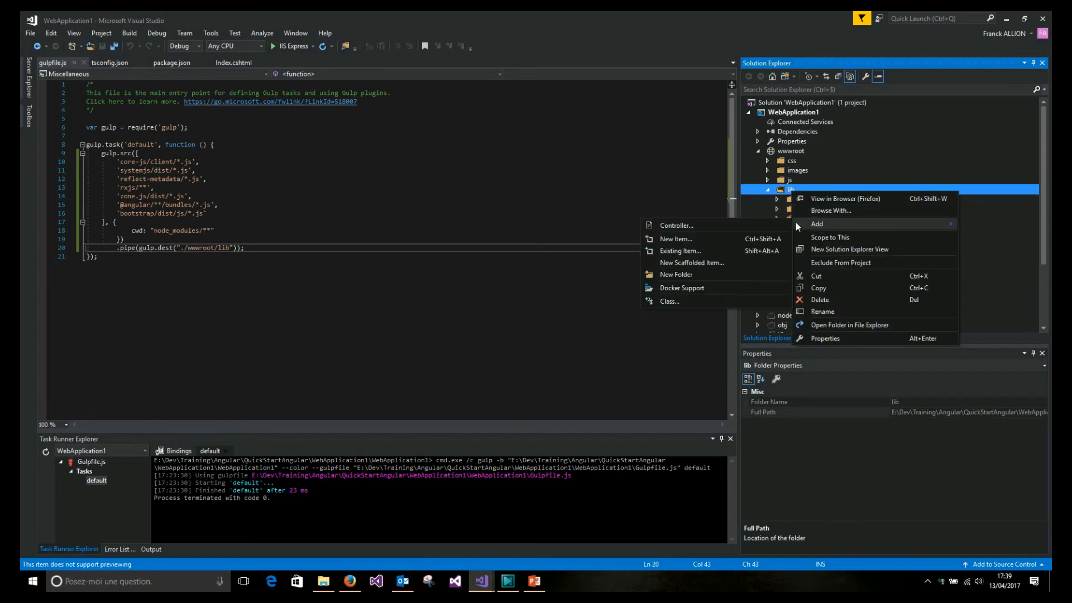
Add a JavaScript file named systemjs.config.js to lib holding the SystemJS Angular config.
left_click(674, 239)
type("java")
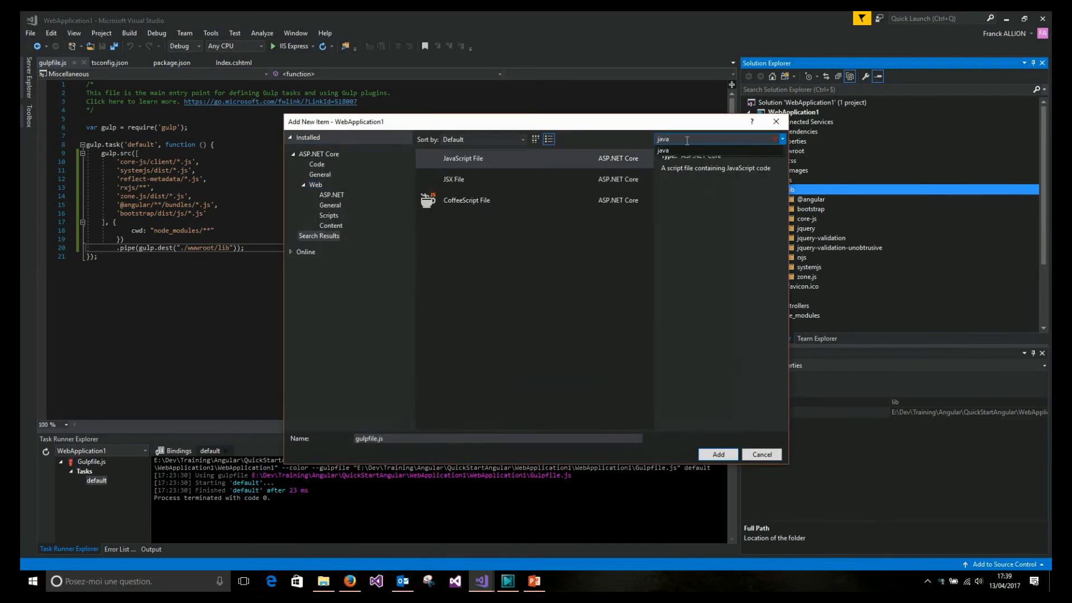
left_click(462, 157)
type("systemjs.config")
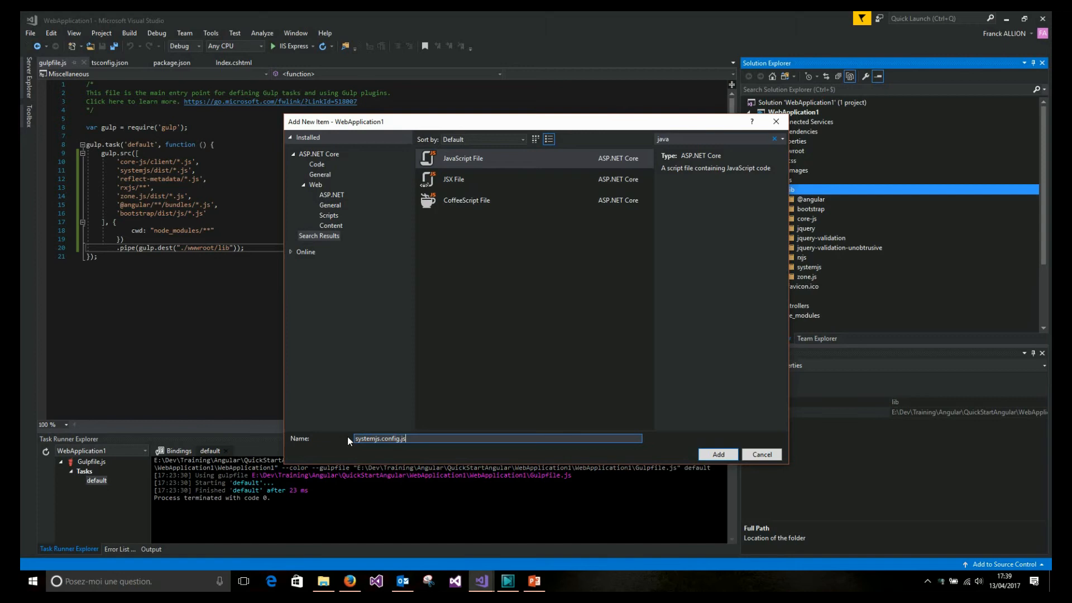
left_click(760, 455)
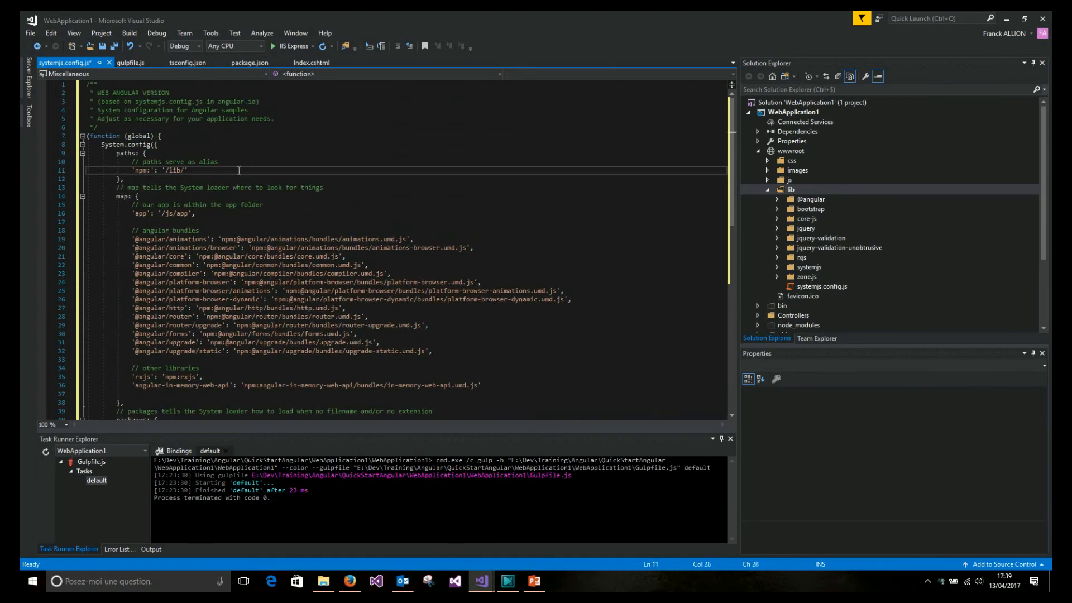
Review systemjs.config.js mapping app to /js/app with /js/main.js entry and save it.
left_click(791, 190)
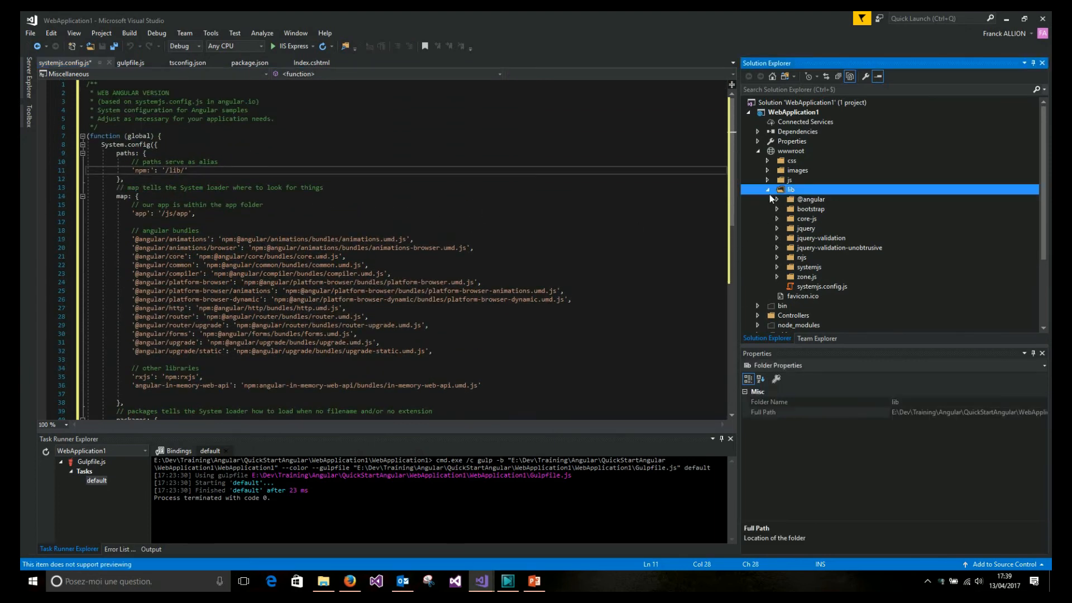
left_click(212, 210)
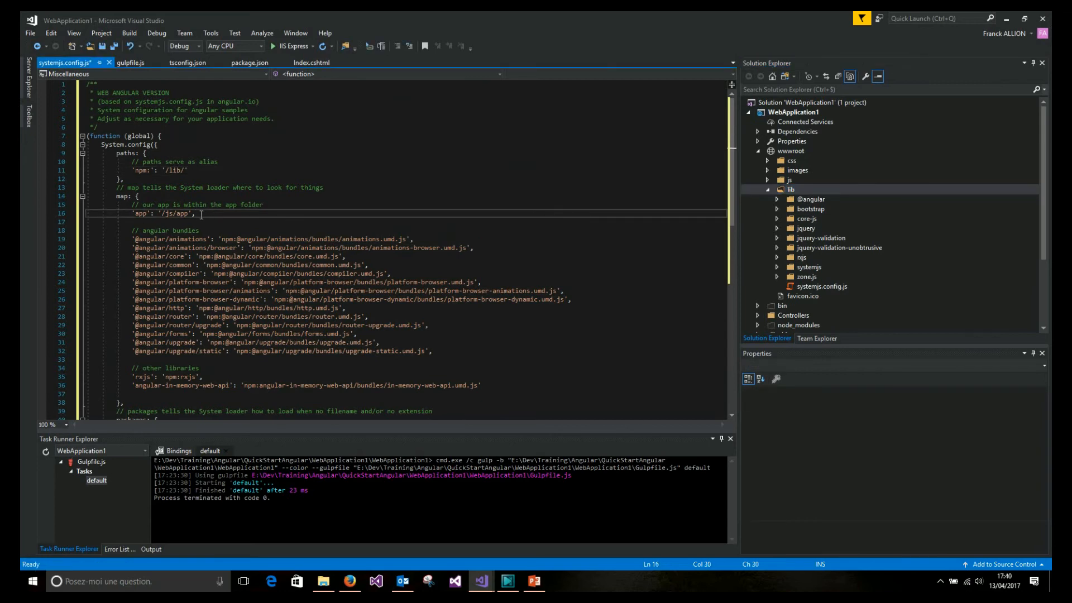
left_click(791, 199)
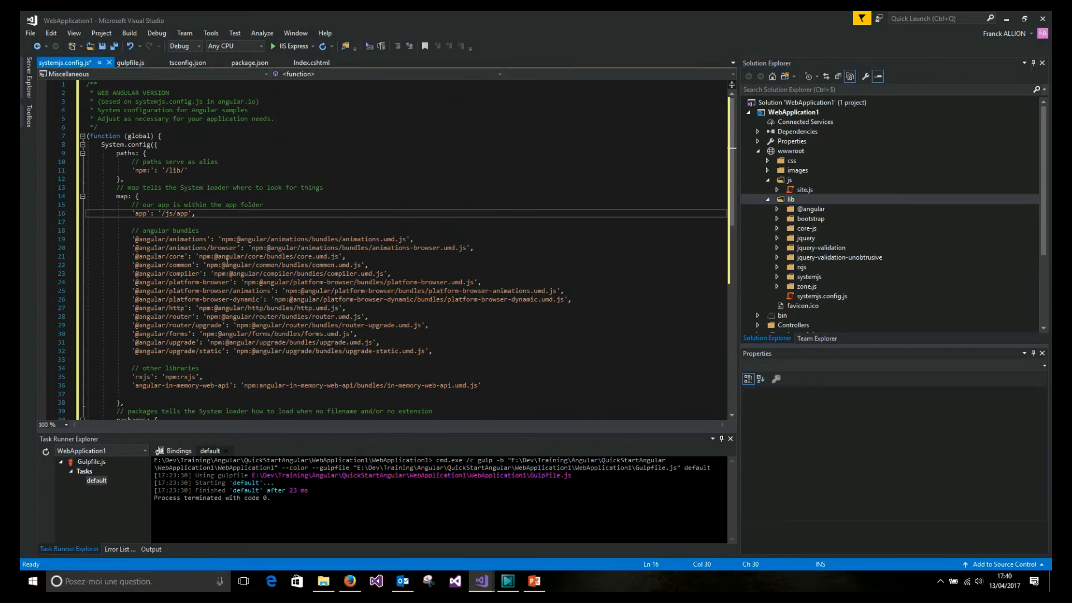
scroll("down", 3)
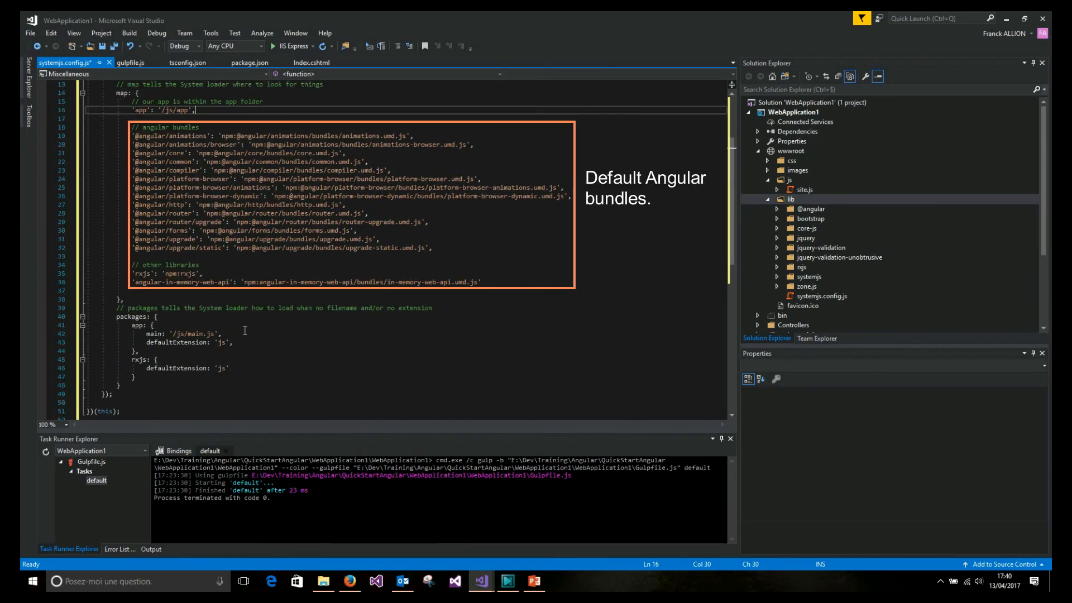
left_click(798, 178)
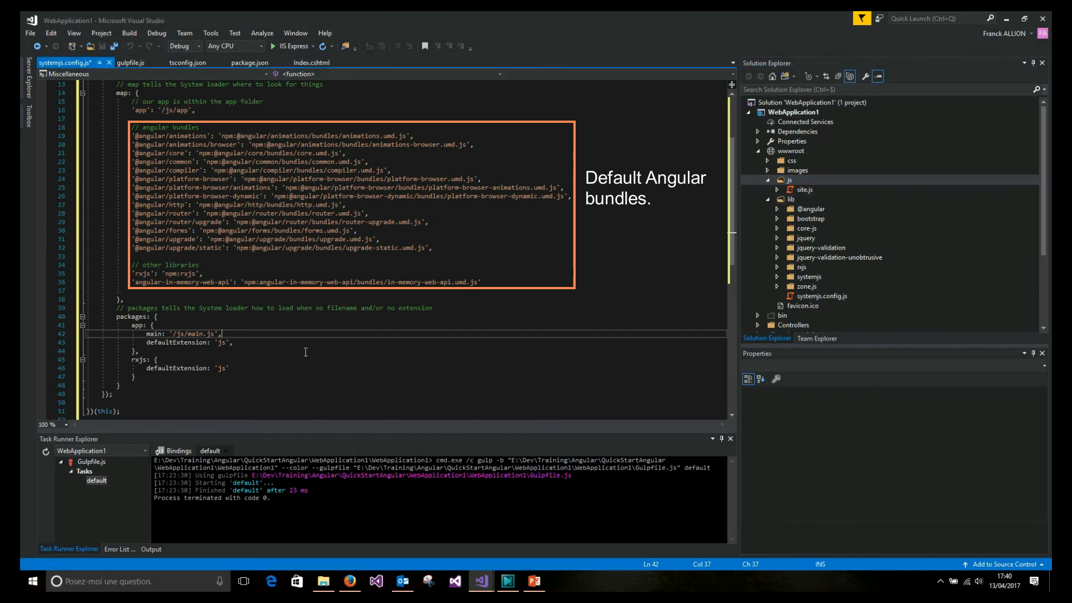
left_click(134, 377)
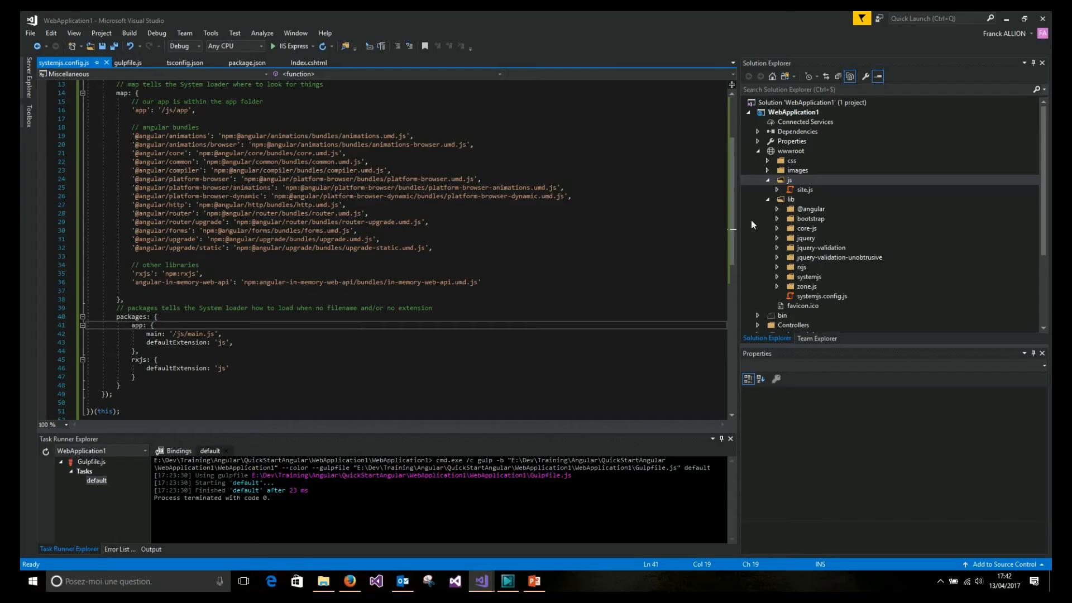
left_click(788, 198)
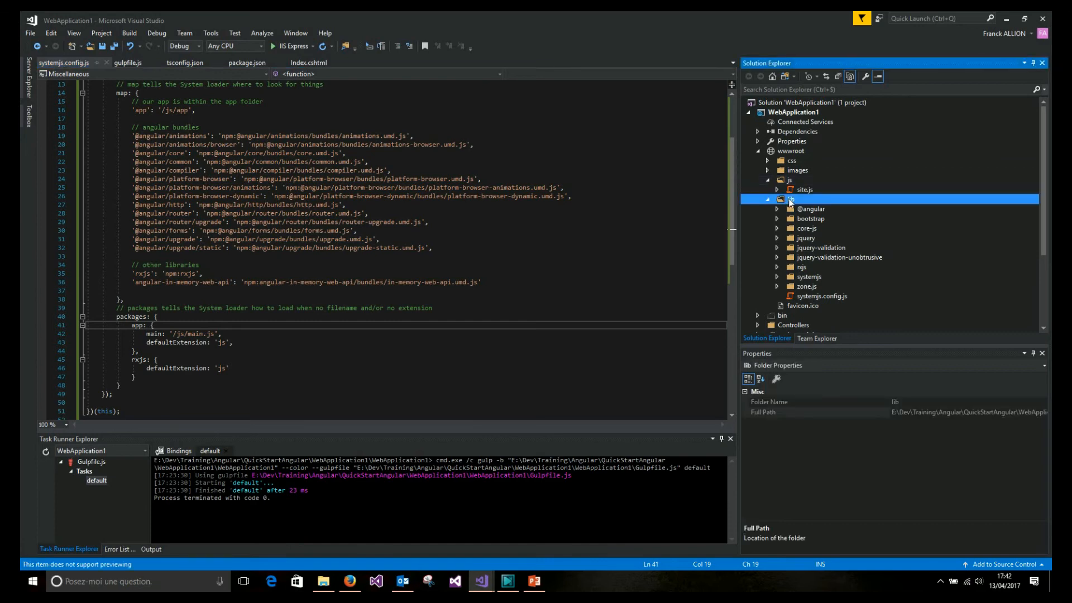
Add a JavaScript file named systemjs-angular-loader.js to lib with the templateUrl rewriting loader.
left_click(790, 199)
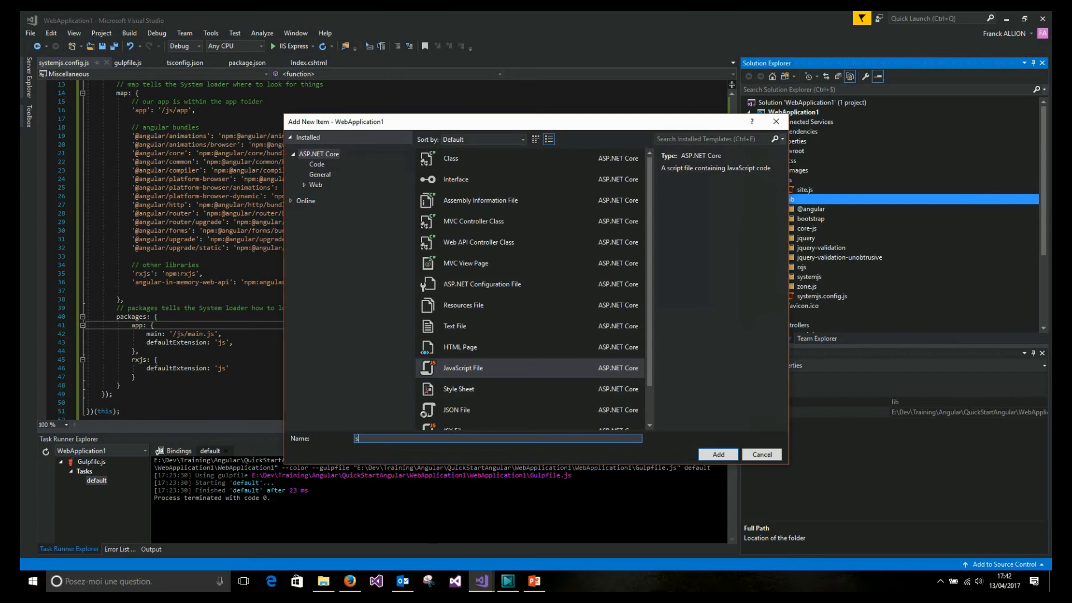
type("systemjs.")
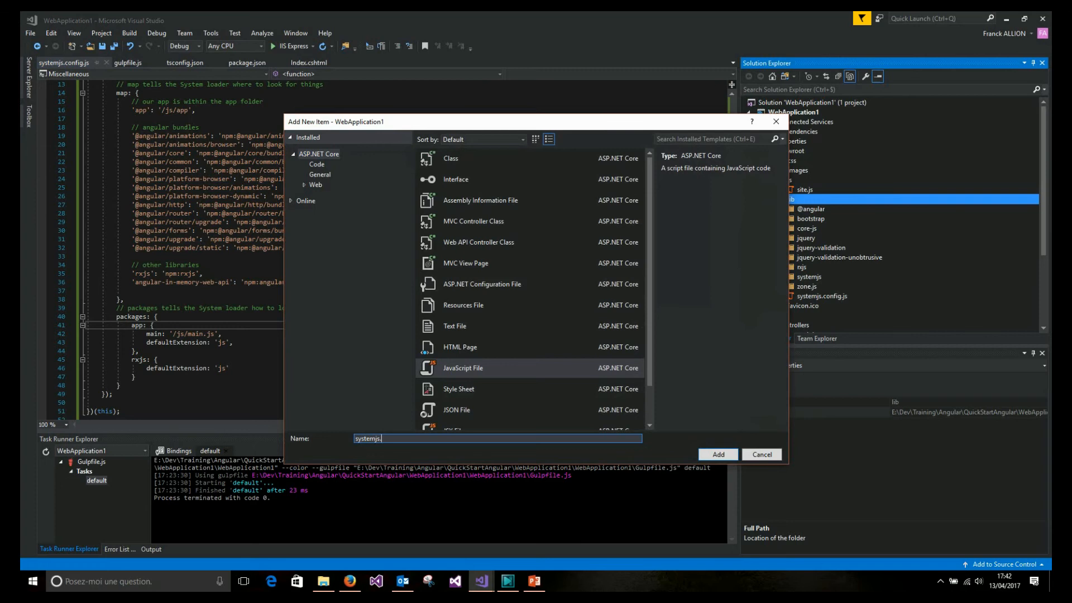
type("-angular")
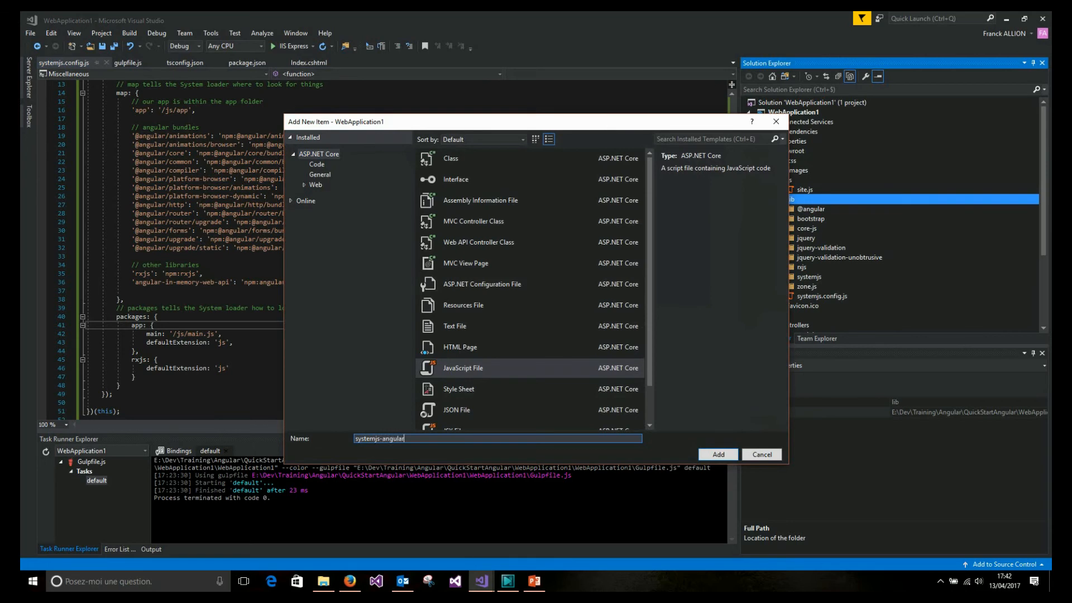
type("loader.js")
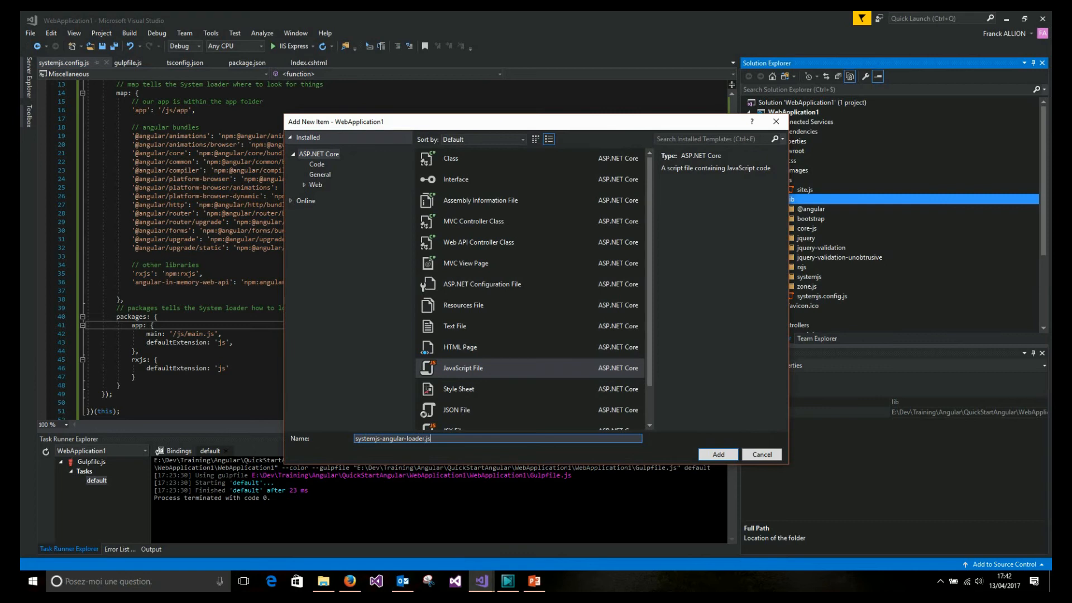
left_click(717, 454)
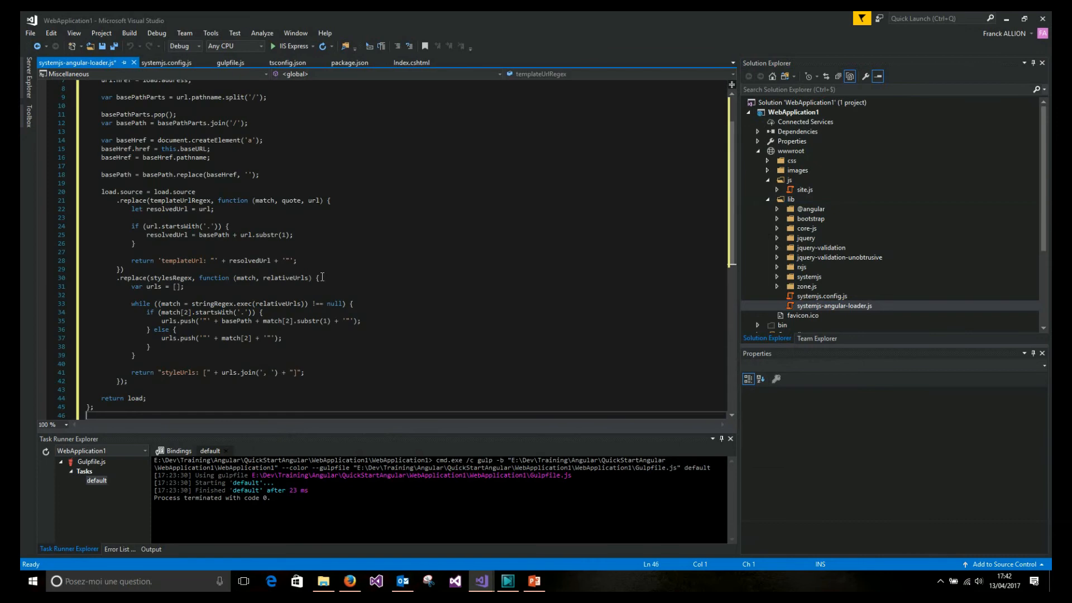
Scroll to the top of systemjs-angular-loader.js and collapse wwwroot in Solution Explorer.
scroll("up", 3)
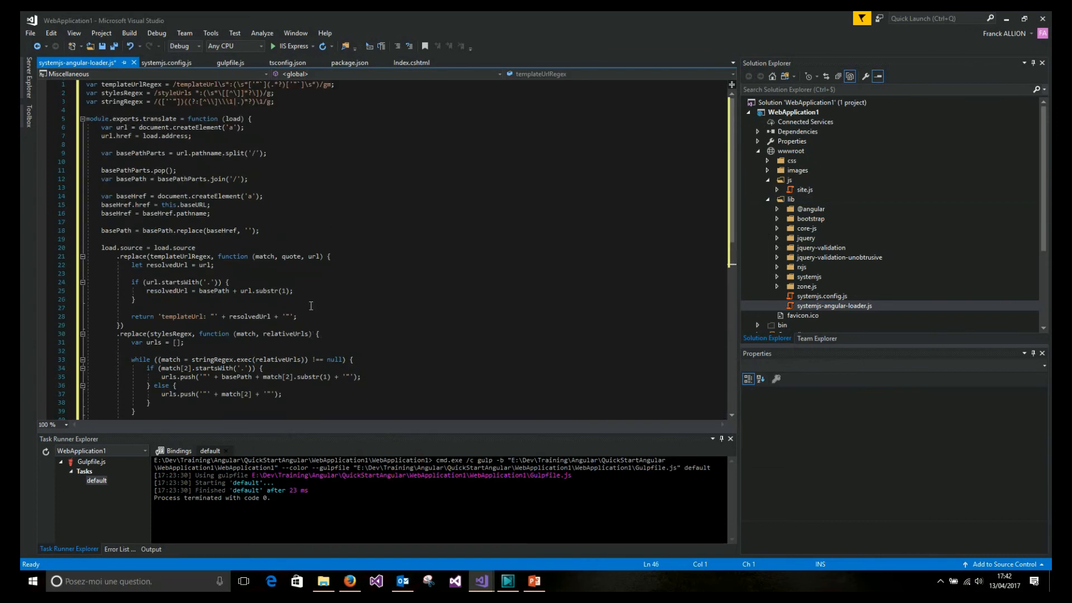
left_click(750, 111)
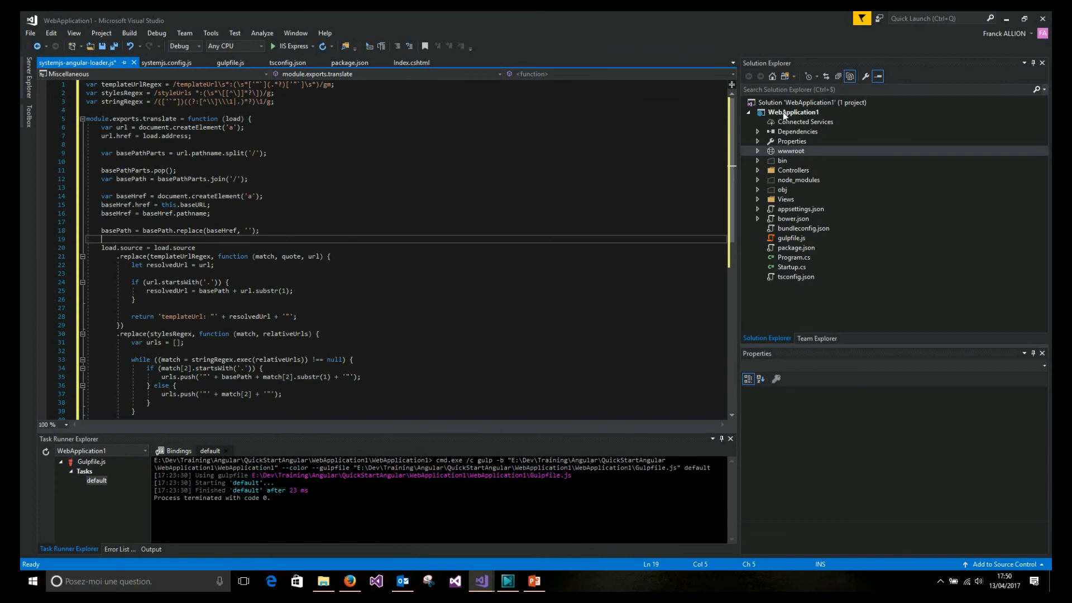
Create a top-level folder named Angular in the WebApplication1 project.
right_click(793, 112)
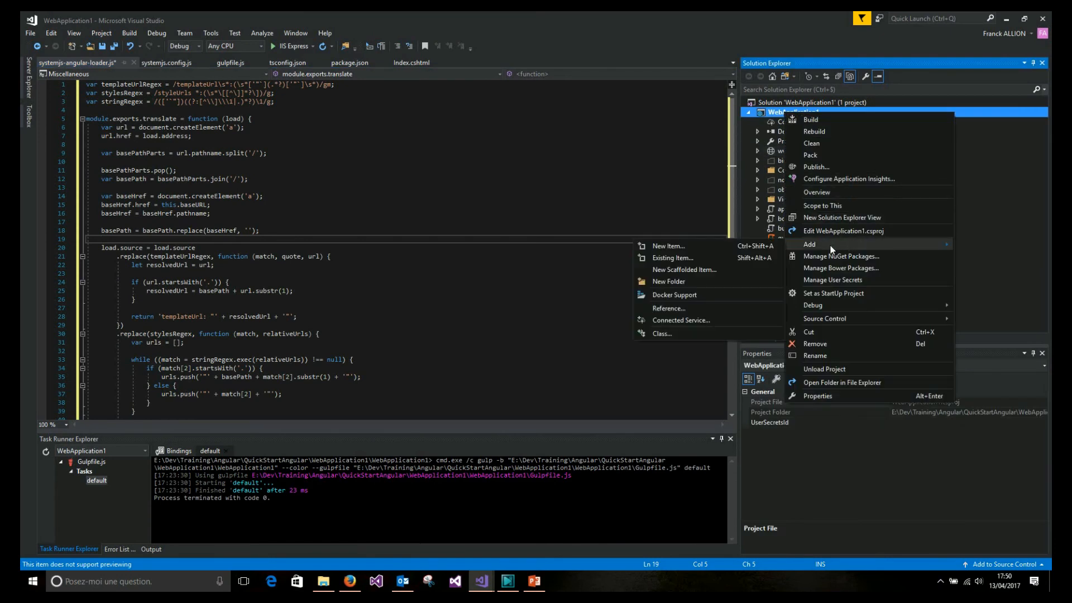
left_click(668, 281)
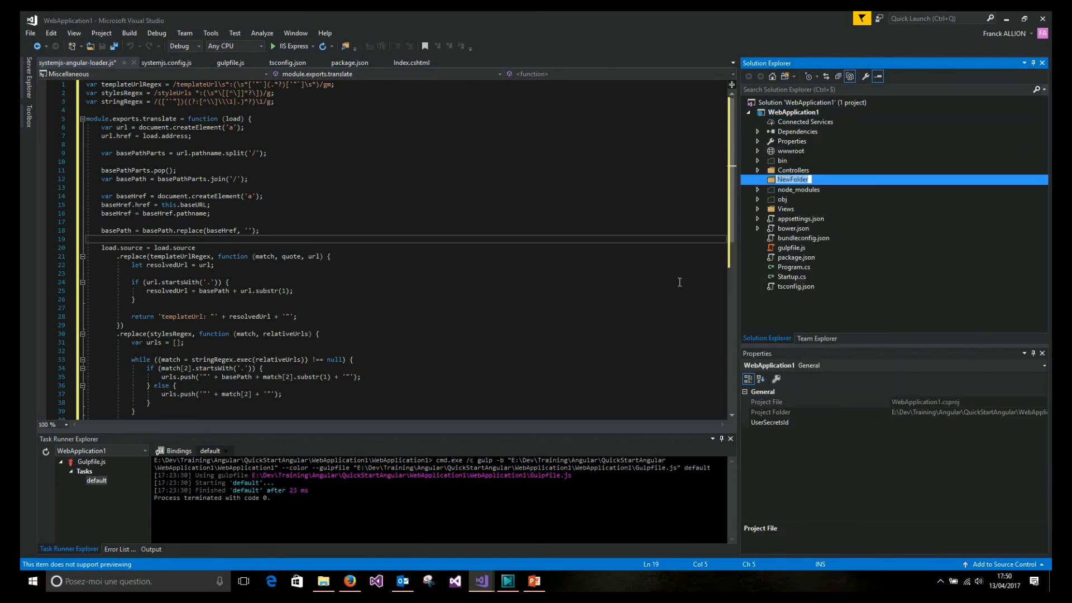
type("Angul")
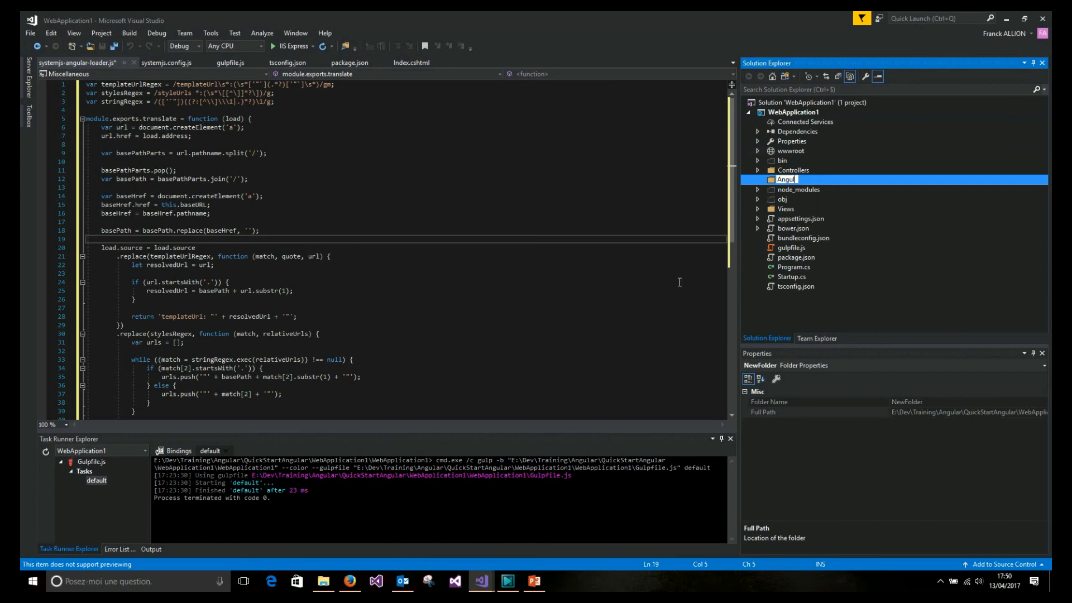
key("Return")
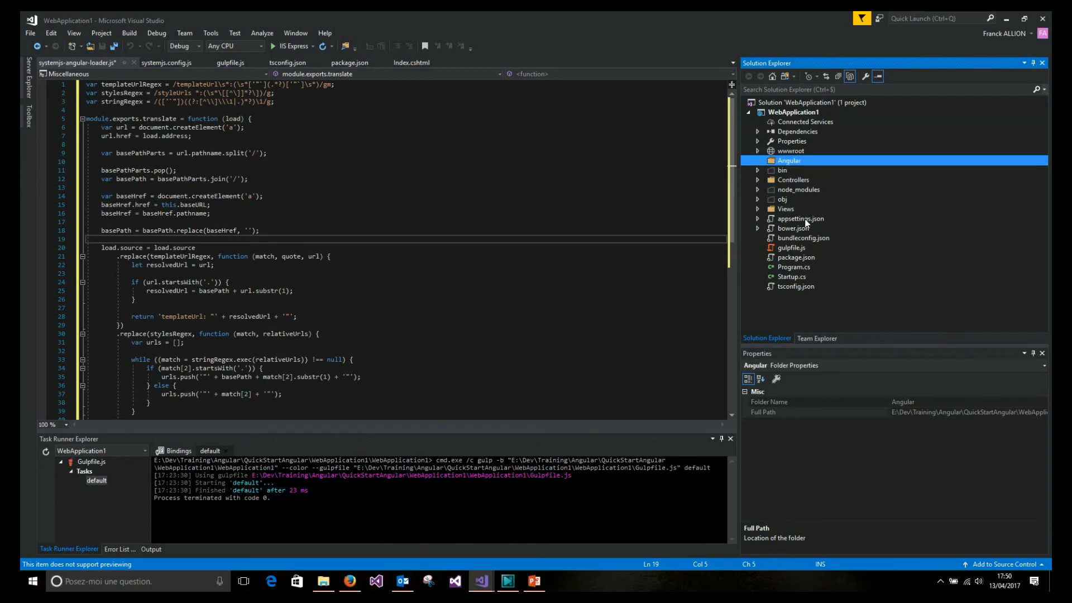
Create an app folder inside Angular and start adding a new item to Angular.
right_click(788, 159)
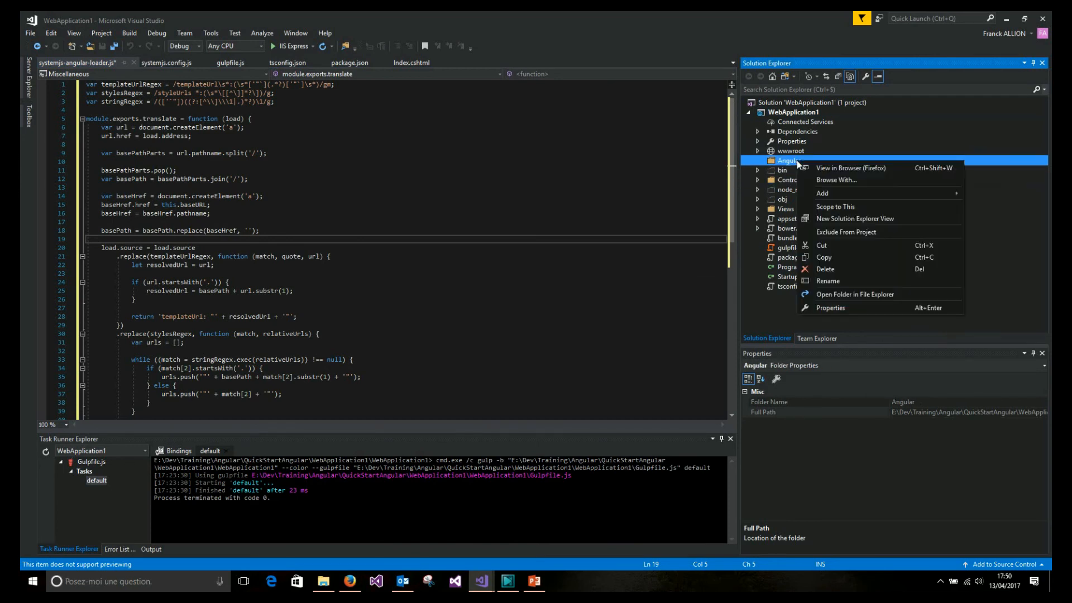
mouse_move(823, 194)
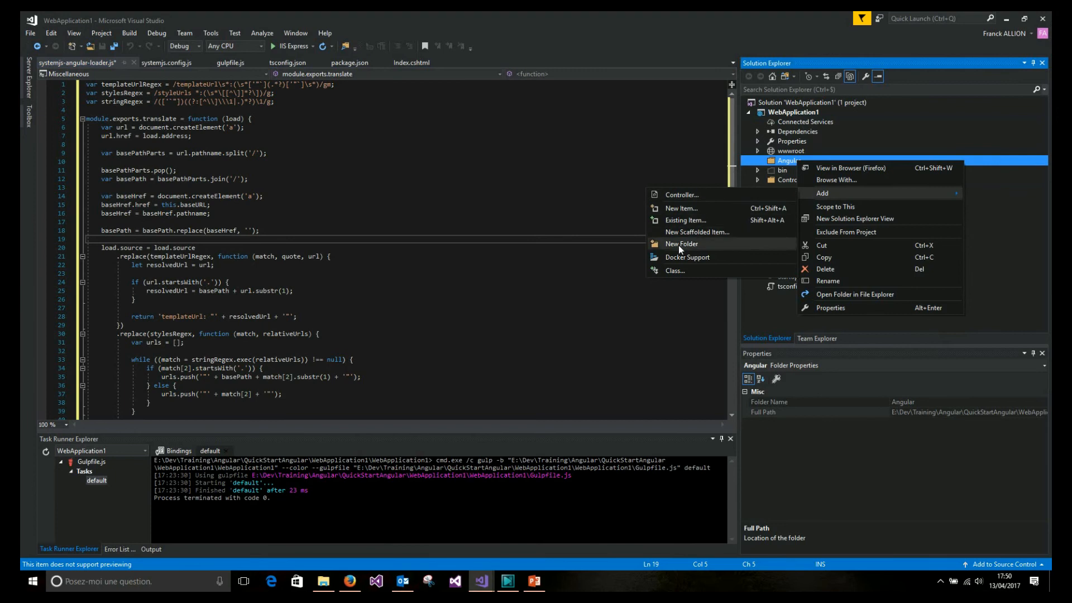
left_click(680, 243)
type("app")
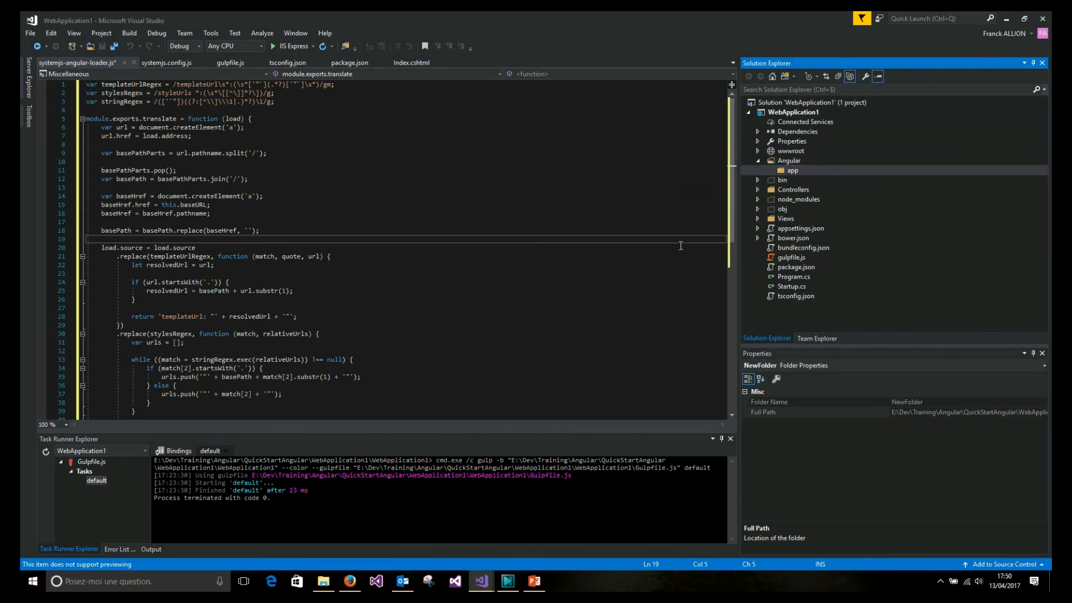
right_click(788, 160)
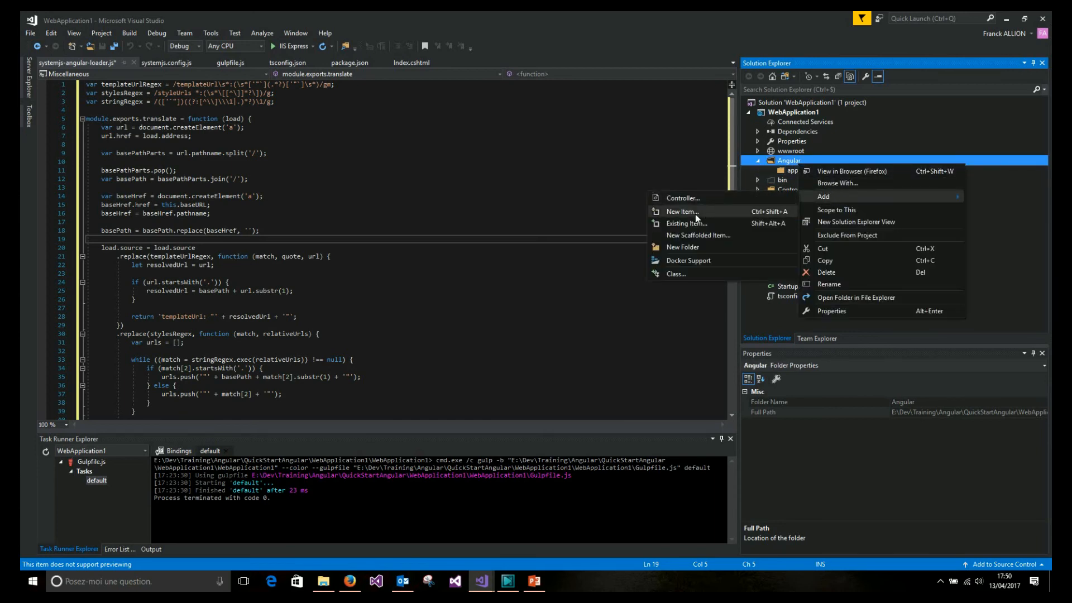
left_click(681, 211)
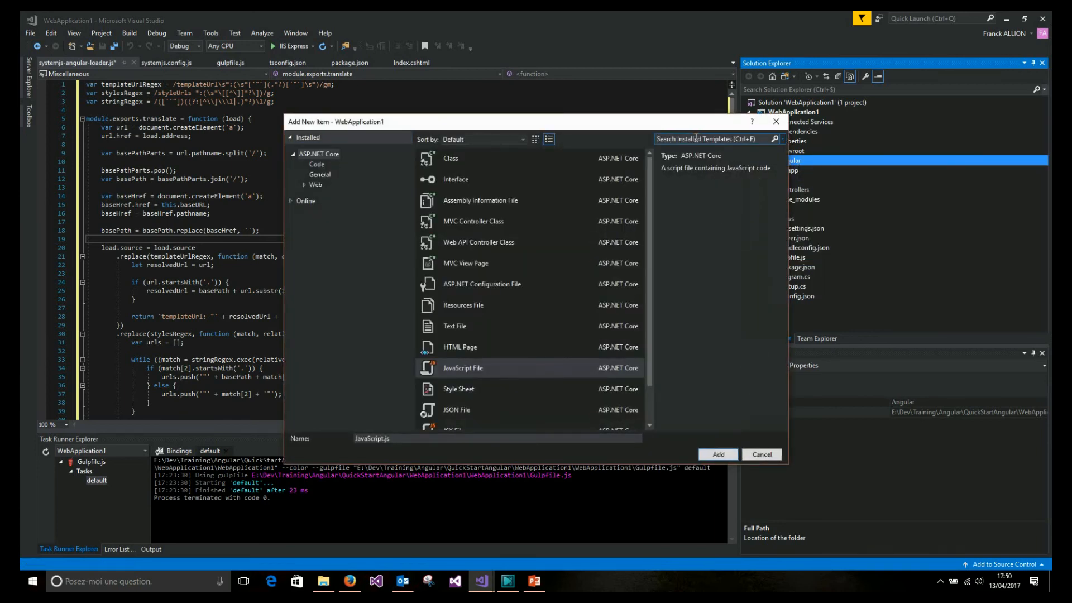
Add a TypeScript file main.ts to the Angular folder, then a new file in app.
type("type")
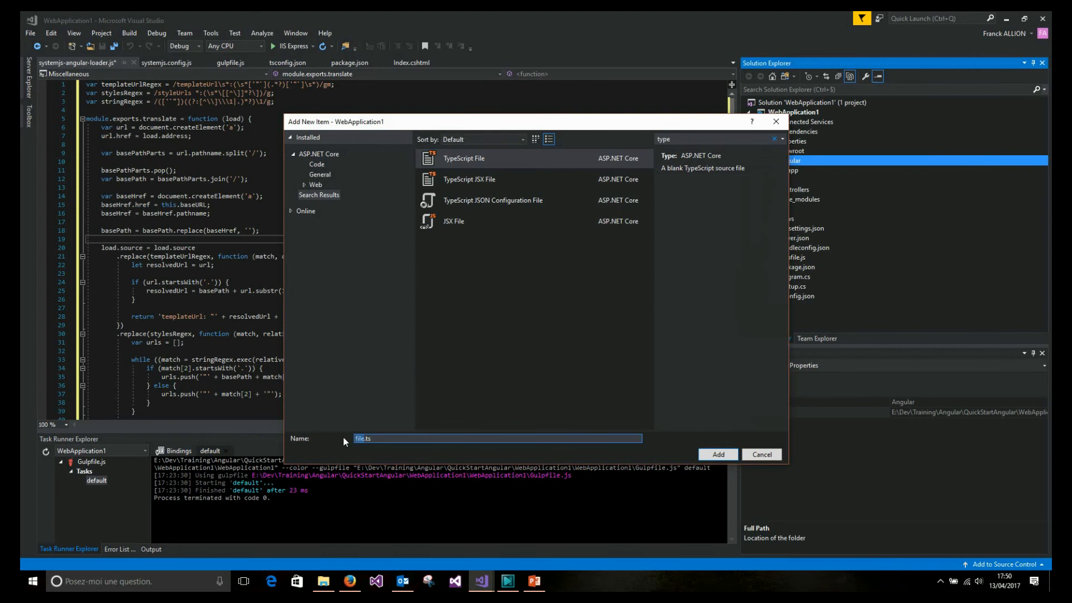
left_click(760, 455)
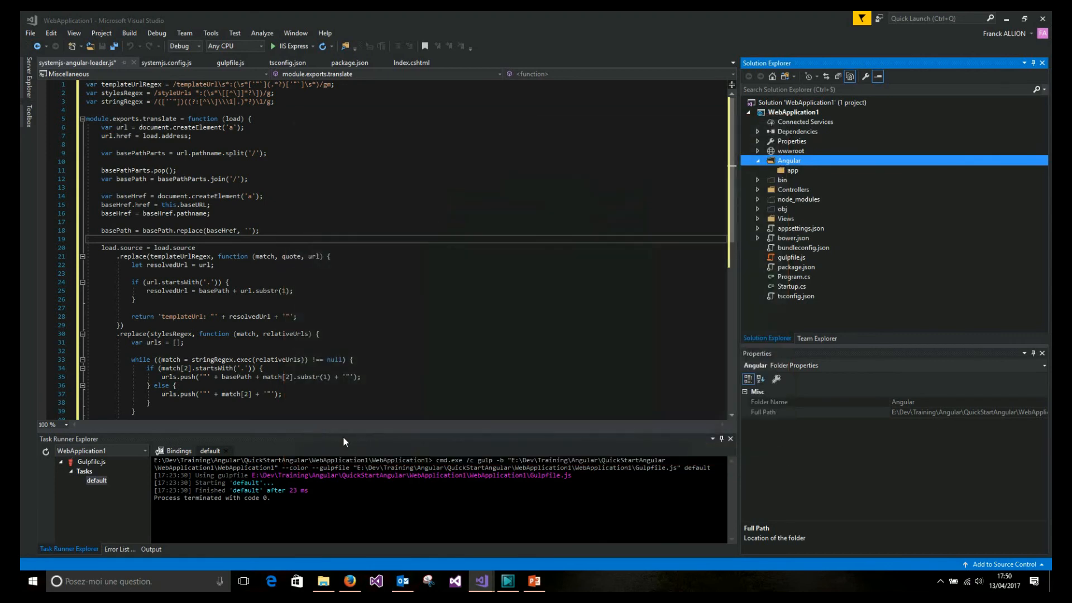
left_click(797, 180)
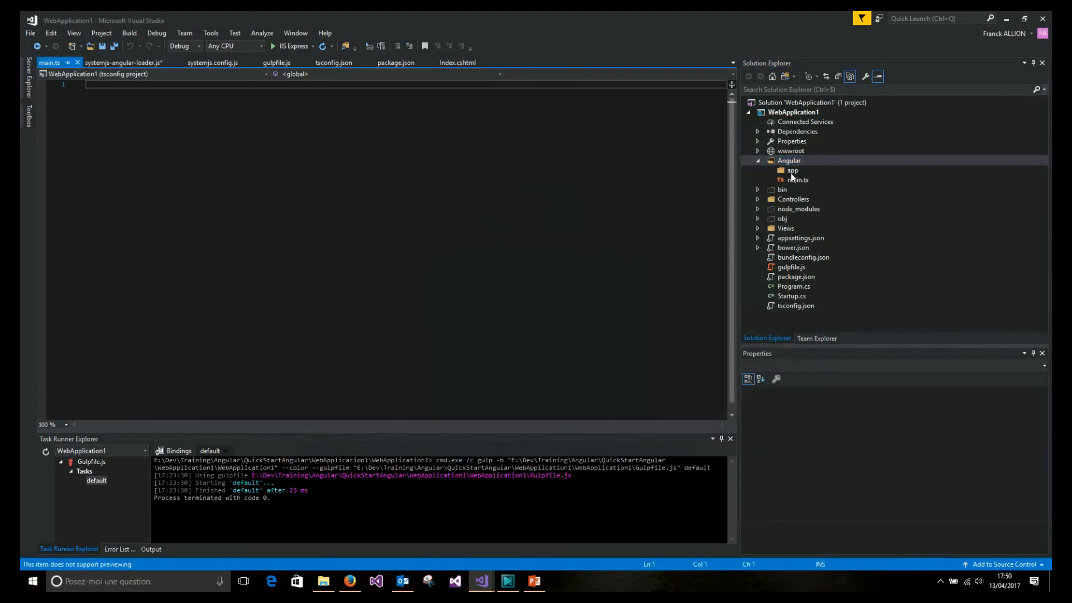
right_click(792, 170)
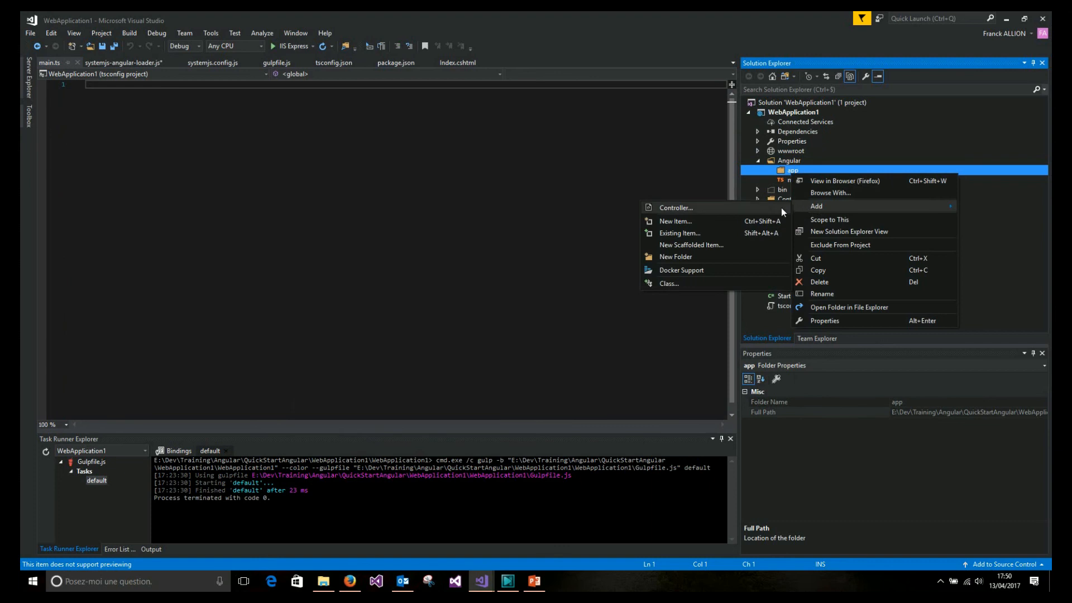
left_click(674, 221)
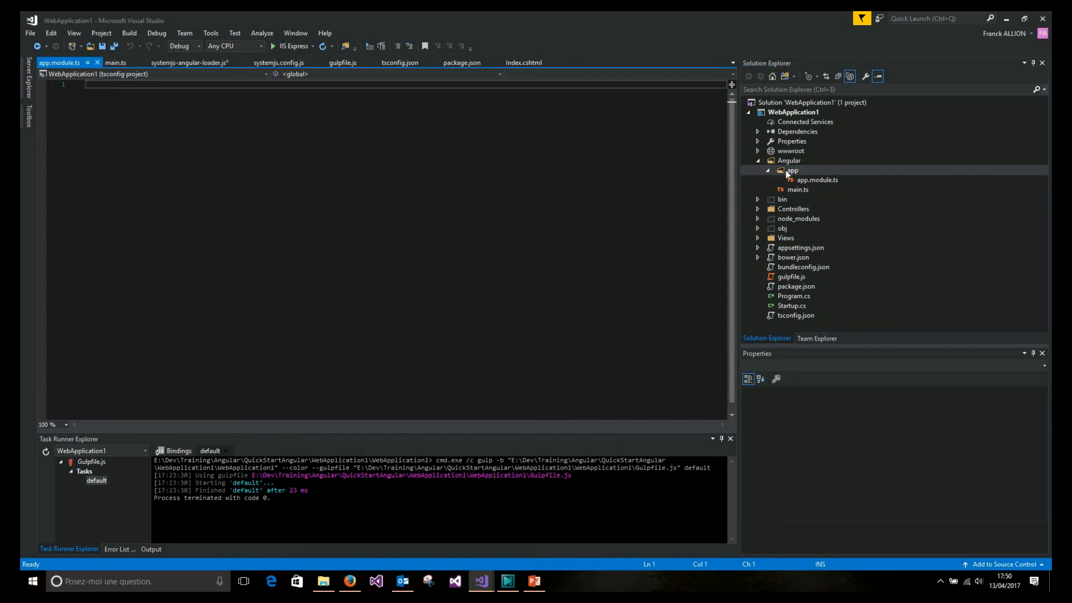
Add app.component.ts to the app folder defining the my-app AppComponent.
right_click(792, 170)
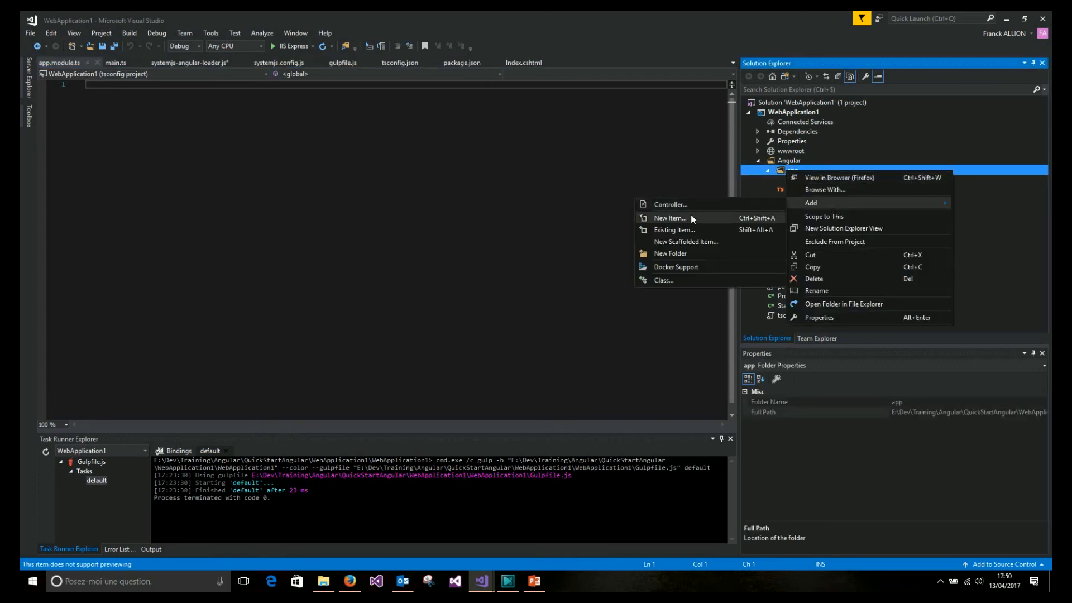
left_click(670, 218)
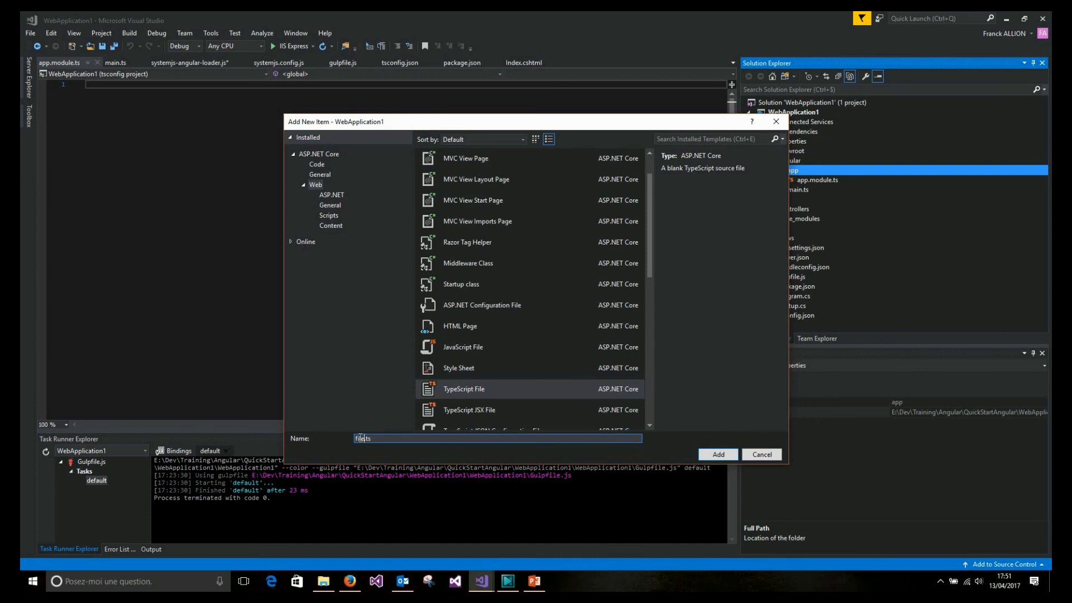
type("app.ts")
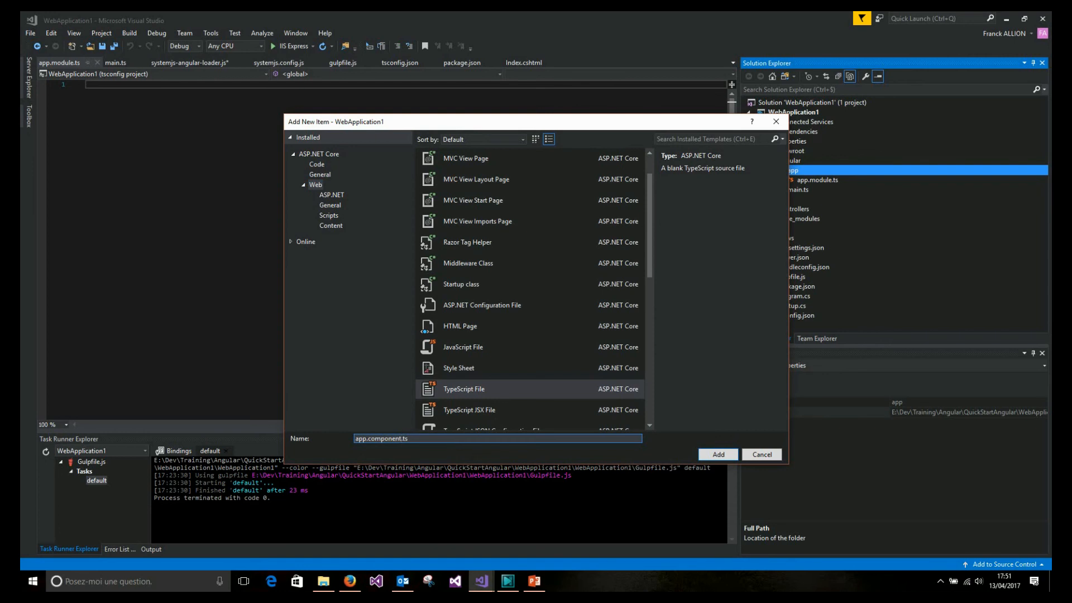
left_click(717, 455)
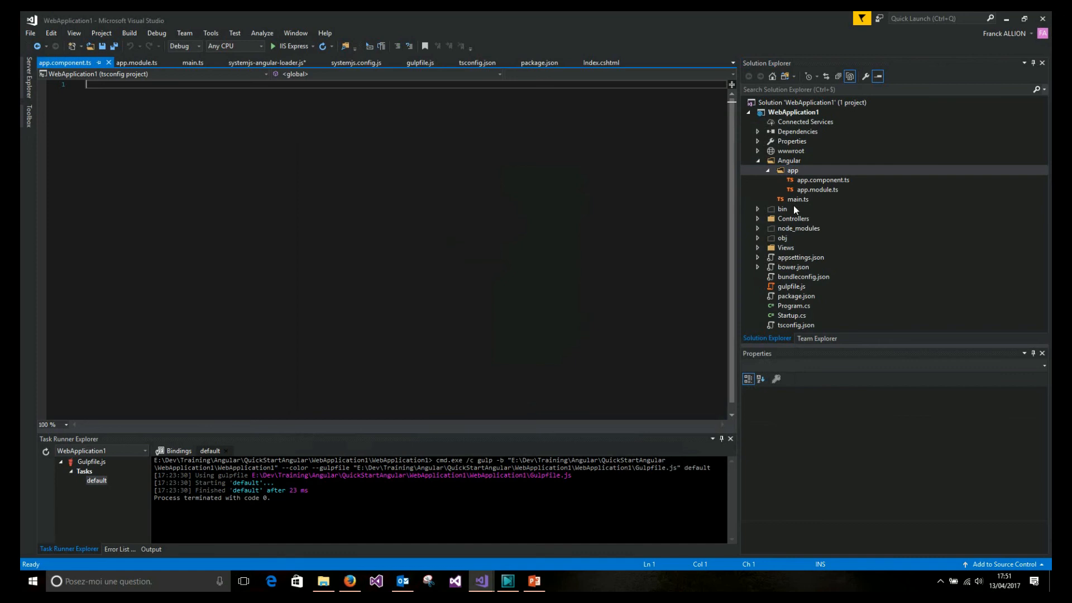
mouse_move(797, 203)
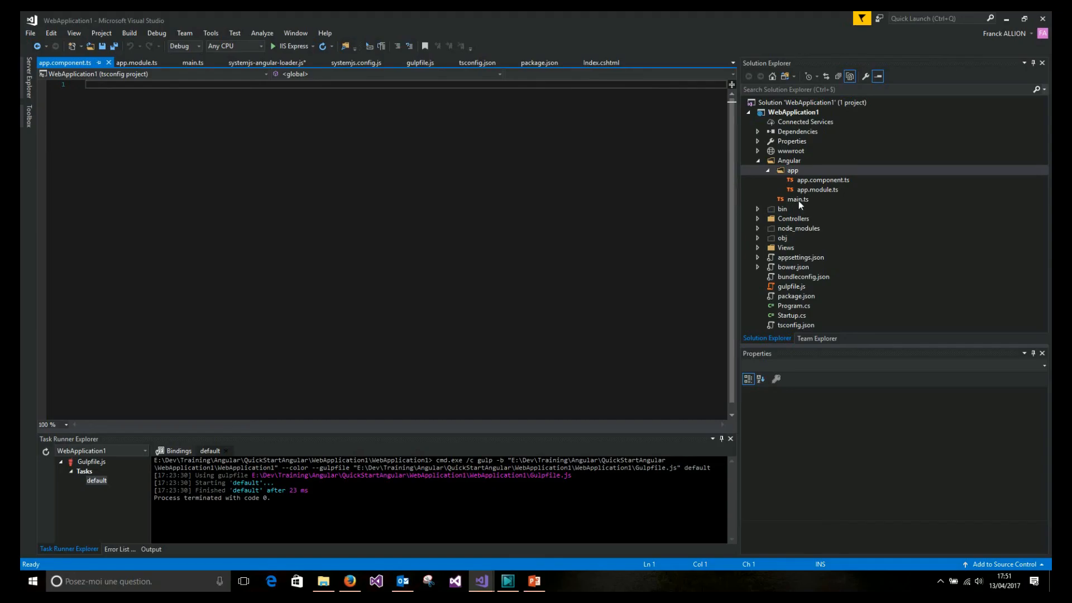
left_click(797, 198)
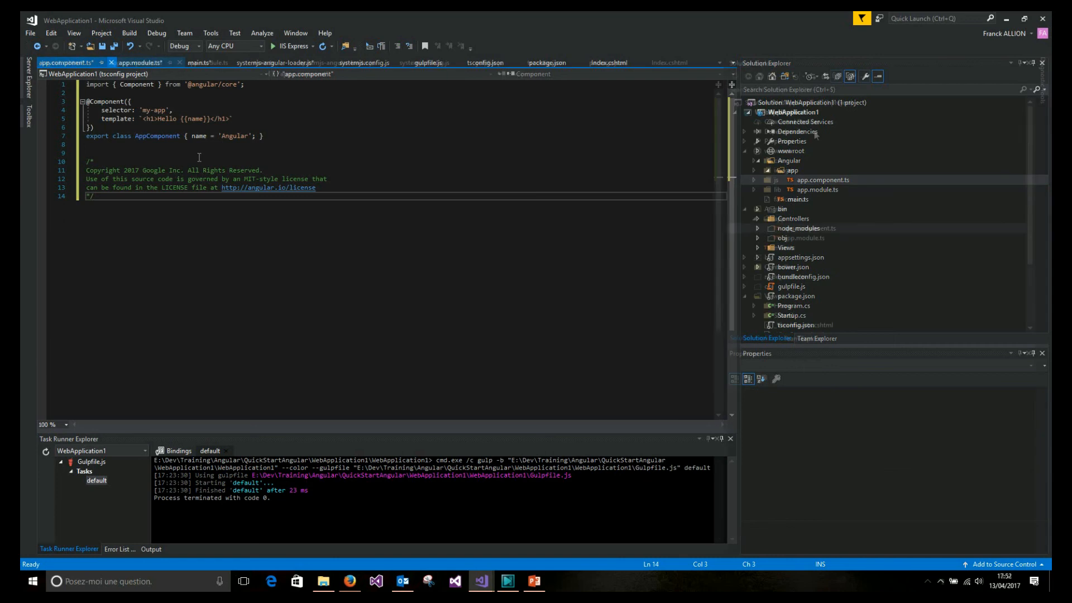
Build WebApplication1 and check compiled main.js and app JavaScript files under wwwroot/js.
right_click(793, 112)
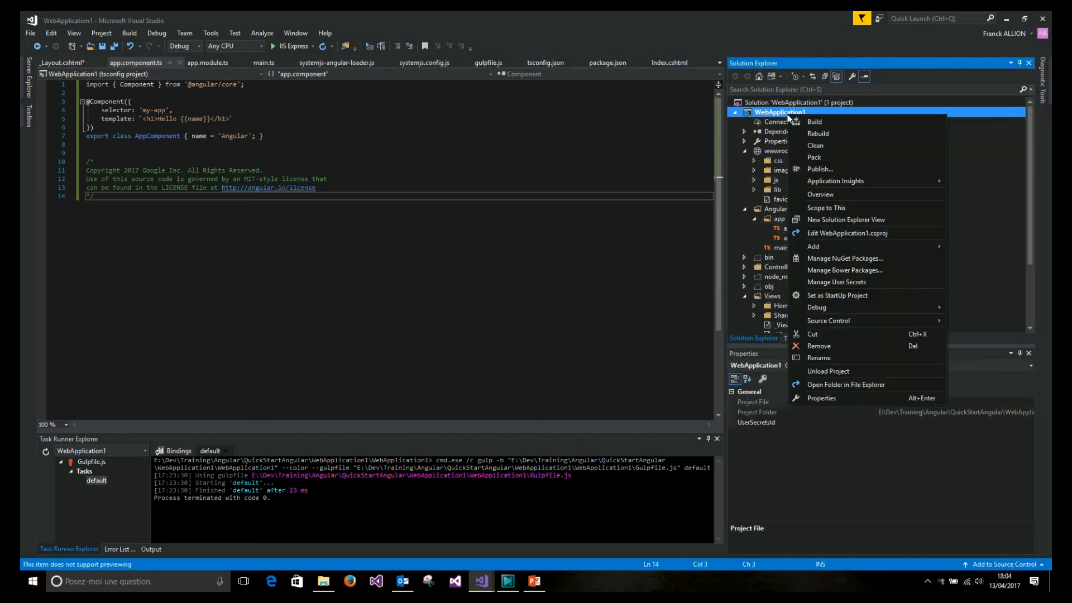
left_click(814, 122)
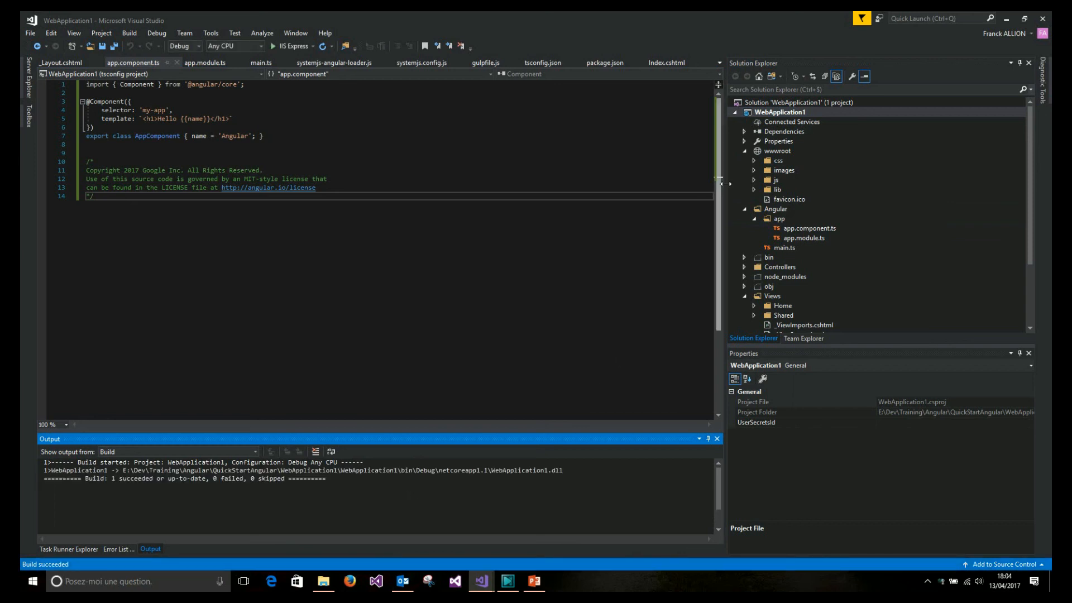
left_click(752, 179)
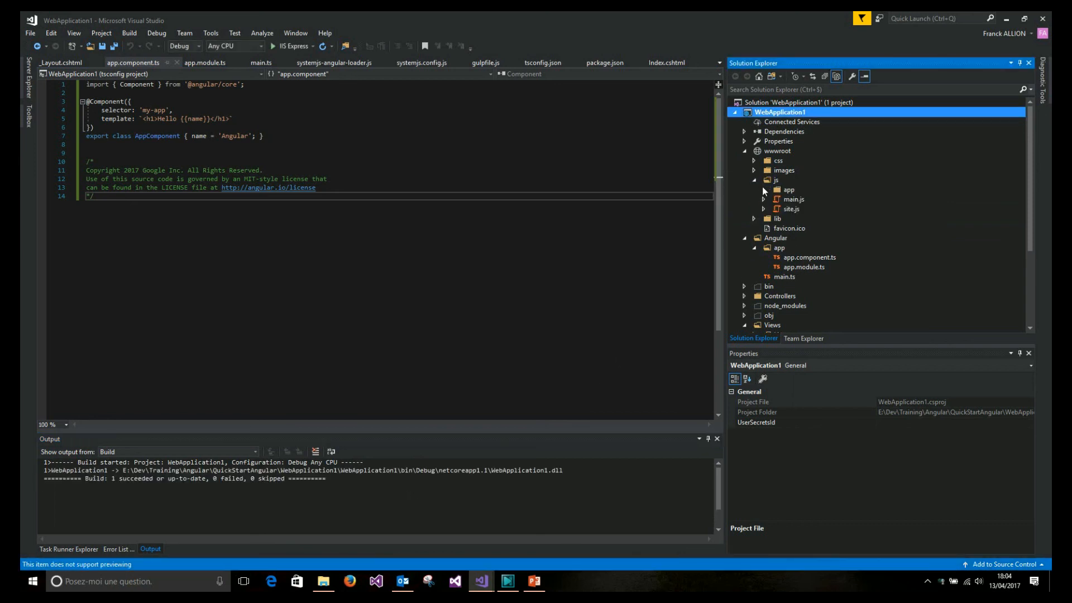
left_click(818, 199)
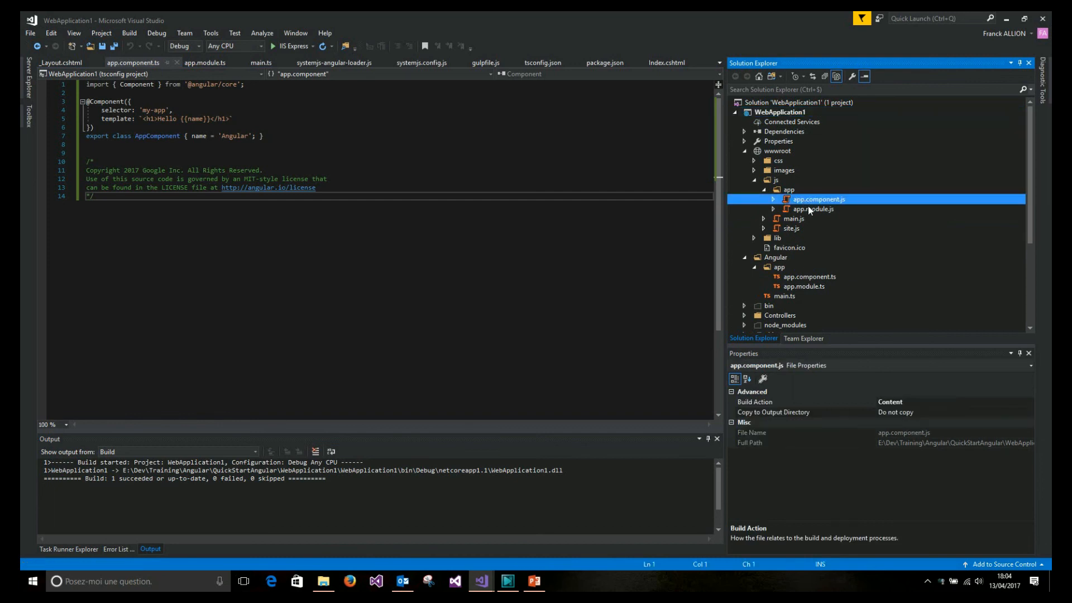
left_click(794, 218)
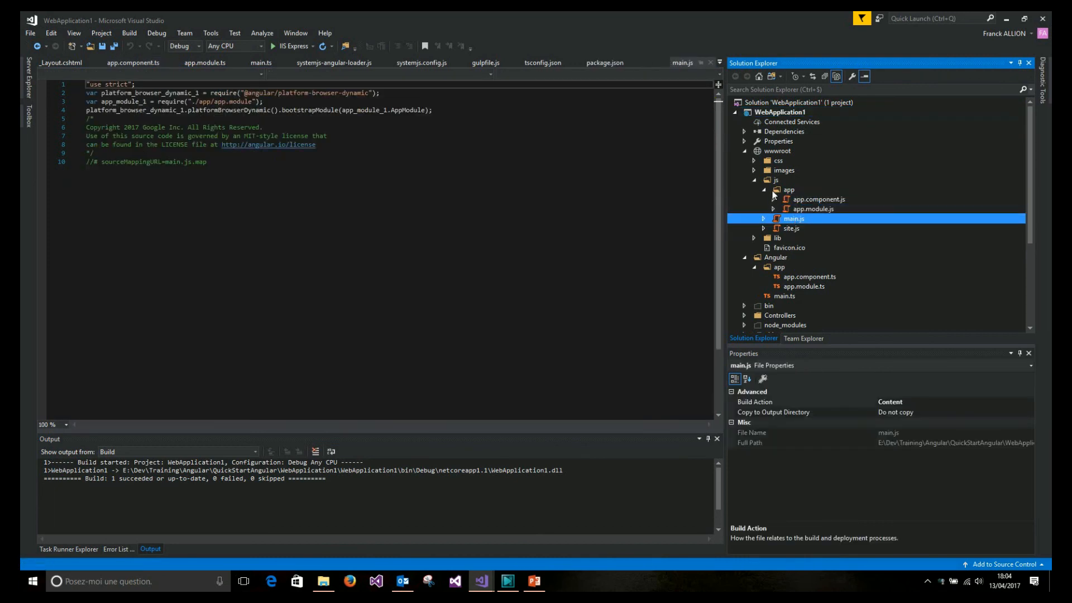
Collapse wwwroot and expand the Views/Shared folder.
left_click(777, 150)
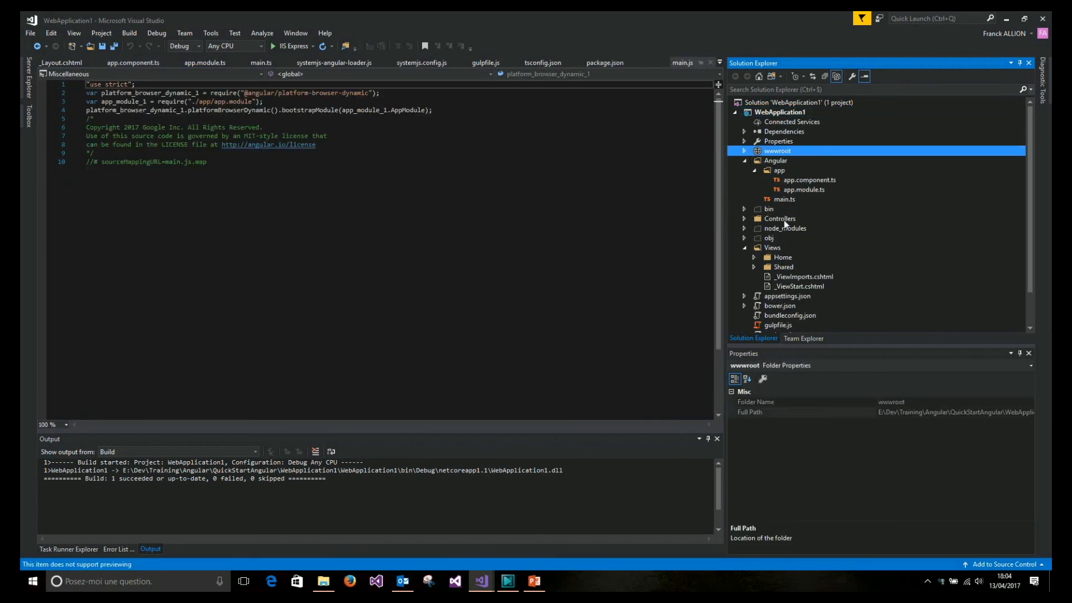
left_click(754, 267)
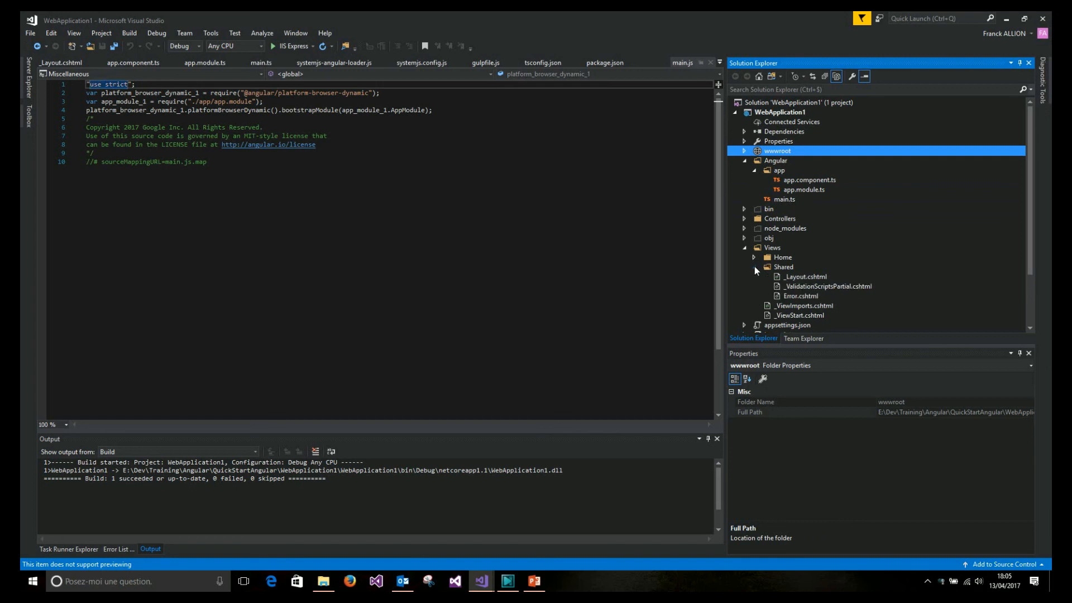
mouse_move(803, 281)
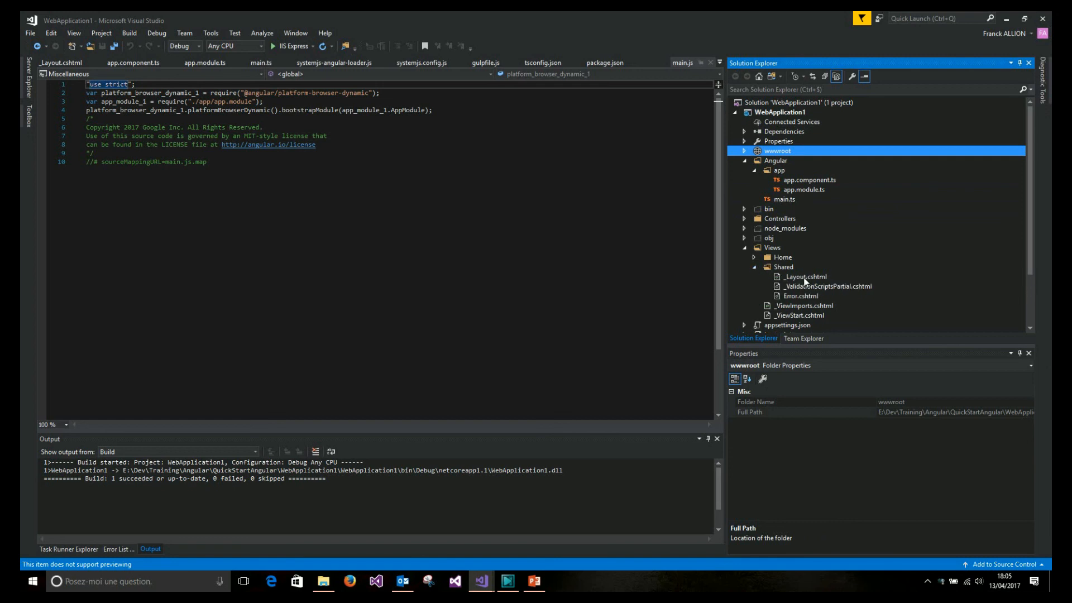
Add core-js, zone.js, SystemJS and System.import('js/main.js') script tags to _Layout.cshtml and save.
double_click(805, 275)
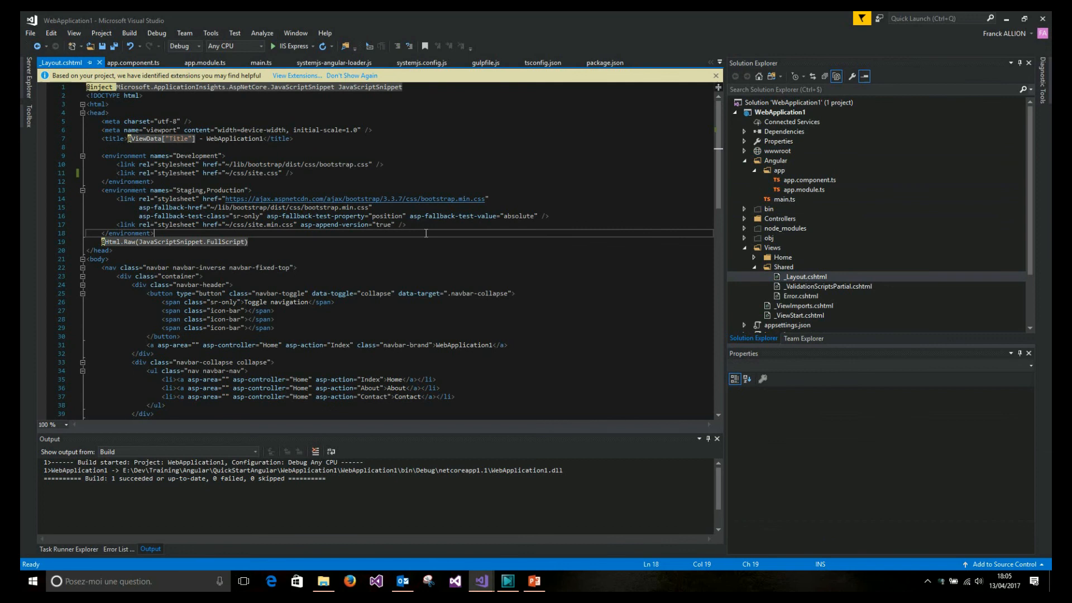
left_click(306, 172)
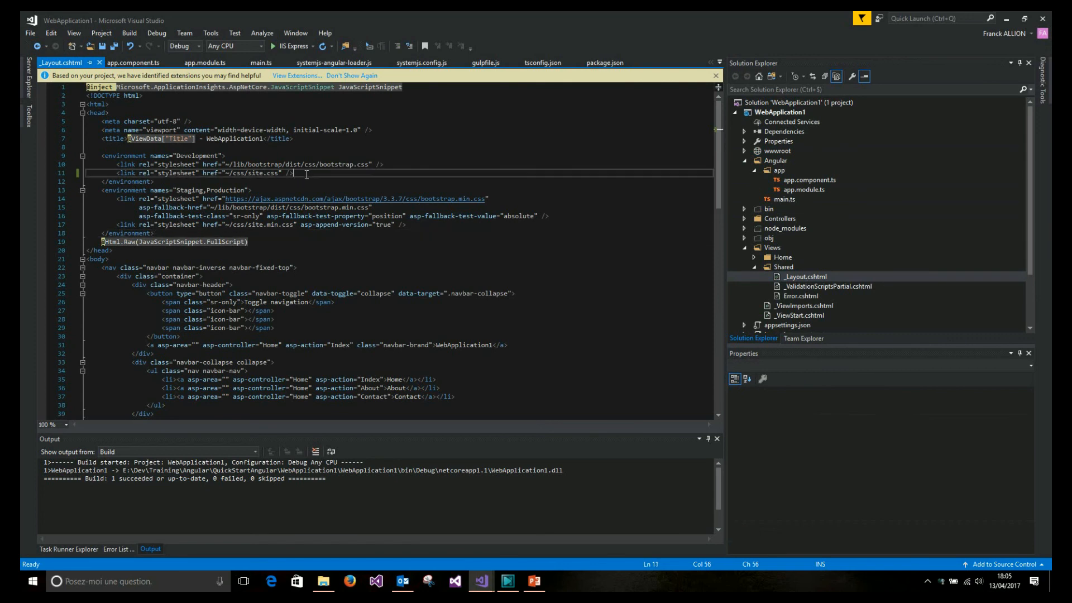
key("Enter")
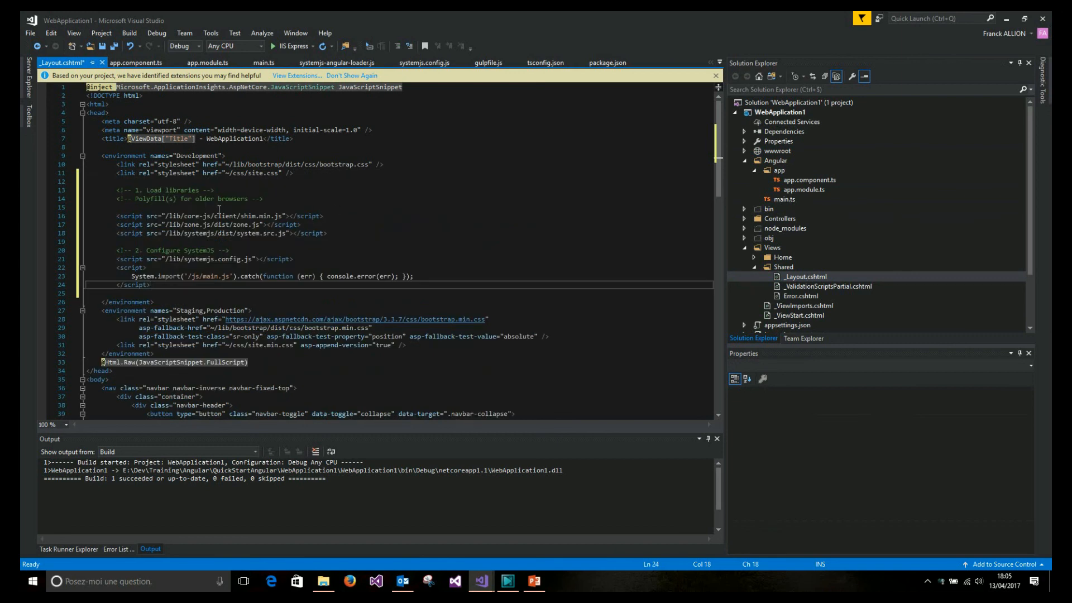
left_click(215, 215)
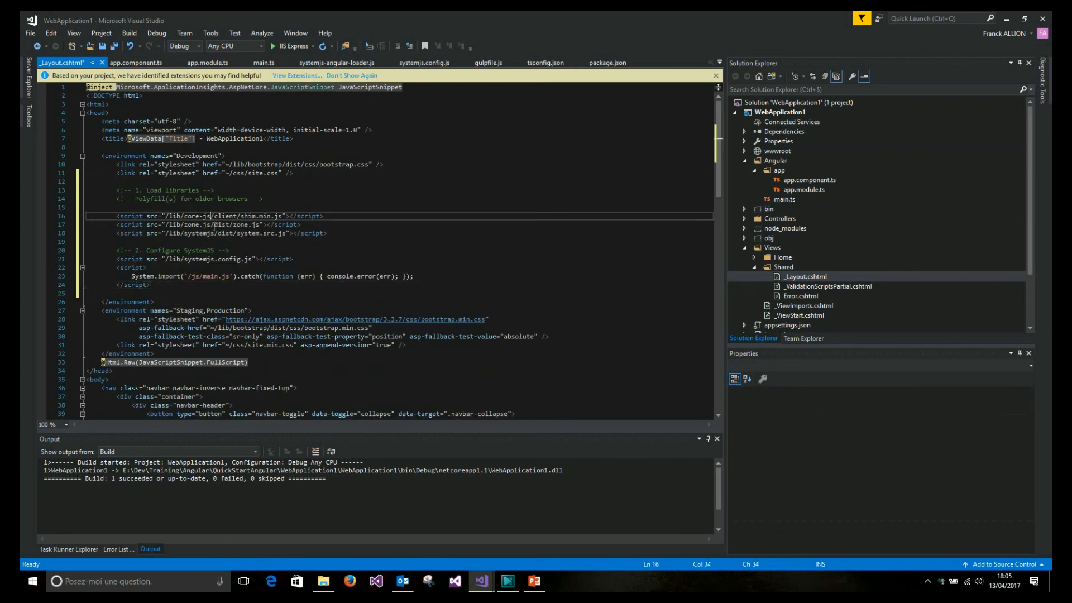
left_click(215, 225)
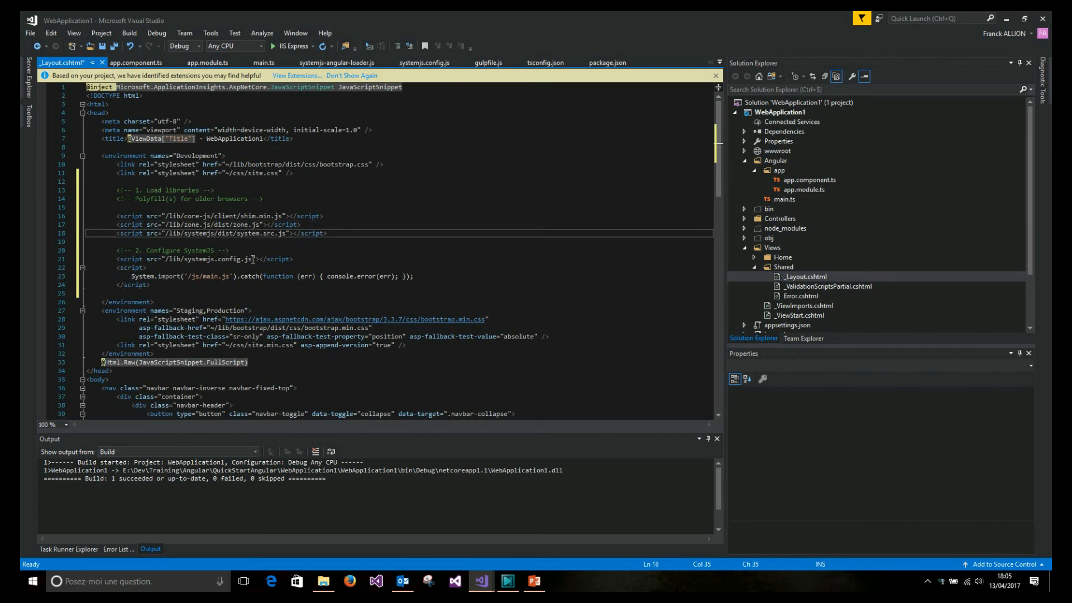
left_click(234, 276)
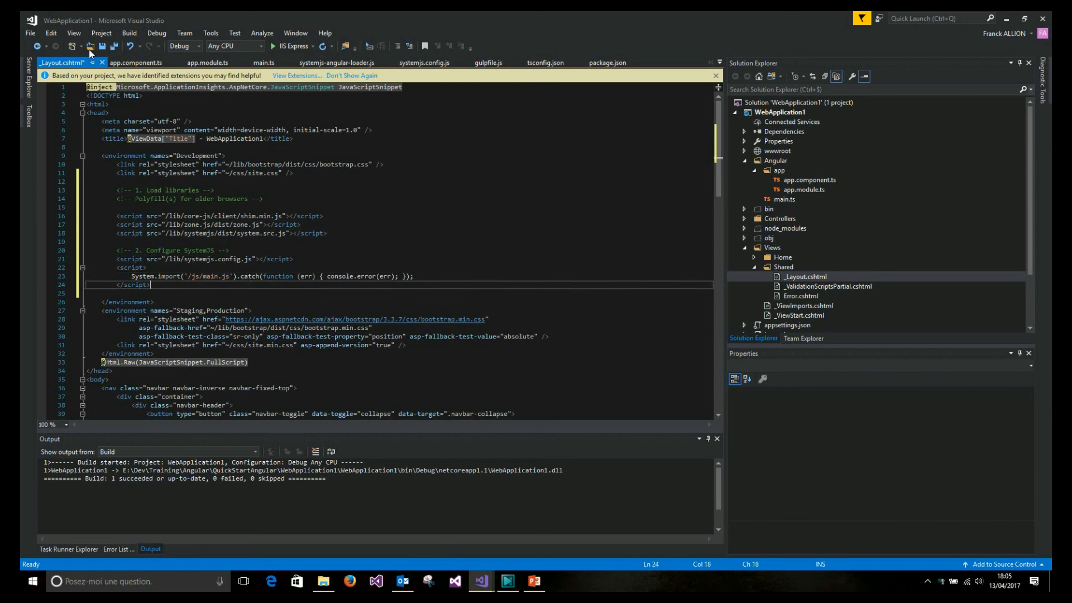
key("ctrl+s")
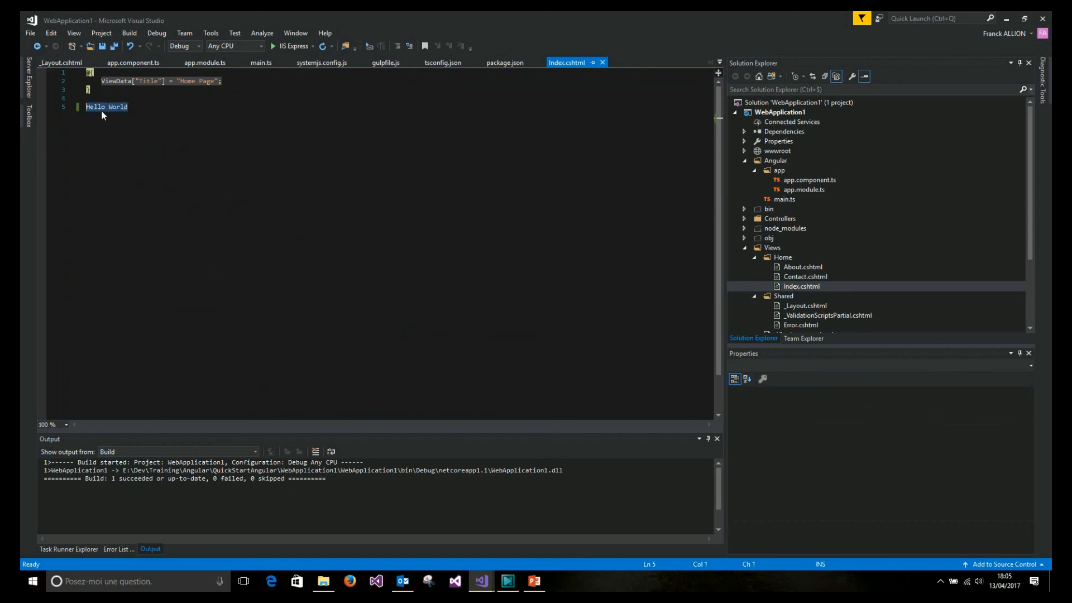
Replace Hello World in Index.cshtml with <my-app>Loading...</my-app> and run with IIS Express.
type("<my-app>L</my-app>")
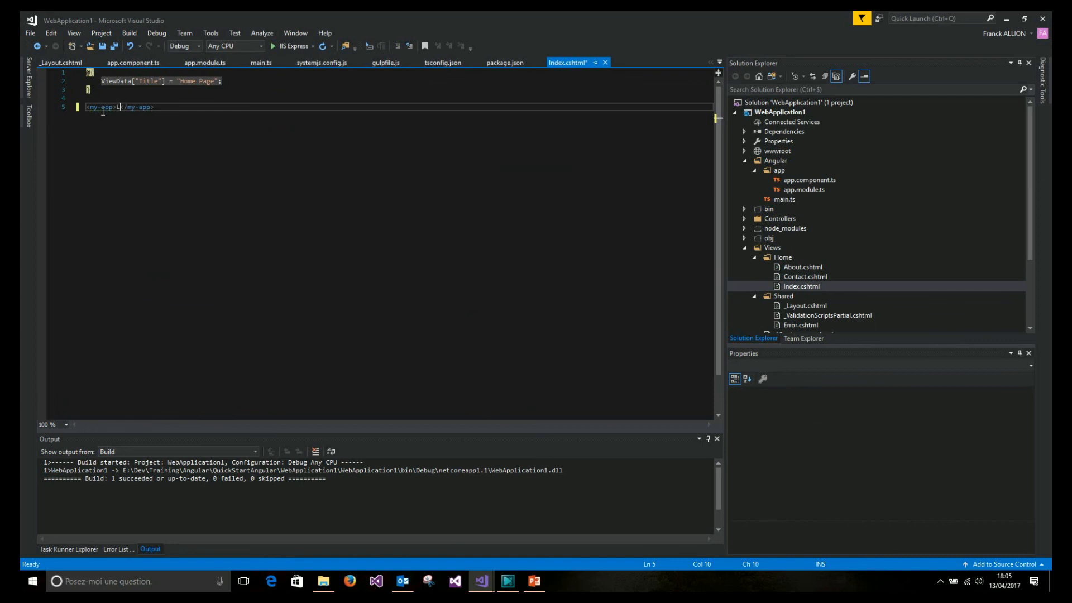
type("Loading...")
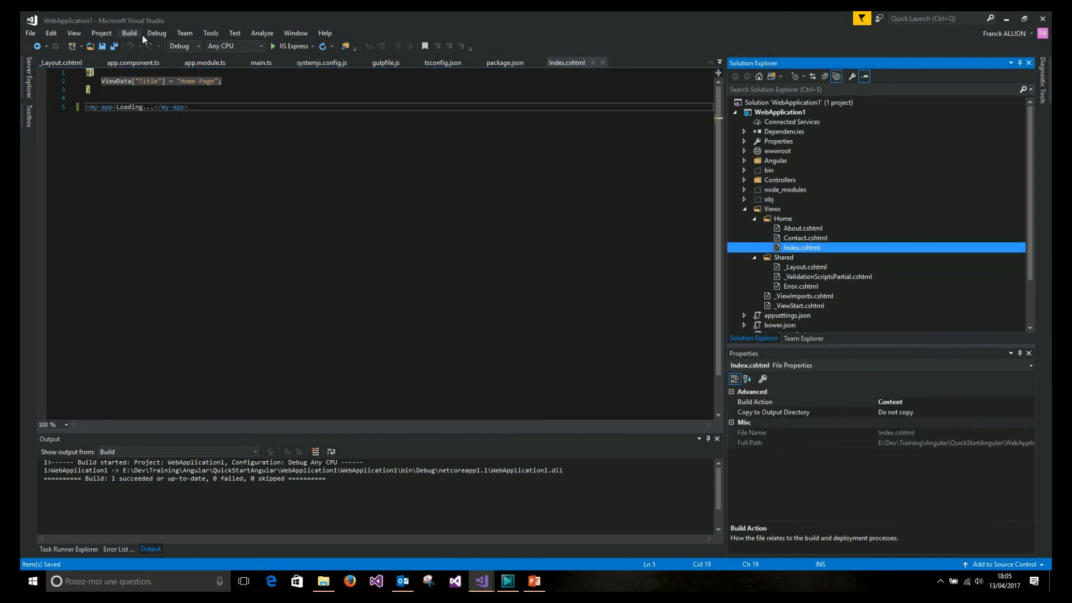
left_click(128, 33)
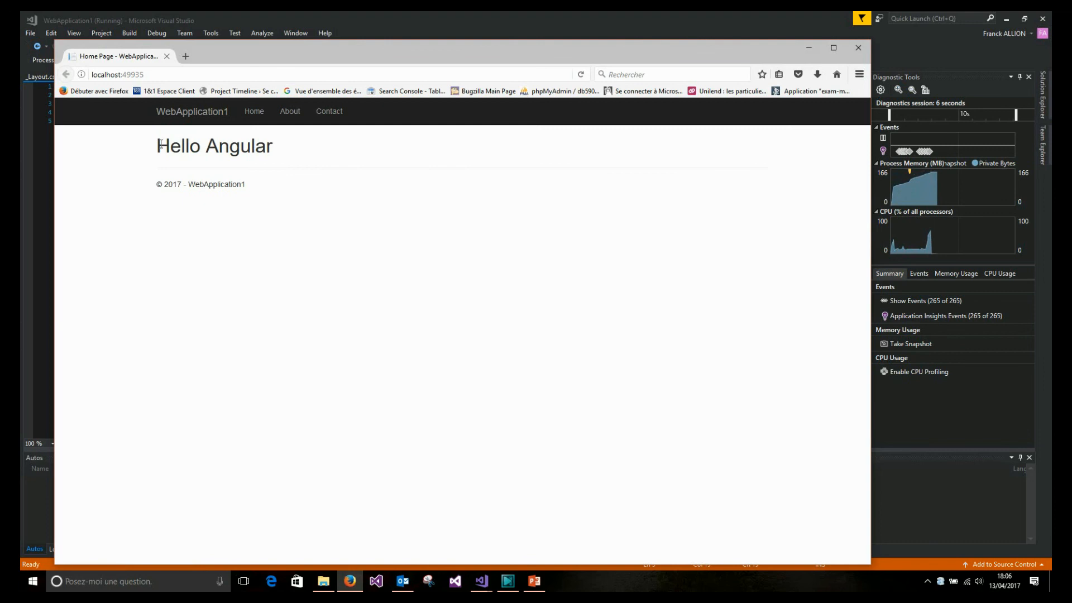
Highlight the rendered 'Hello Angular' heading on the home page, then clear the selection.
triple_click(214, 145)
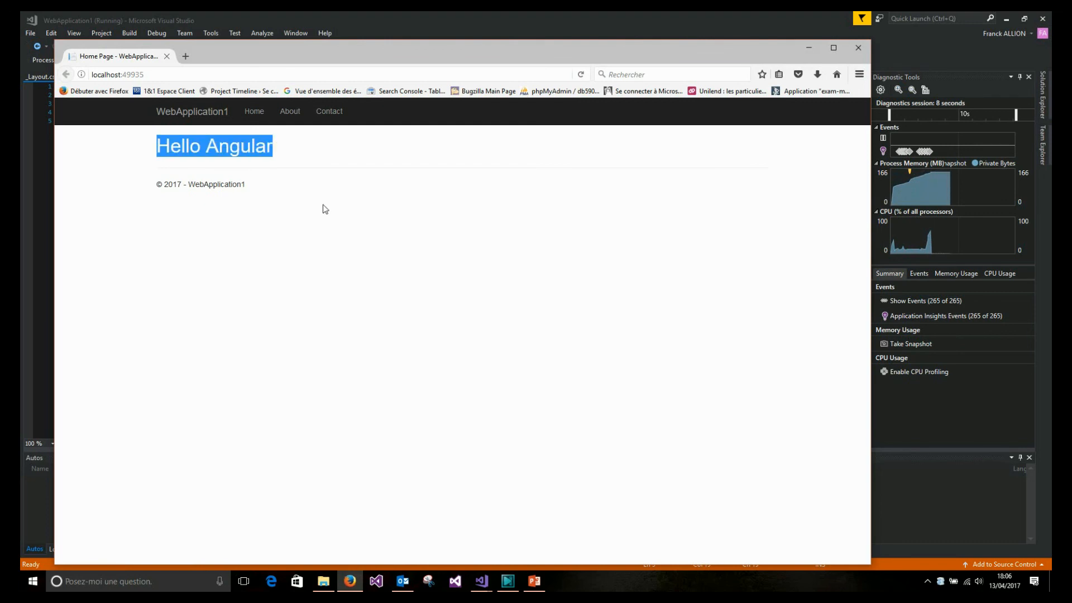
left_click(325, 209)
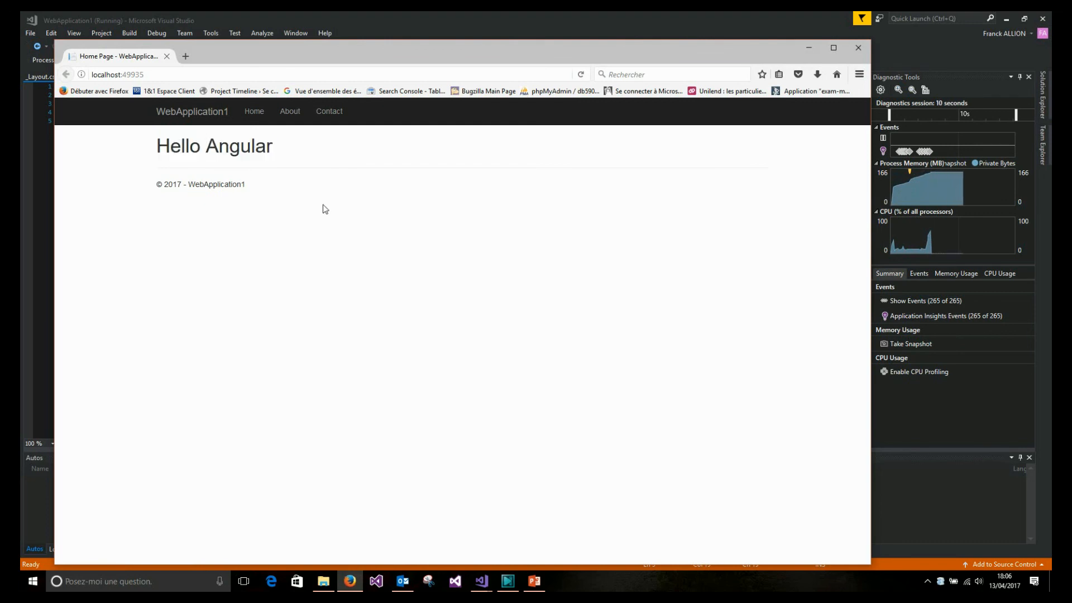